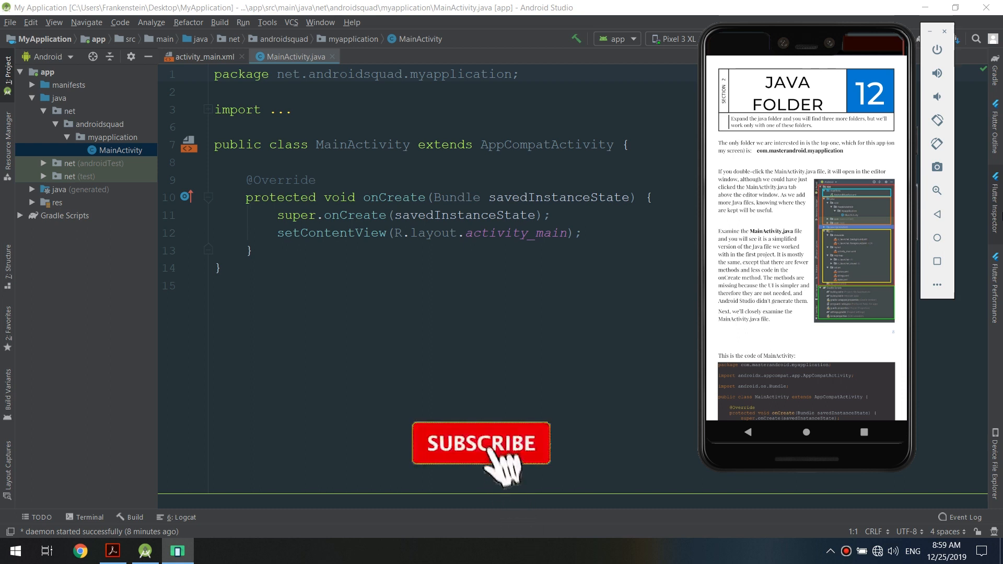
- Scroll the tutorial past the setContentView explanation to the note about the res folder
{"action": "left_click", "coordinate": [495, 452]}
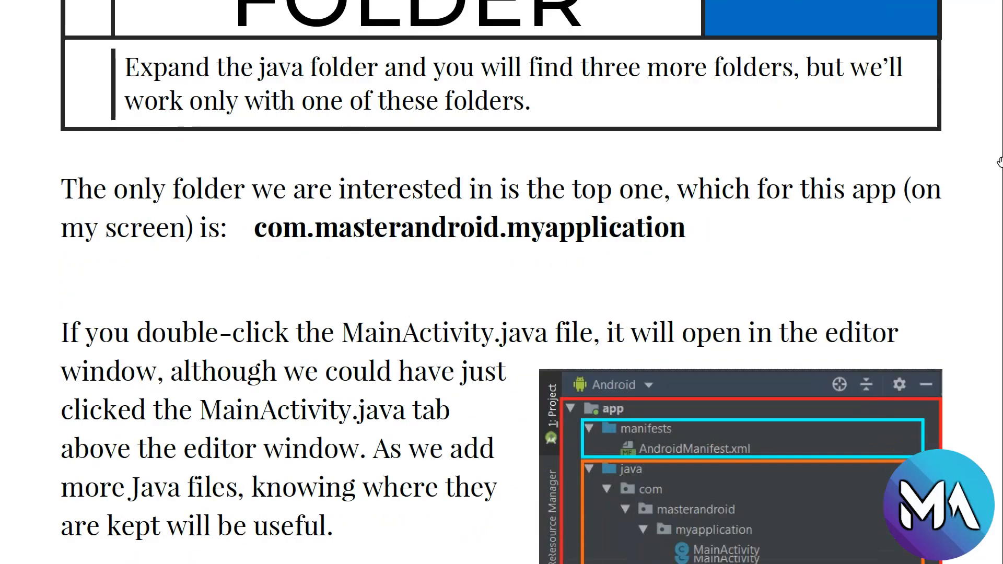
{"action": "scroll", "scroll_direction": "down", "scroll_amount": 3}
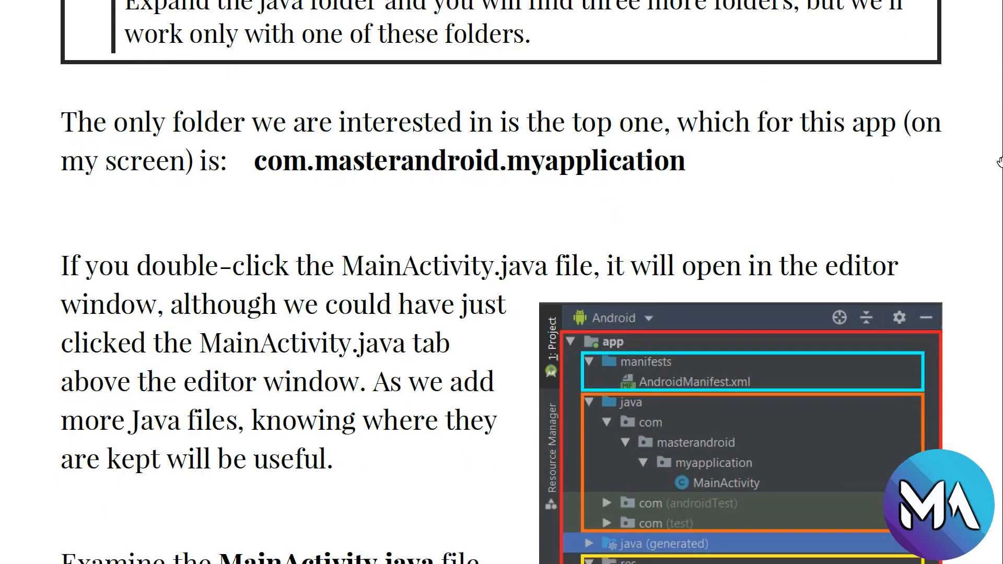
{"action": "scroll", "scroll_direction": "down", "scroll_amount": 3}
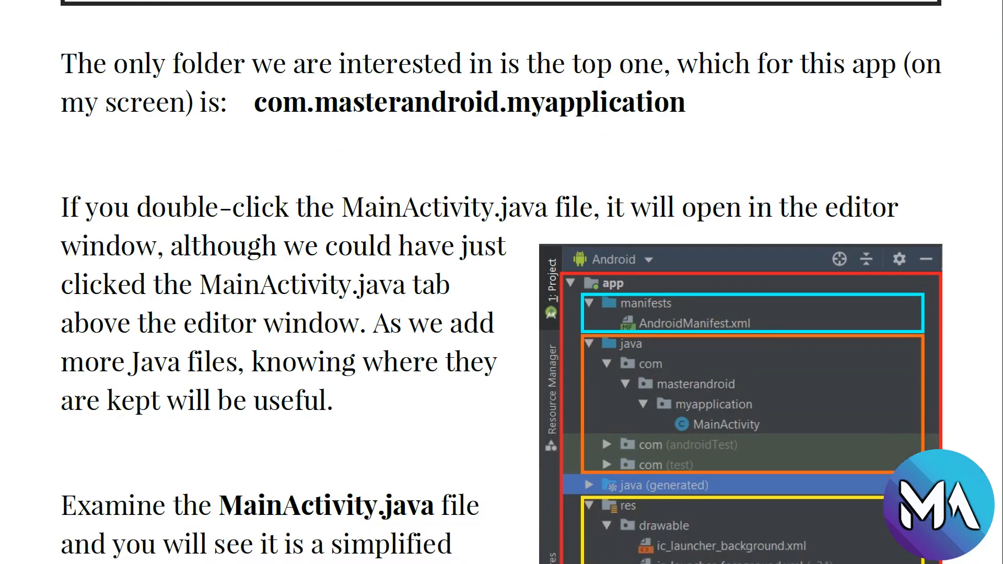
{"action": "scroll", "scroll_direction": "down", "scroll_amount": 3}
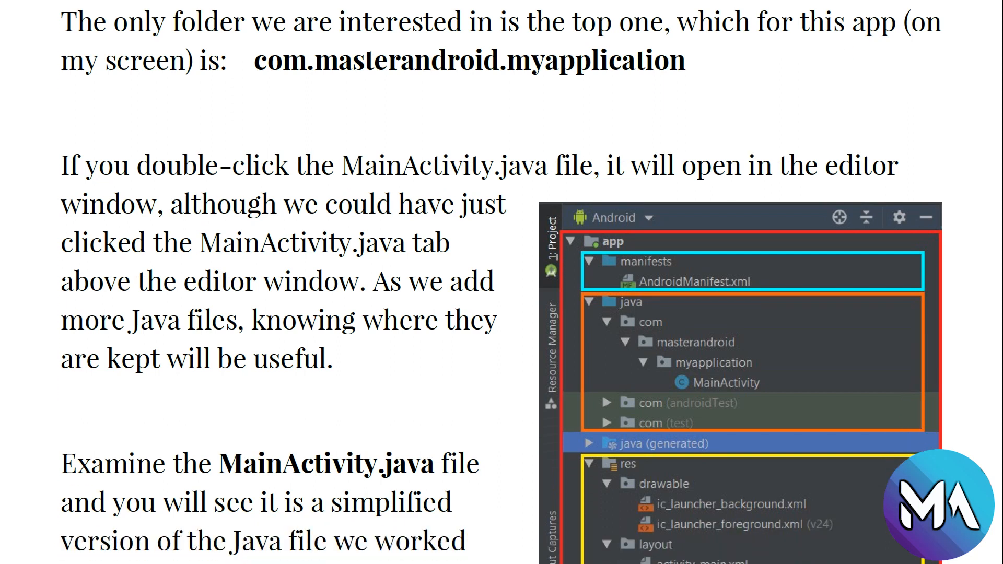
{"action": "scroll", "scroll_direction": "down", "scroll_amount": 3}
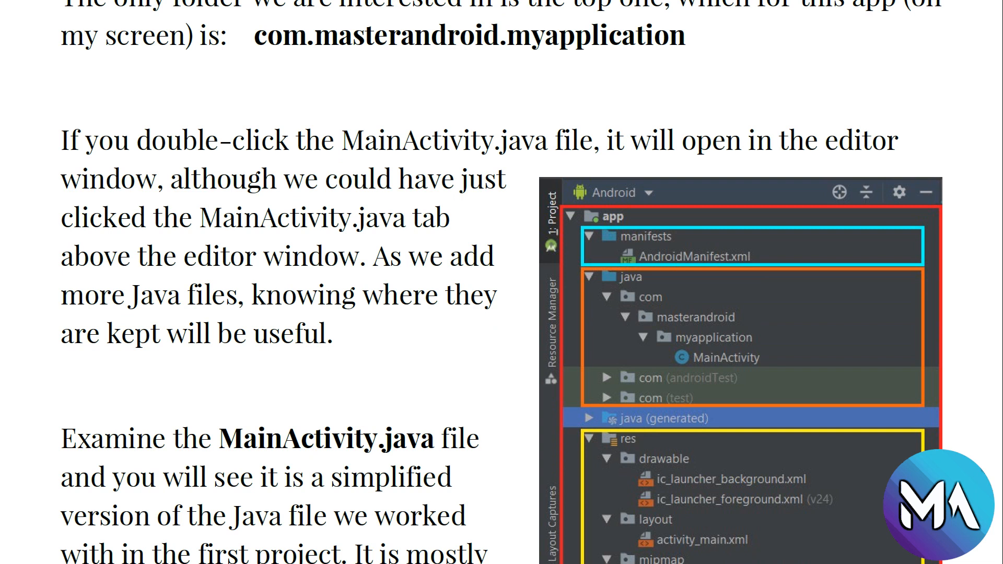
{"action": "scroll", "scroll_direction": "down", "scroll_amount": 3}
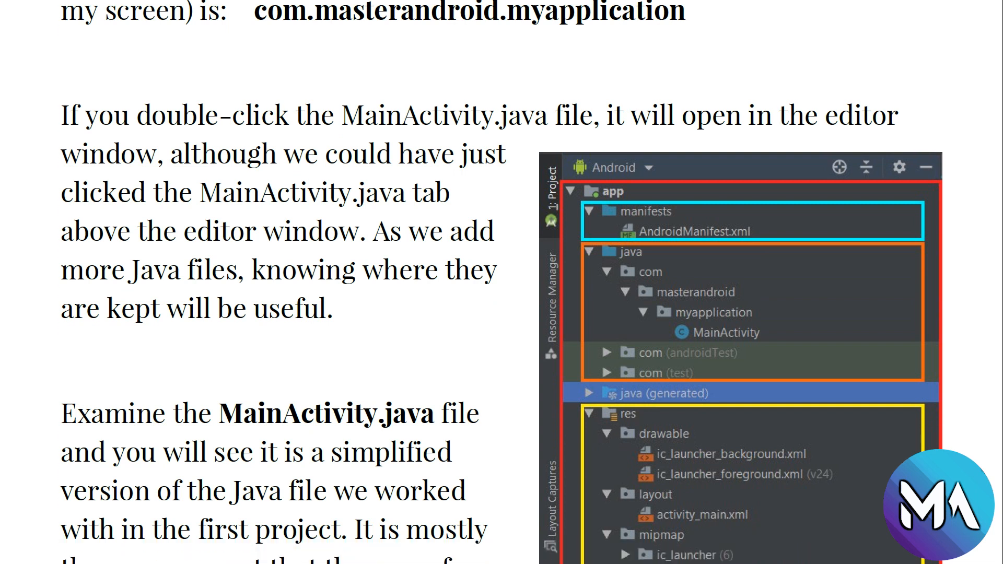
{"action": "scroll", "scroll_direction": "down", "scroll_amount": 3}
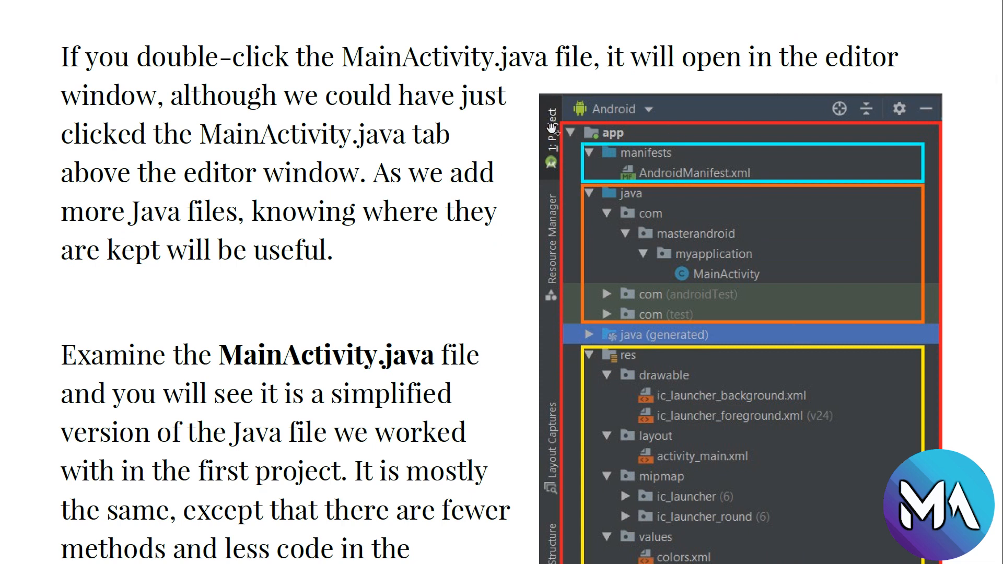
{"action": "mouse_move", "coordinate": [781, 122]}
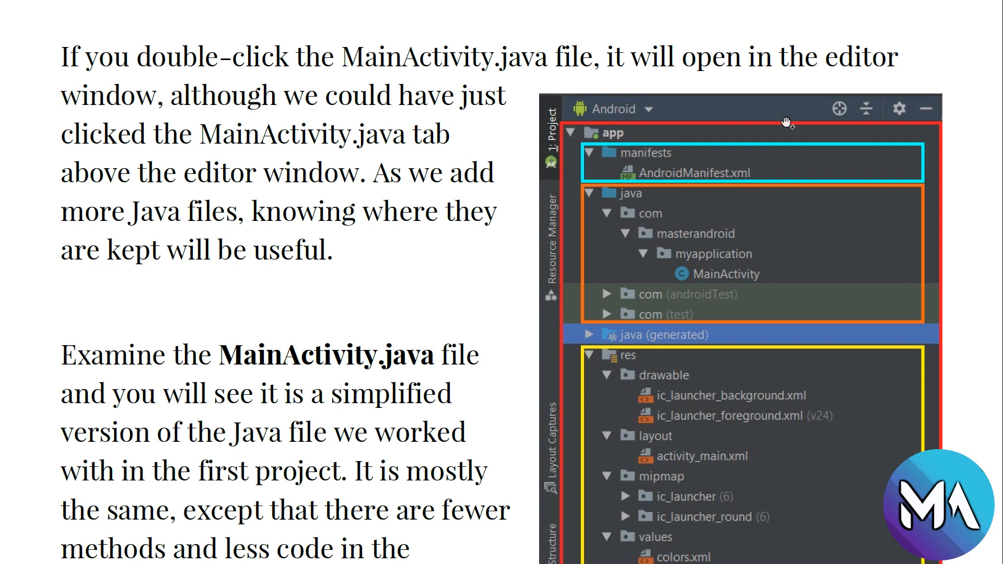
{"action": "scroll", "scroll_direction": "down", "scroll_amount": 3}
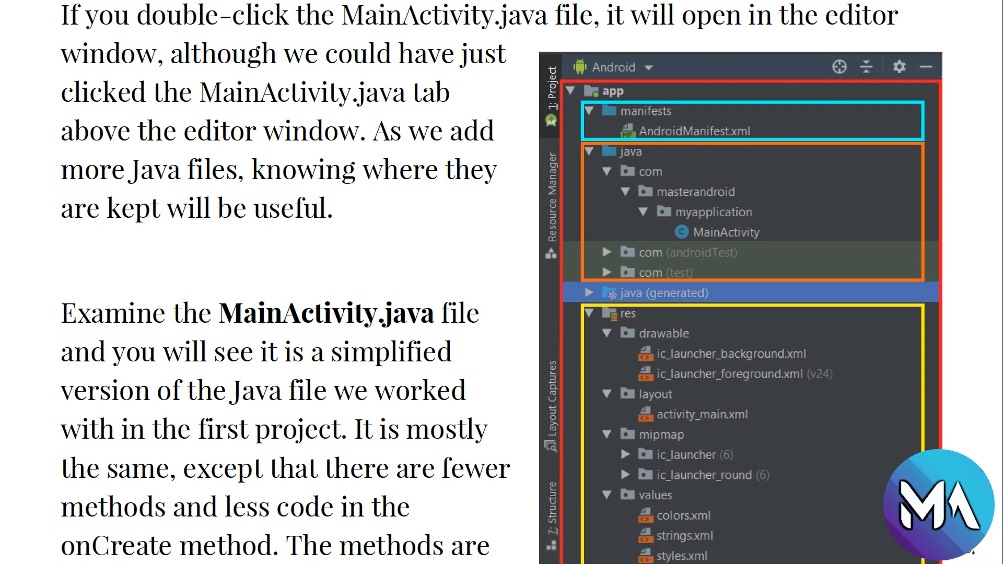
{"action": "mouse_move", "coordinate": [718, 137]}
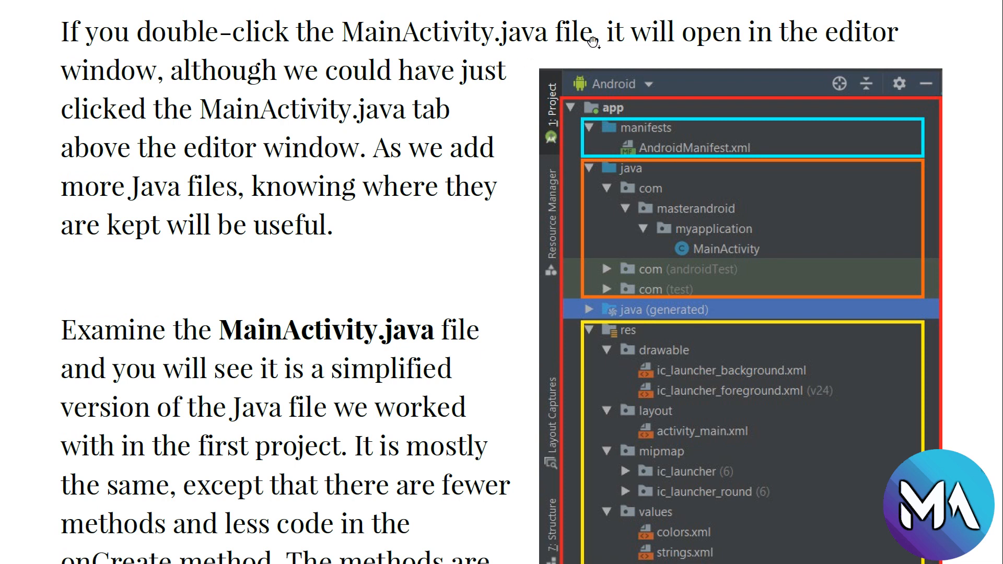
{"action": "mouse_move", "coordinate": [998, 32]}
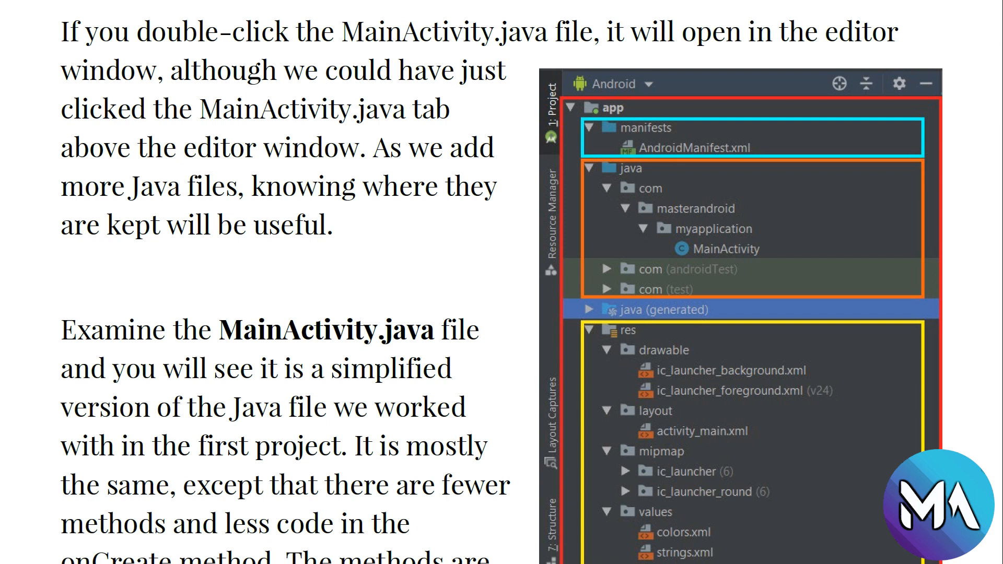
{"action": "mouse_move", "coordinate": [932, 38]}
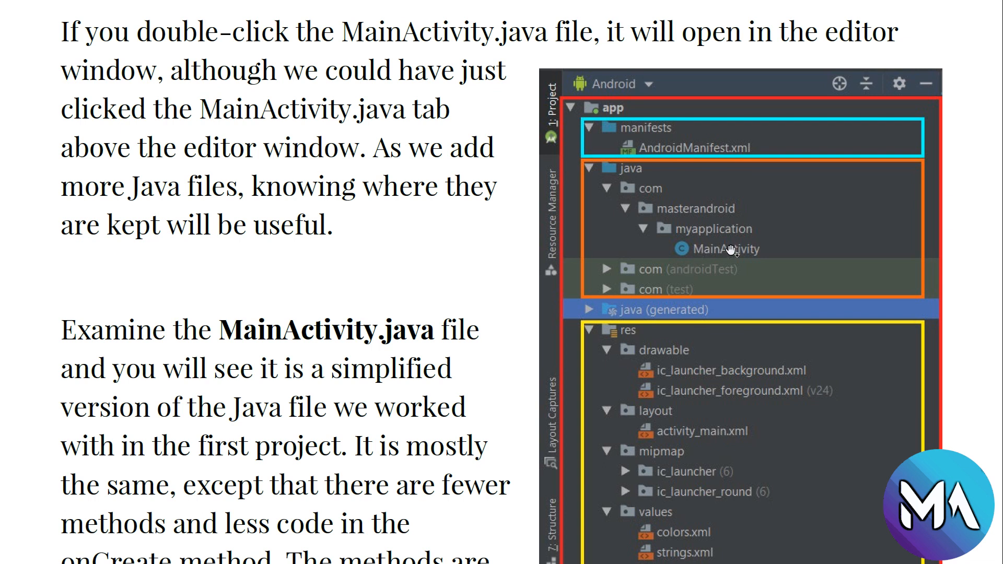
{"action": "mouse_move", "coordinate": [761, 257]}
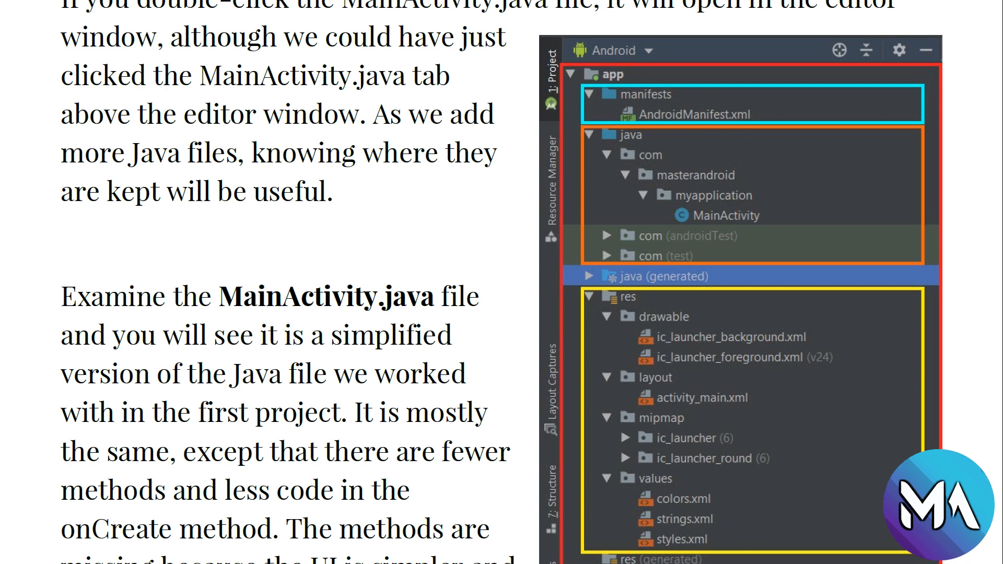
{"action": "mouse_move", "coordinate": [873, 204]}
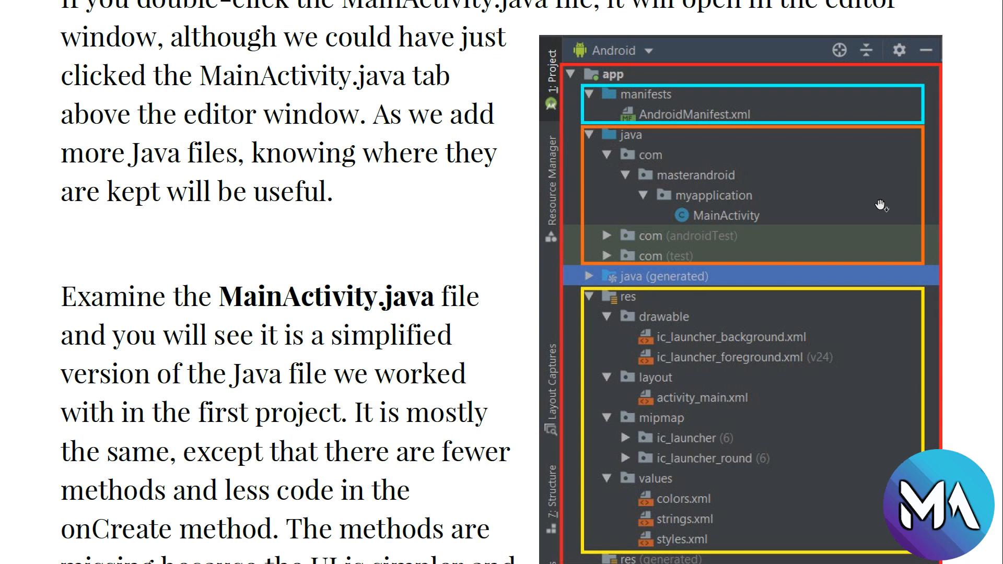
{"action": "scroll", "scroll_direction": "down", "scroll_amount": 3}
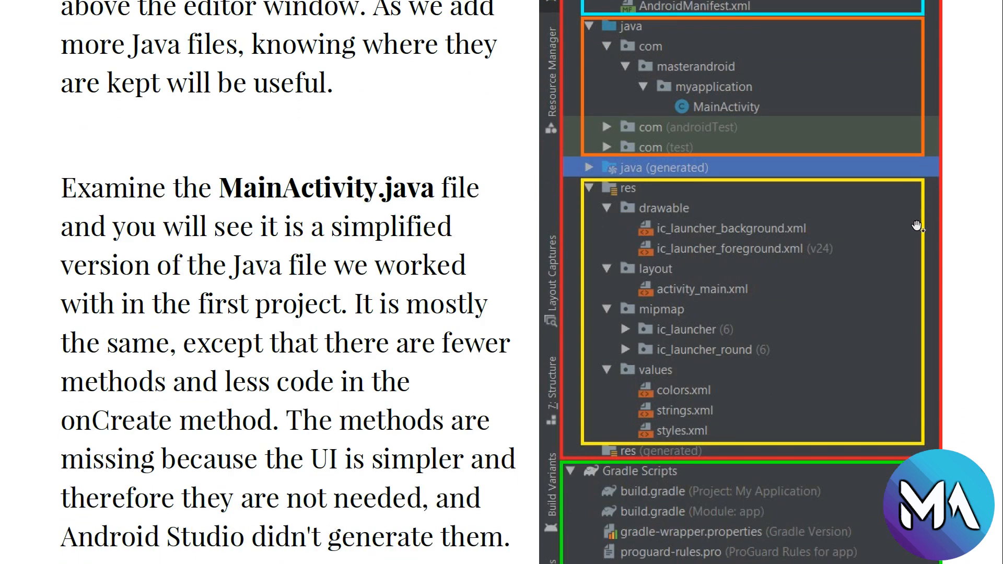
{"action": "scroll", "scroll_direction": "down", "scroll_amount": 3}
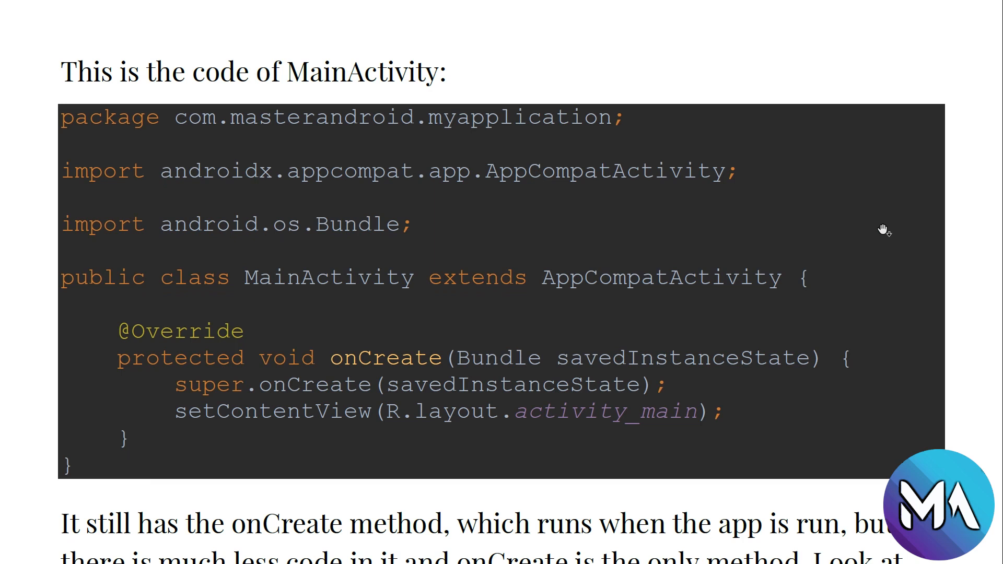
{"action": "mouse_move", "coordinate": [61, 154]}
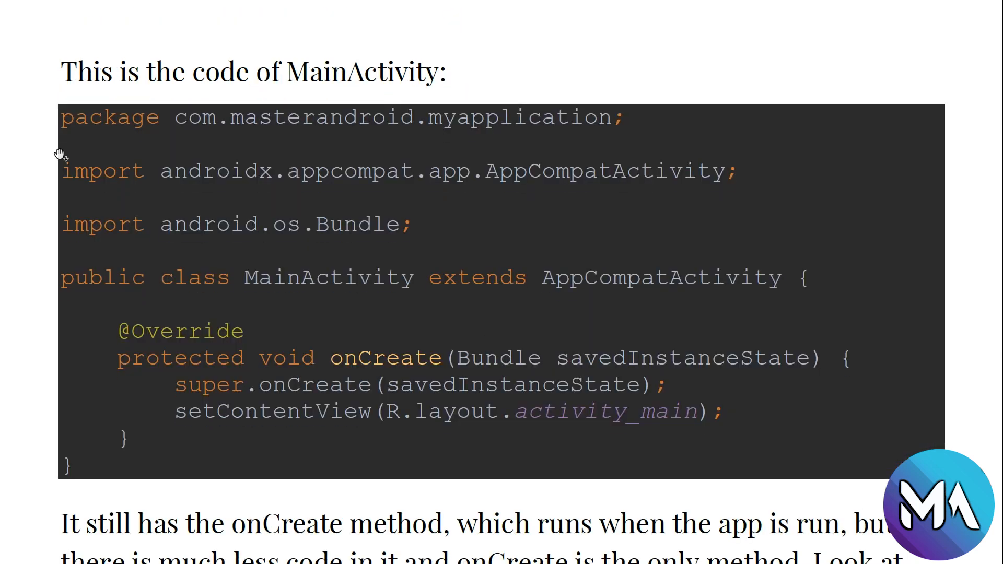
{"action": "mouse_move", "coordinate": [781, 334]}
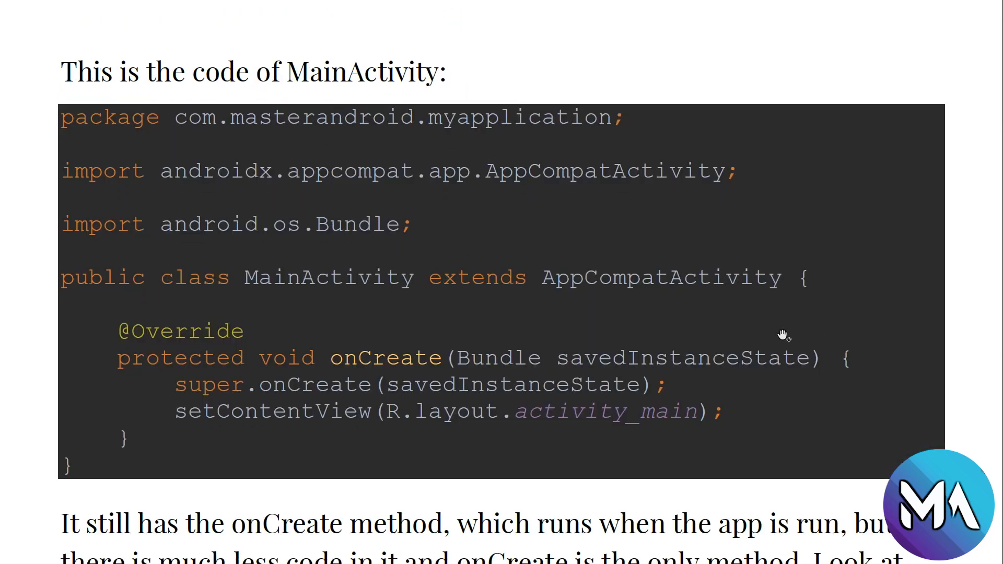
{"action": "scroll", "scroll_direction": "down", "scroll_amount": 3}
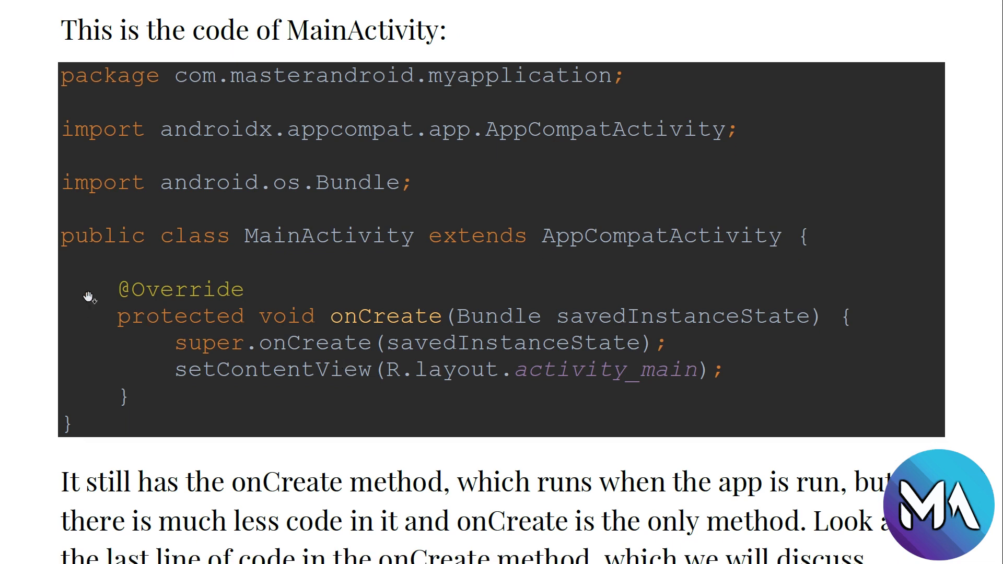
{"action": "mouse_move", "coordinate": [532, 61]}
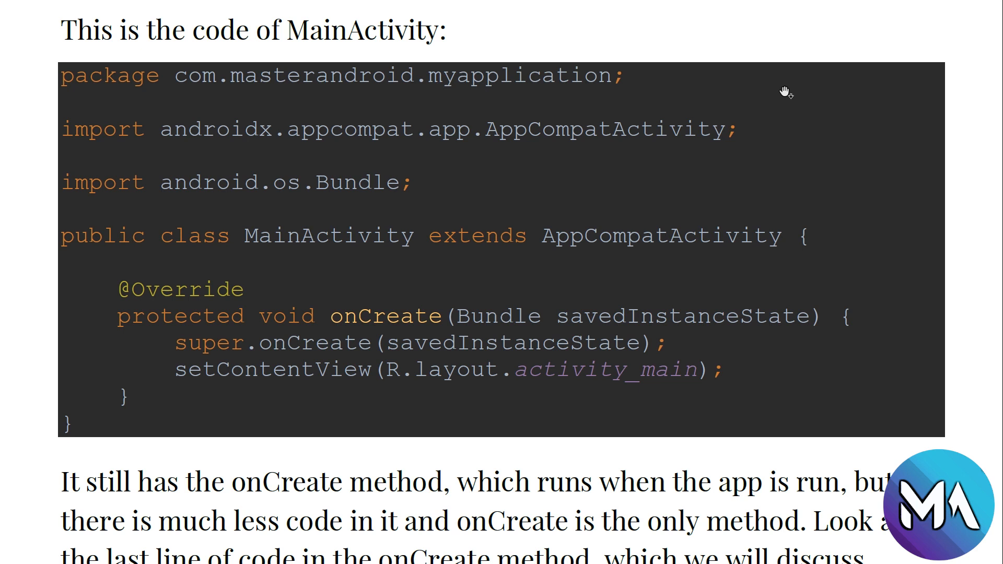
{"action": "mouse_move", "coordinate": [103, 140]}
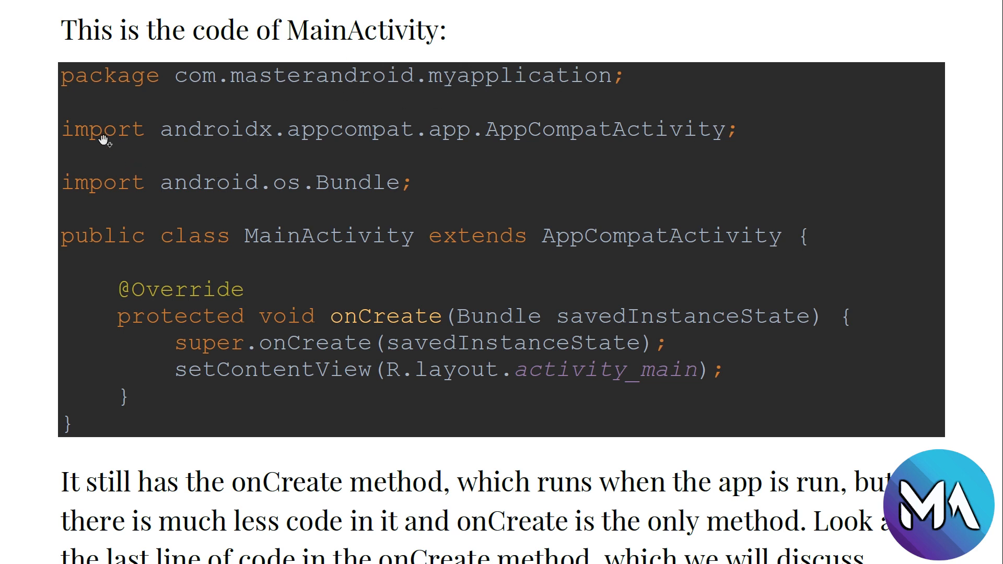
{"action": "mouse_move", "coordinate": [101, 114]}
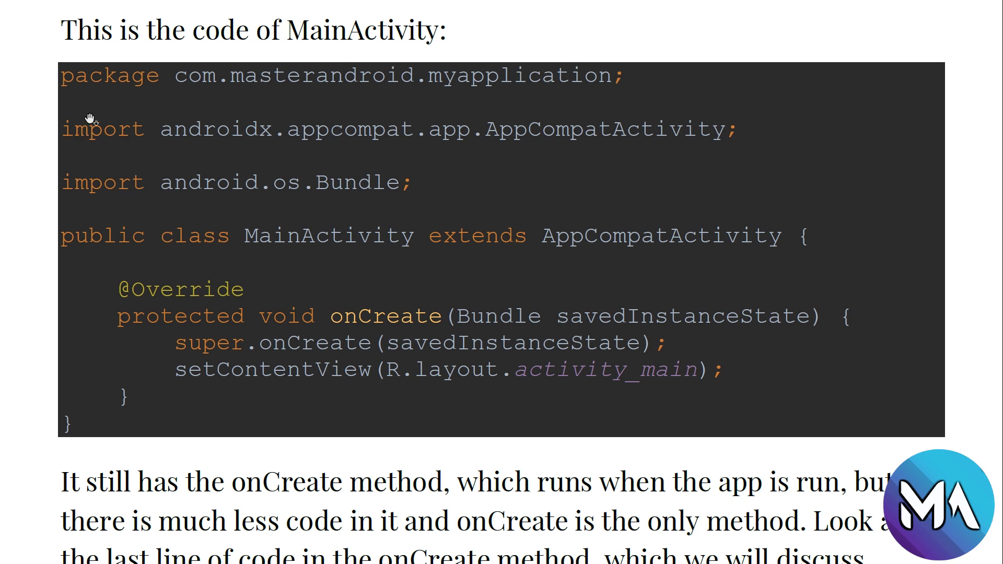
{"action": "mouse_move", "coordinate": [738, 107]}
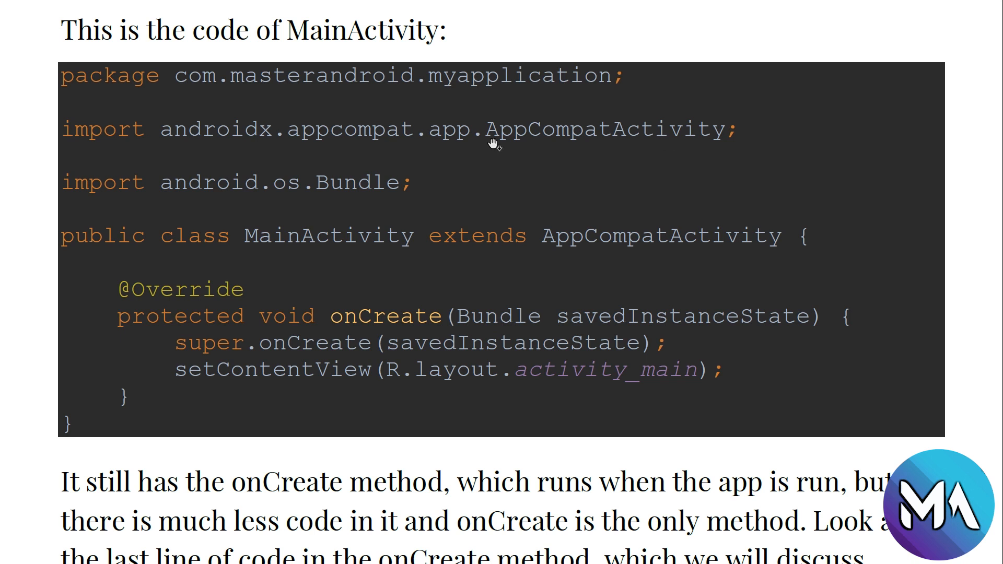
{"action": "mouse_move", "coordinate": [183, 126]}
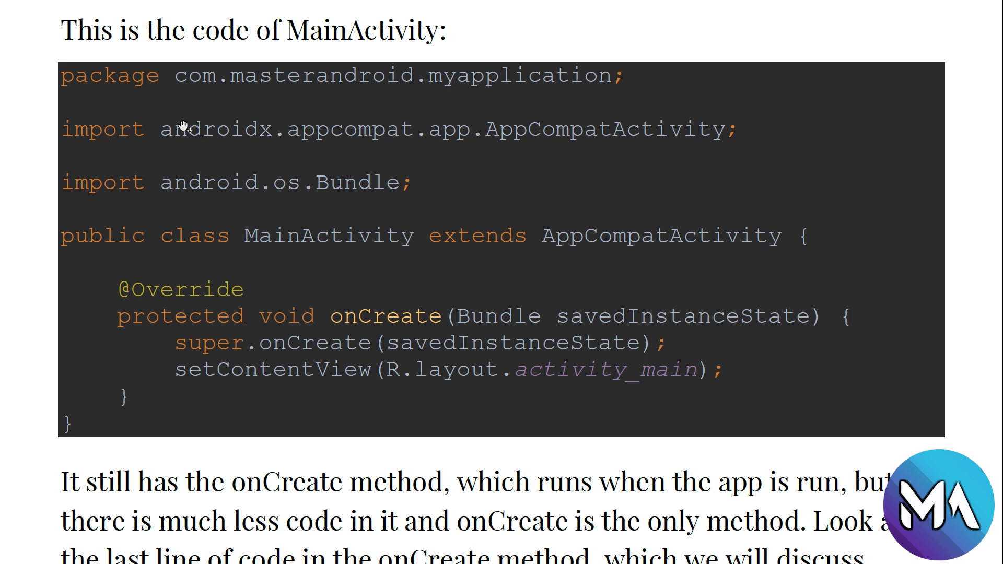
{"action": "mouse_move", "coordinate": [218, 134]}
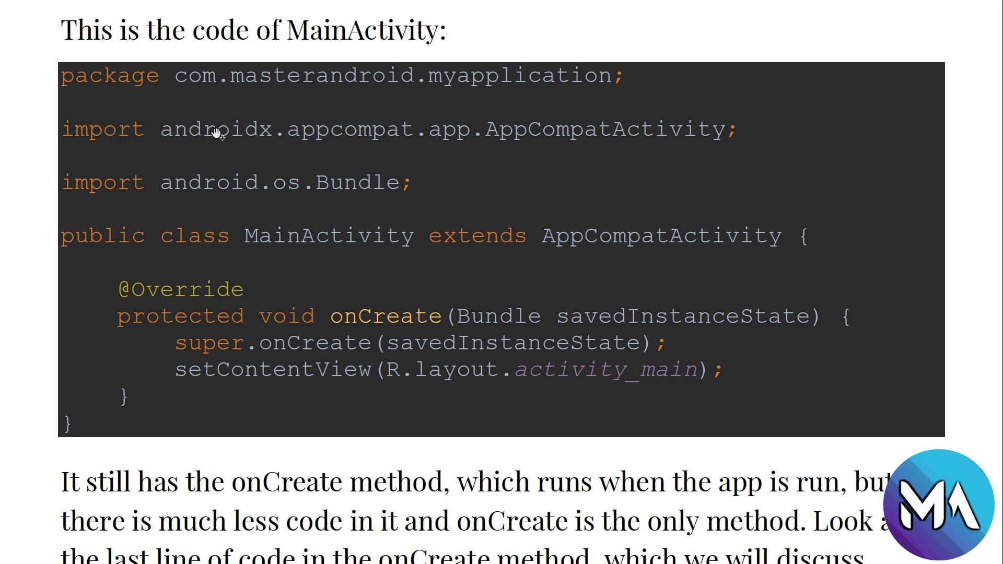
{"action": "mouse_move", "coordinate": [291, 130]}
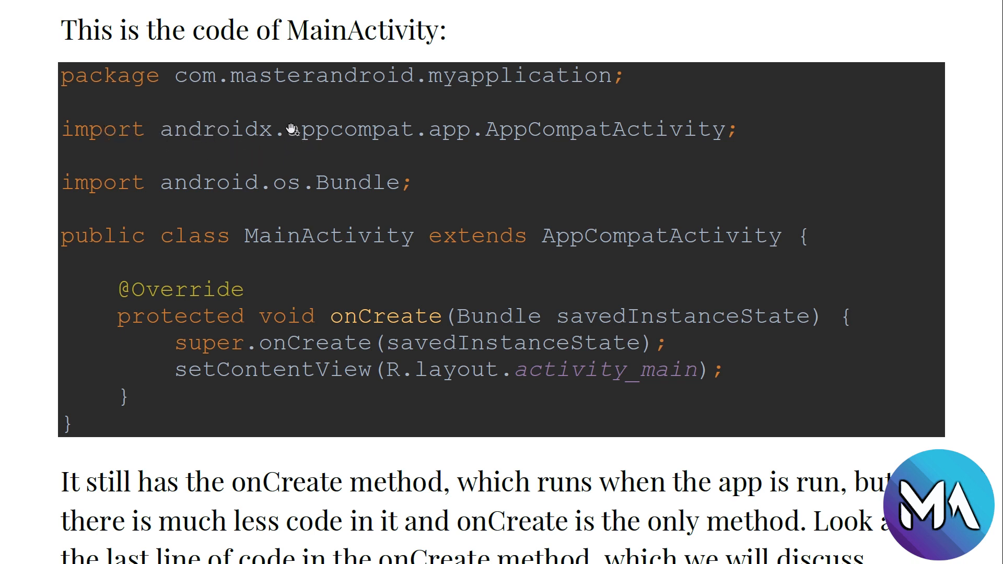
{"action": "mouse_move", "coordinate": [739, 135]}
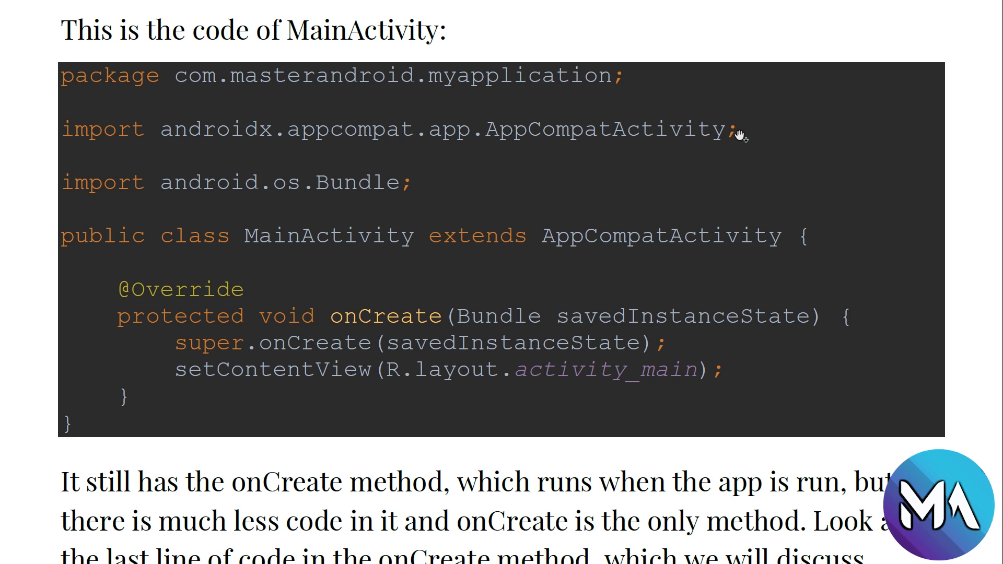
{"action": "mouse_move", "coordinate": [104, 194]}
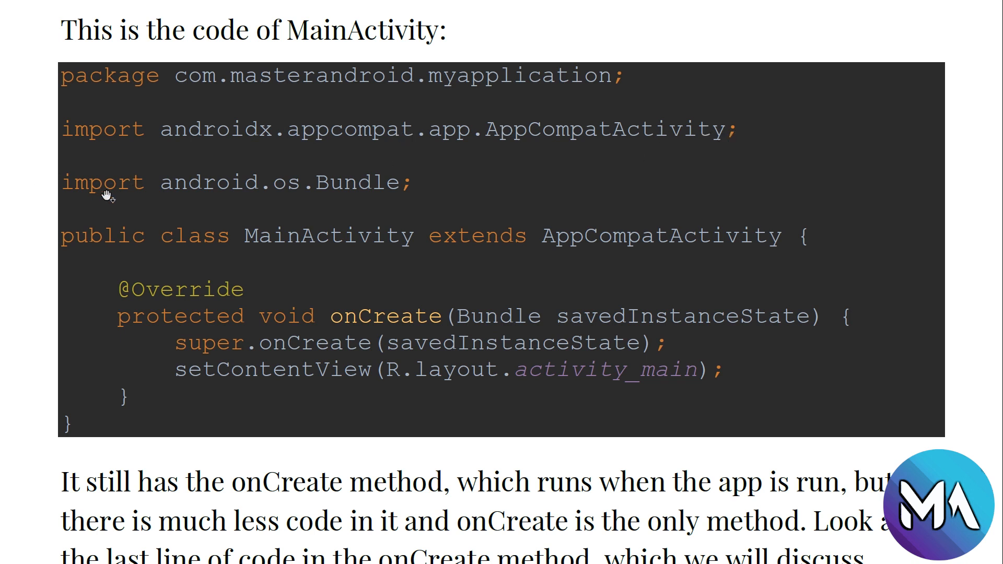
{"action": "mouse_move", "coordinate": [428, 195]}
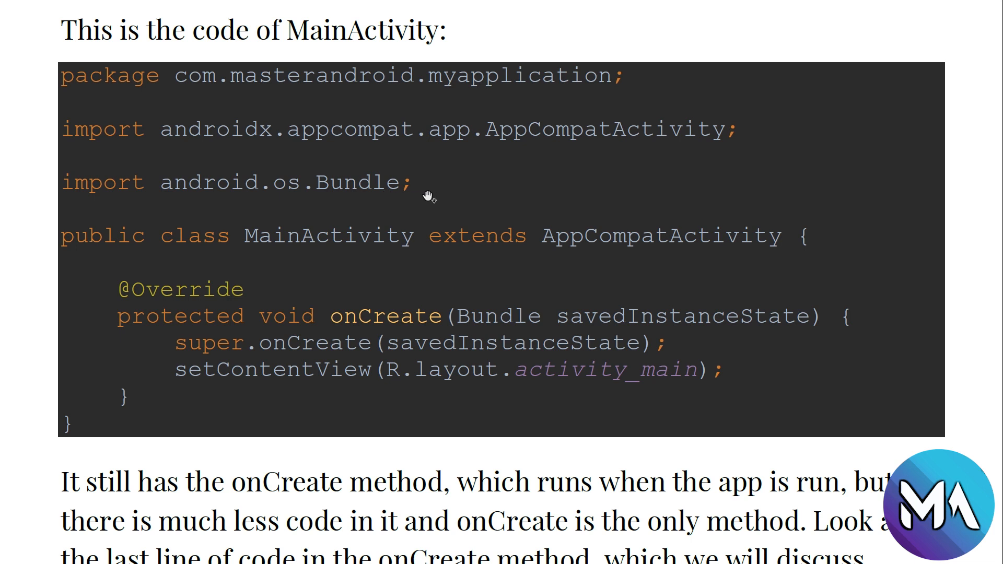
{"action": "scroll", "scroll_direction": "down", "scroll_amount": 3}
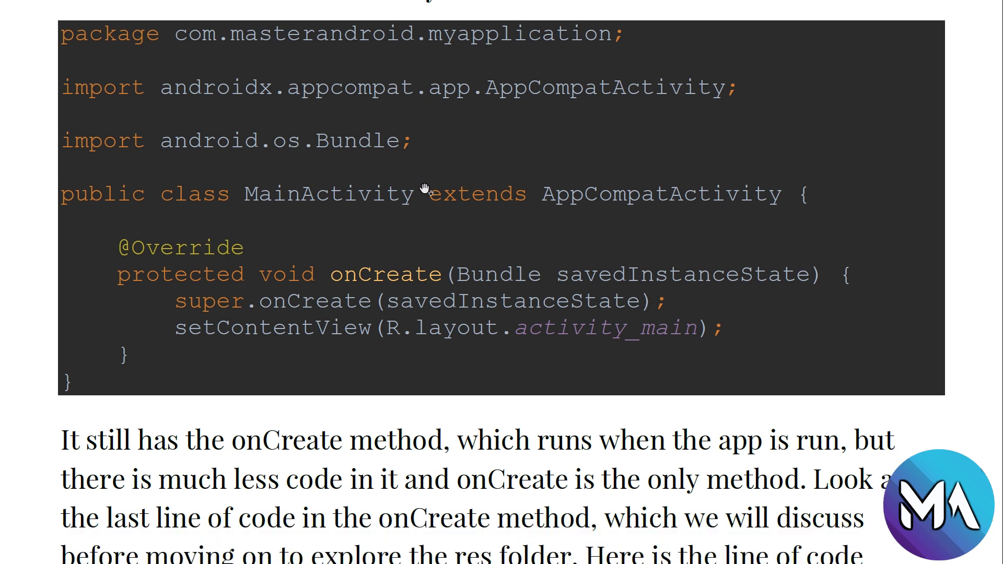
{"action": "mouse_move", "coordinate": [470, 209]}
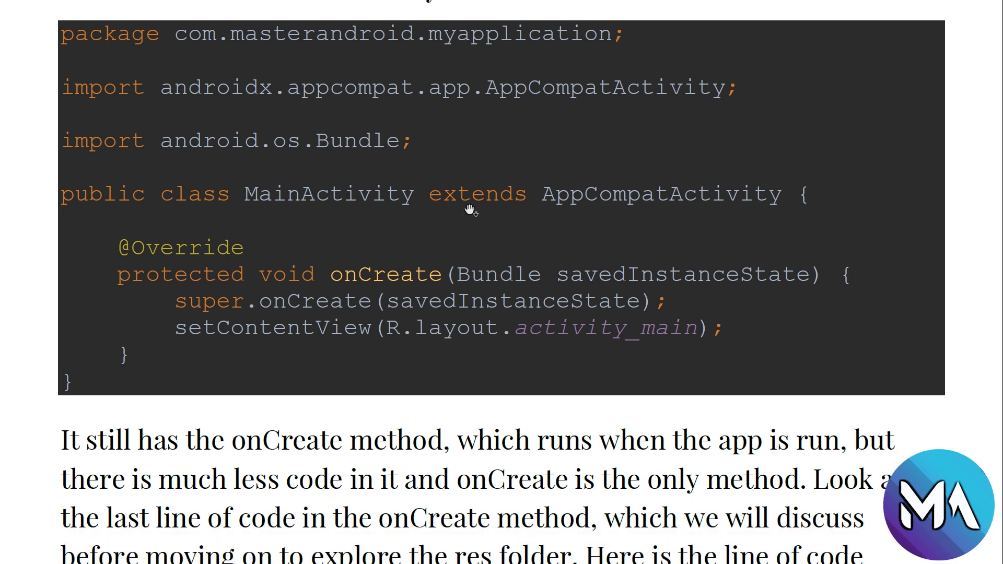
{"action": "mouse_move", "coordinate": [670, 215]}
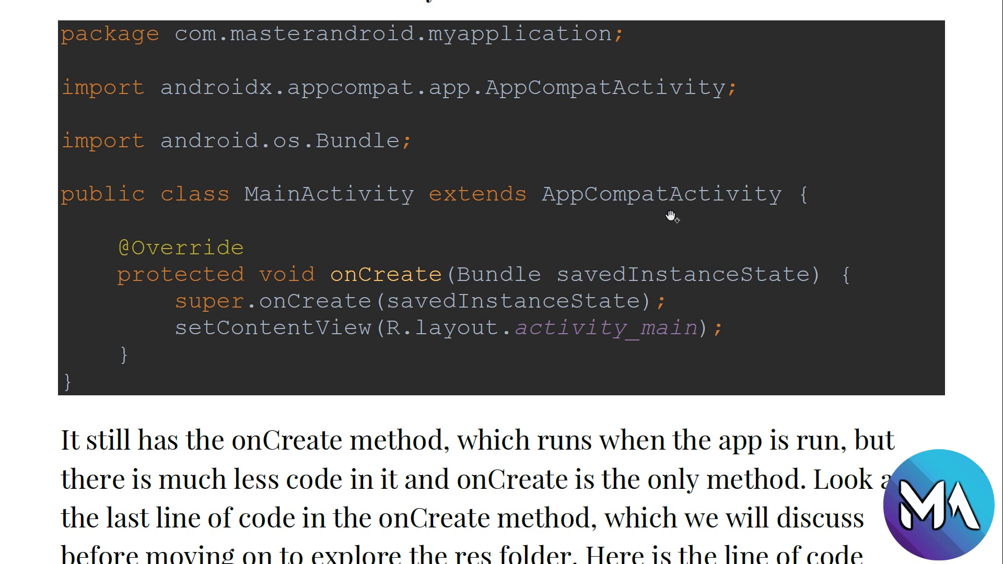
{"action": "mouse_move", "coordinate": [60, 216]}
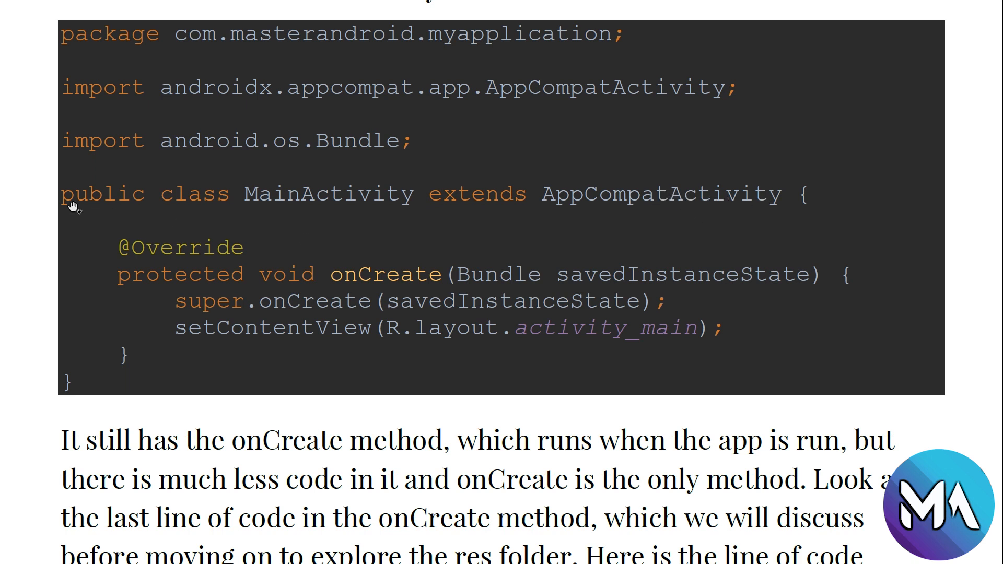
{"action": "mouse_move", "coordinate": [119, 176]}
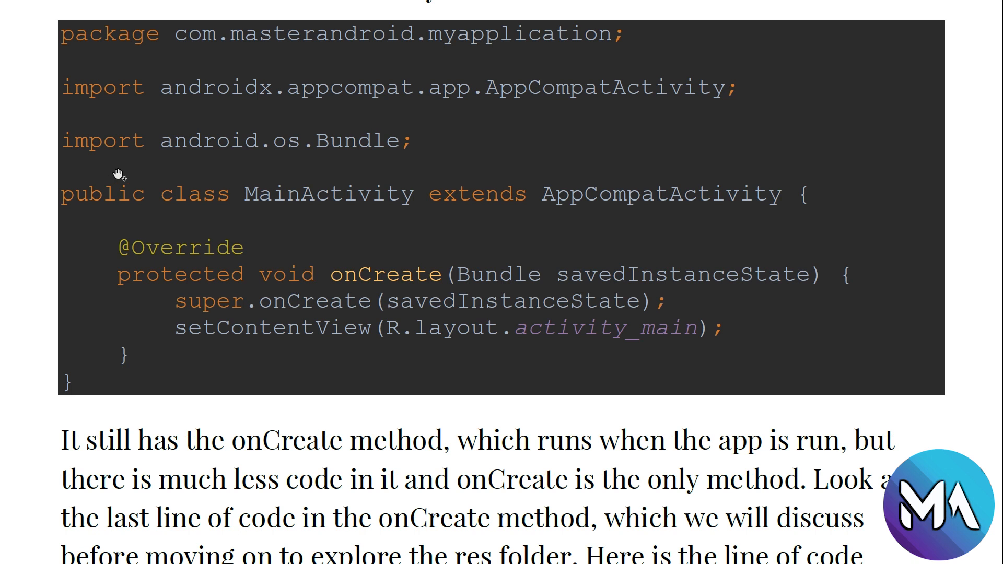
{"action": "mouse_move", "coordinate": [107, 201]}
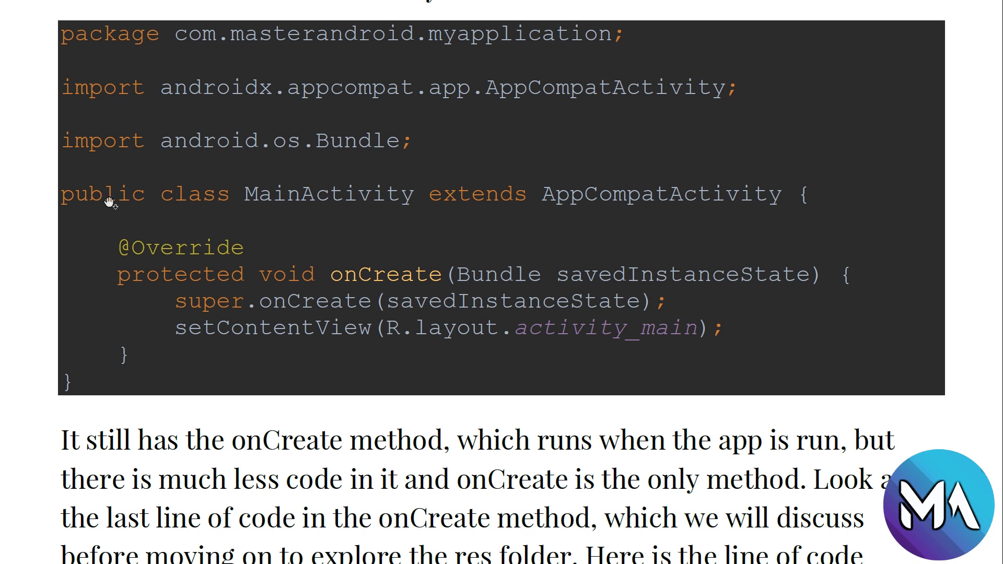
{"action": "mouse_move", "coordinate": [170, 213]}
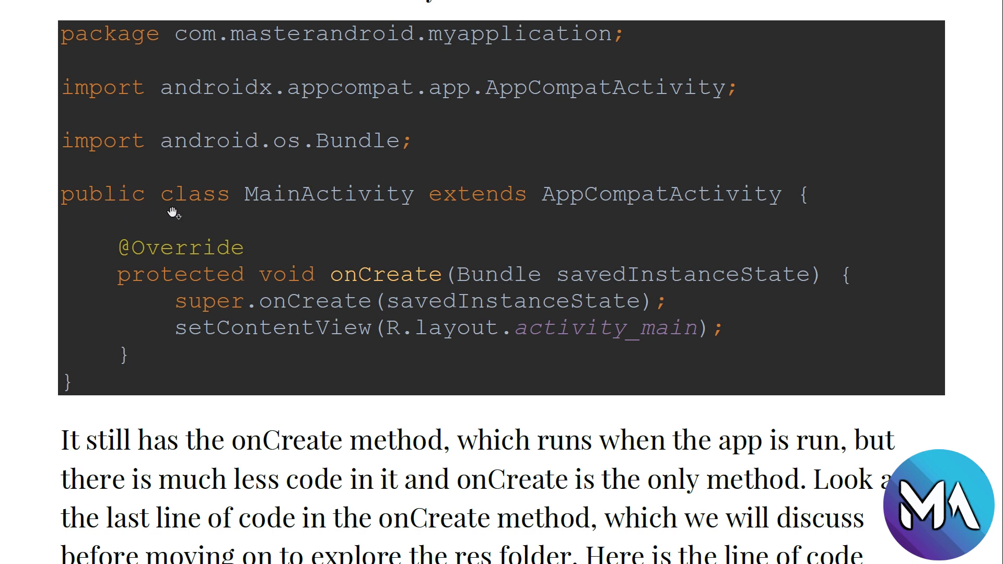
{"action": "mouse_move", "coordinate": [297, 214]}
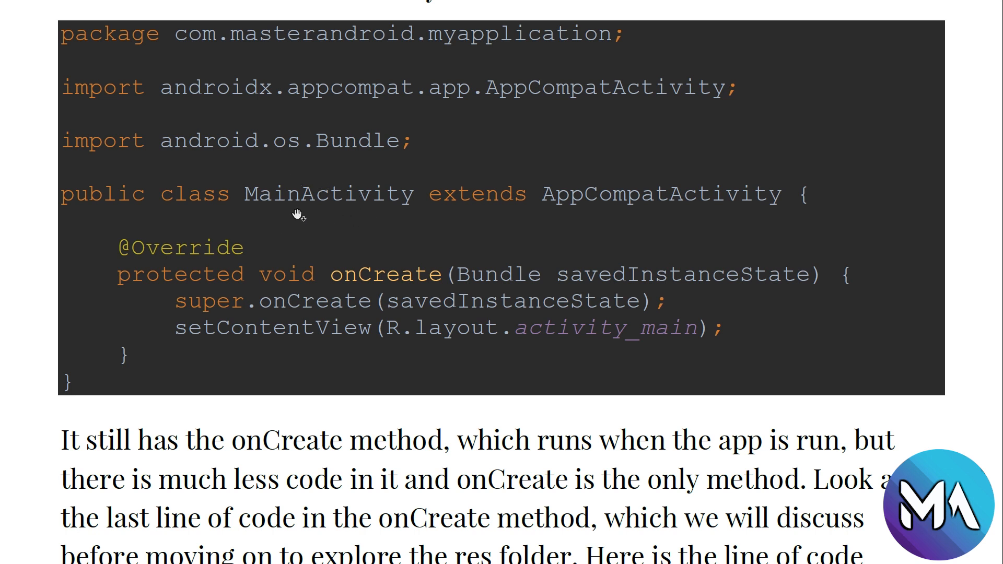
{"action": "mouse_move", "coordinate": [492, 188]}
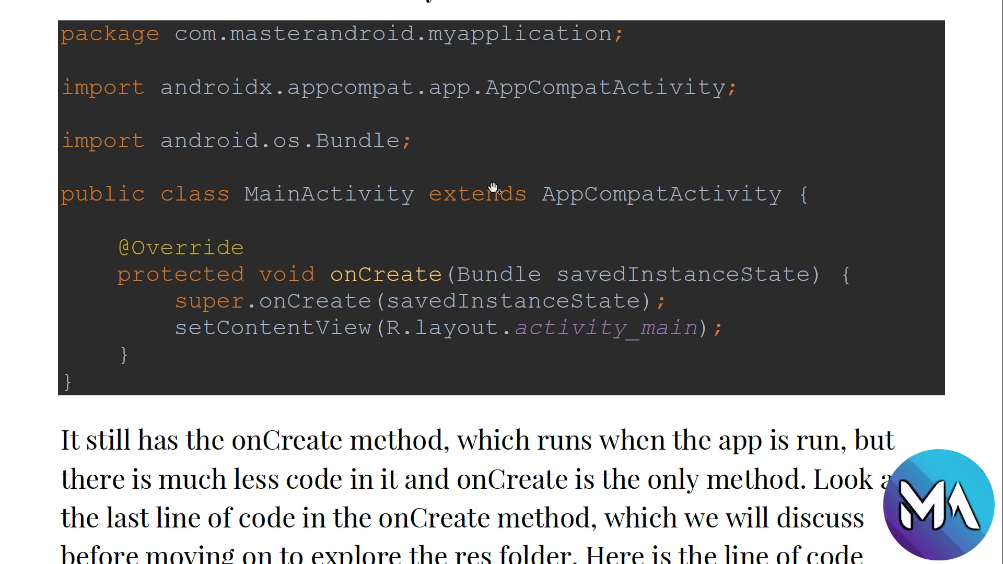
{"action": "mouse_move", "coordinate": [632, 165]}
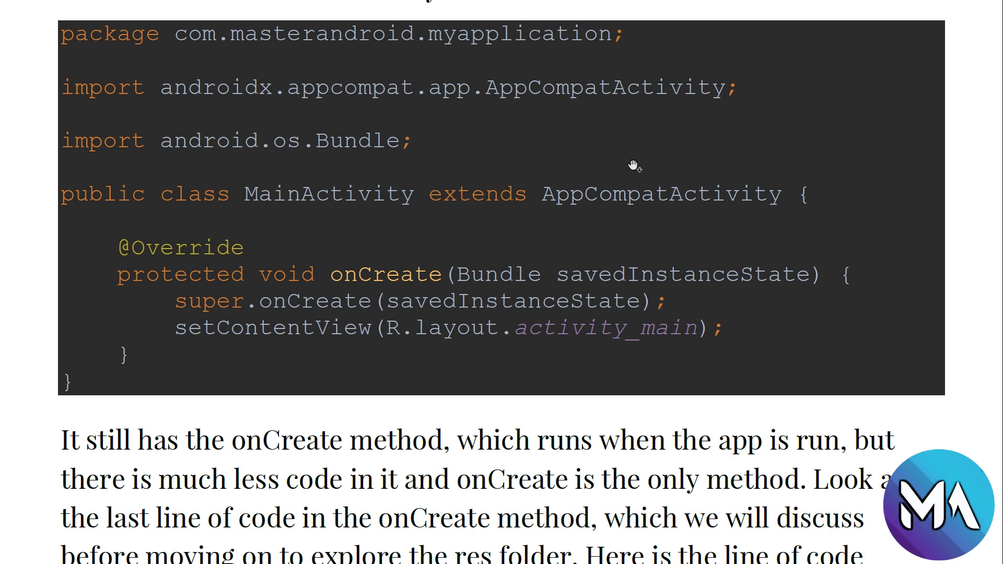
{"action": "mouse_move", "coordinate": [775, 205]}
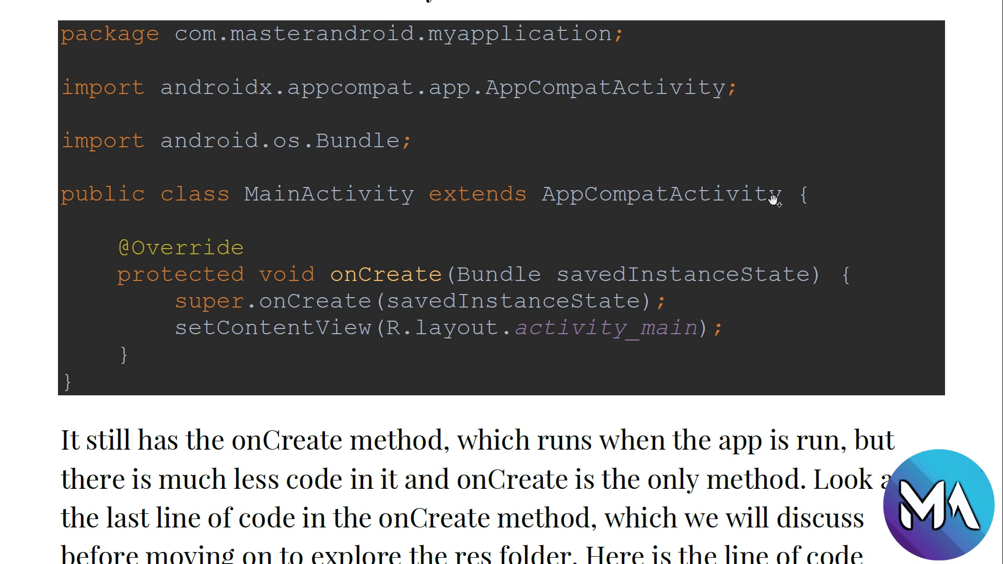
{"action": "scroll", "scroll_direction": "down", "scroll_amount": 3}
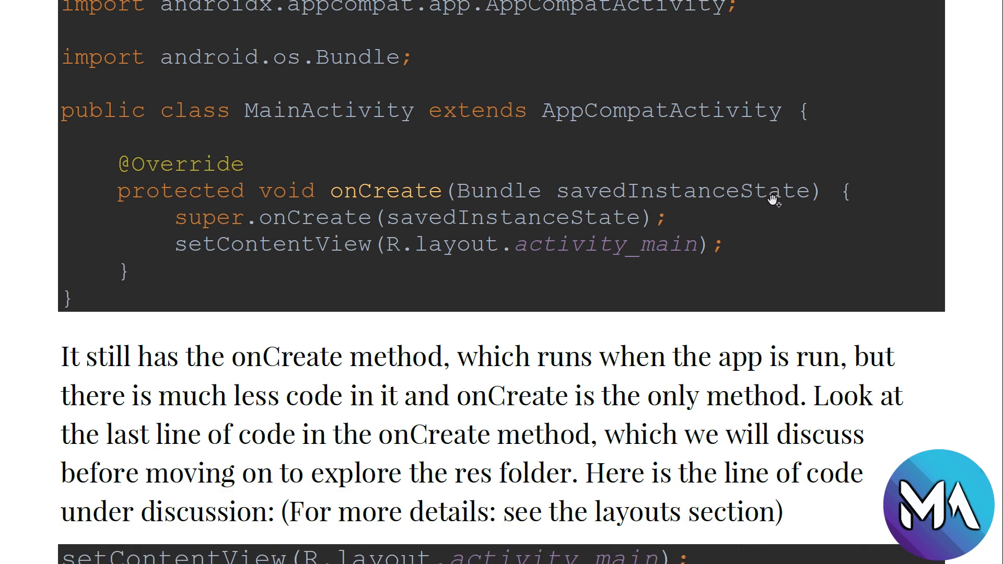
{"action": "scroll", "scroll_direction": "down", "scroll_amount": 3}
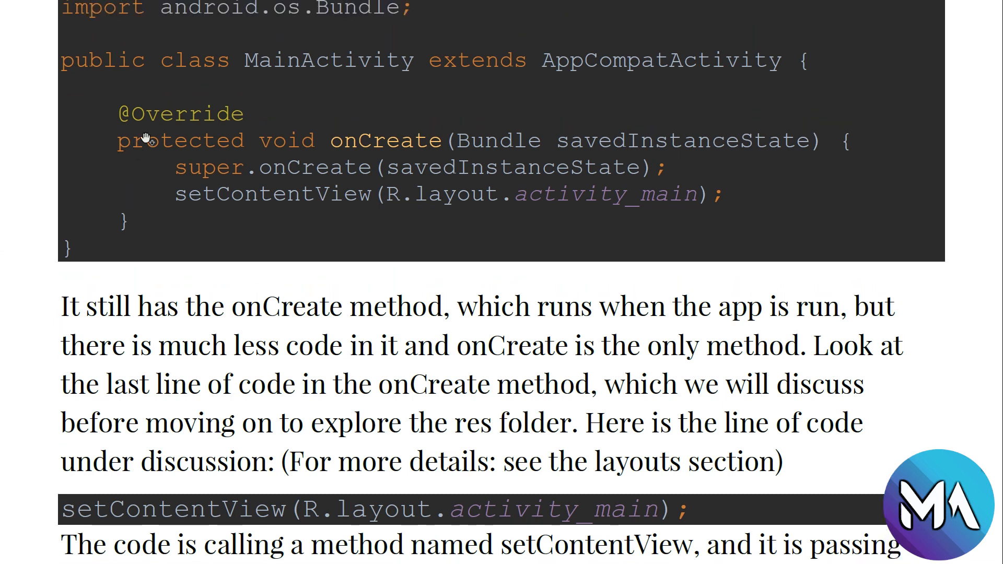
{"action": "mouse_move", "coordinate": [405, 145]}
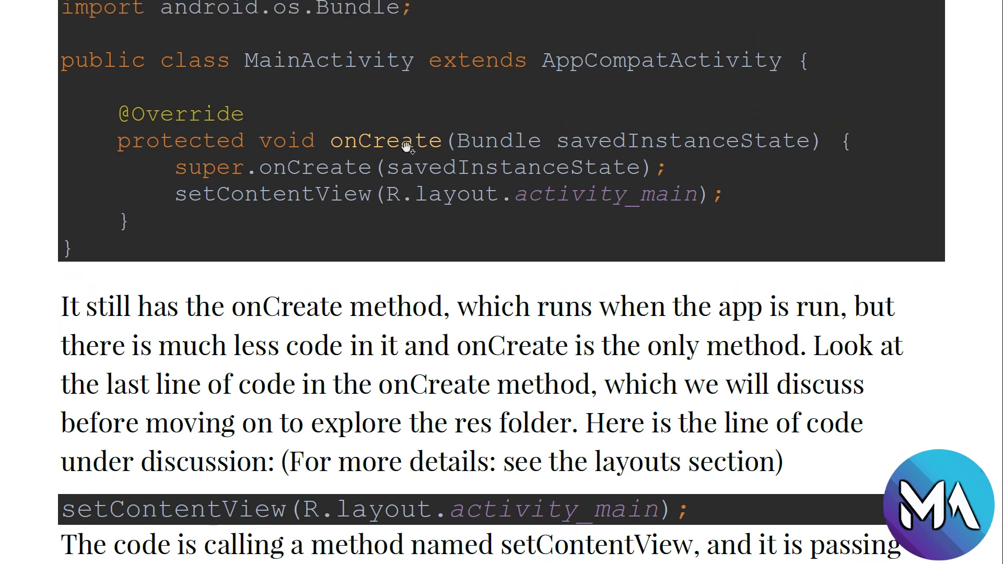
{"action": "mouse_move", "coordinate": [175, 106]}
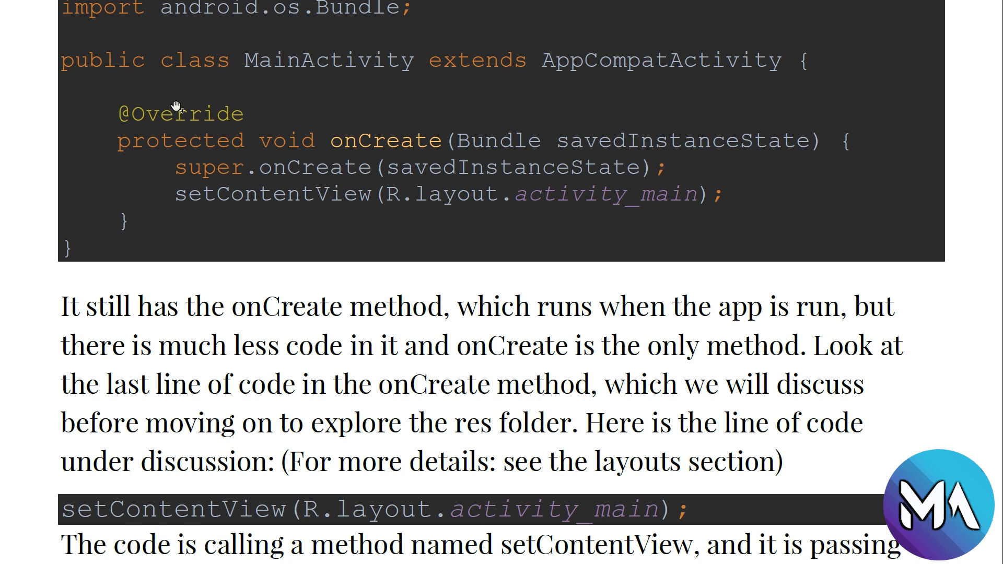
{"action": "mouse_move", "coordinate": [433, 291]}
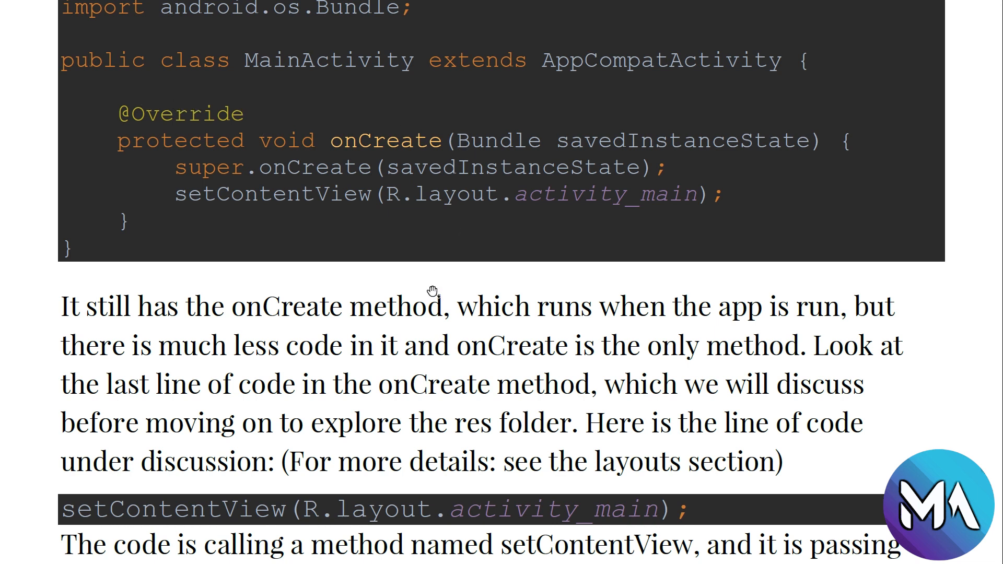
{"action": "scroll", "scroll_direction": "down", "scroll_amount": 3}
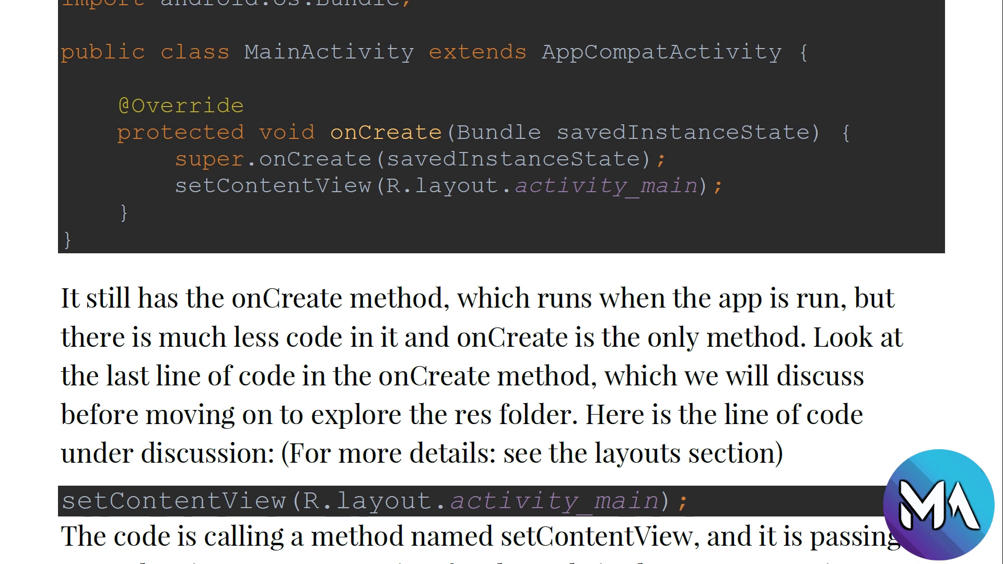
{"action": "mouse_move", "coordinate": [485, 193]}
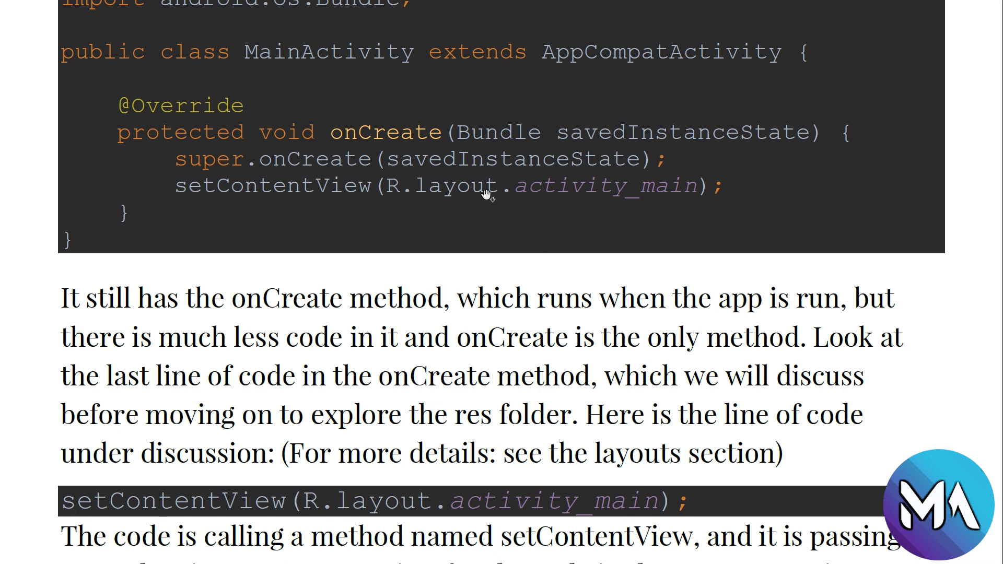
{"action": "scroll", "scroll_direction": "down", "scroll_amount": 3}
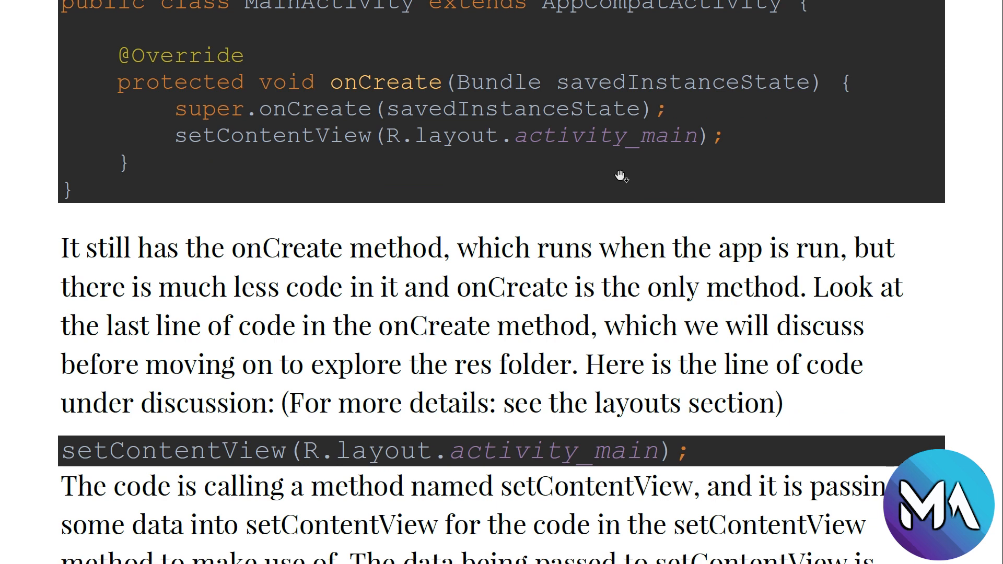
{"action": "scroll", "scroll_direction": "down", "scroll_amount": 3}
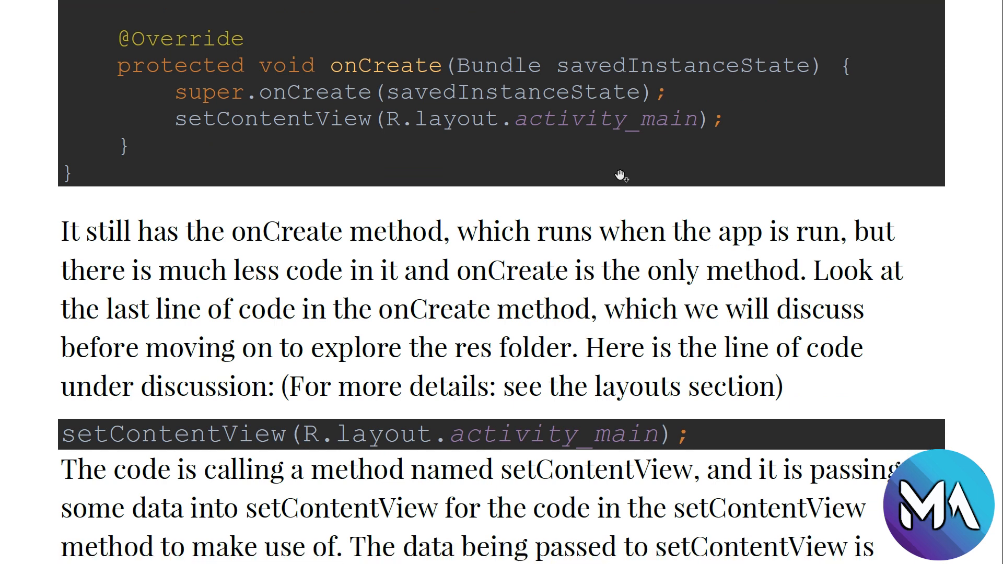
{"action": "mouse_move", "coordinate": [336, 134]}
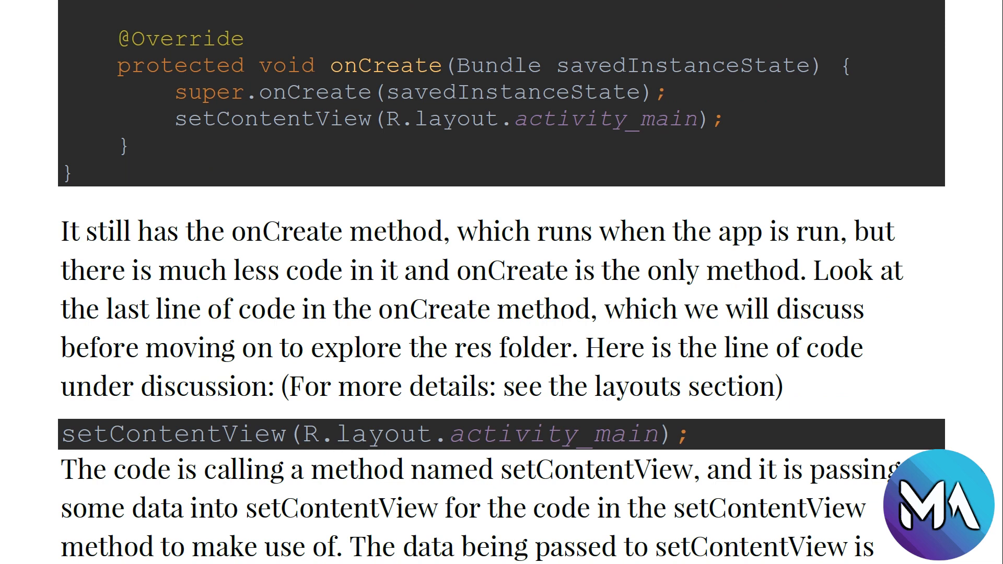
{"action": "mouse_move", "coordinate": [337, 135]}
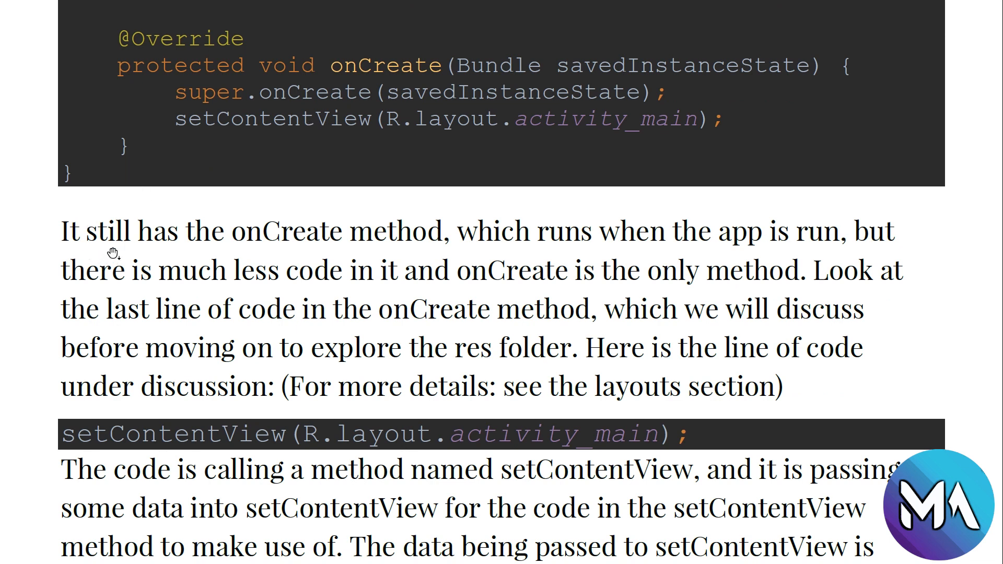
{"action": "mouse_move", "coordinate": [1002, 212]}
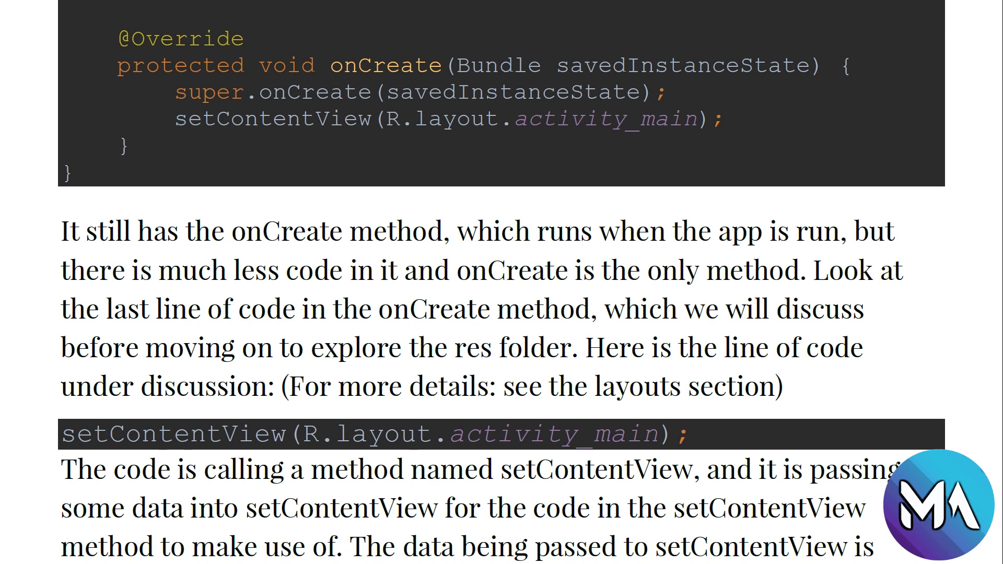
{"action": "mouse_move", "coordinate": [361, 75]}
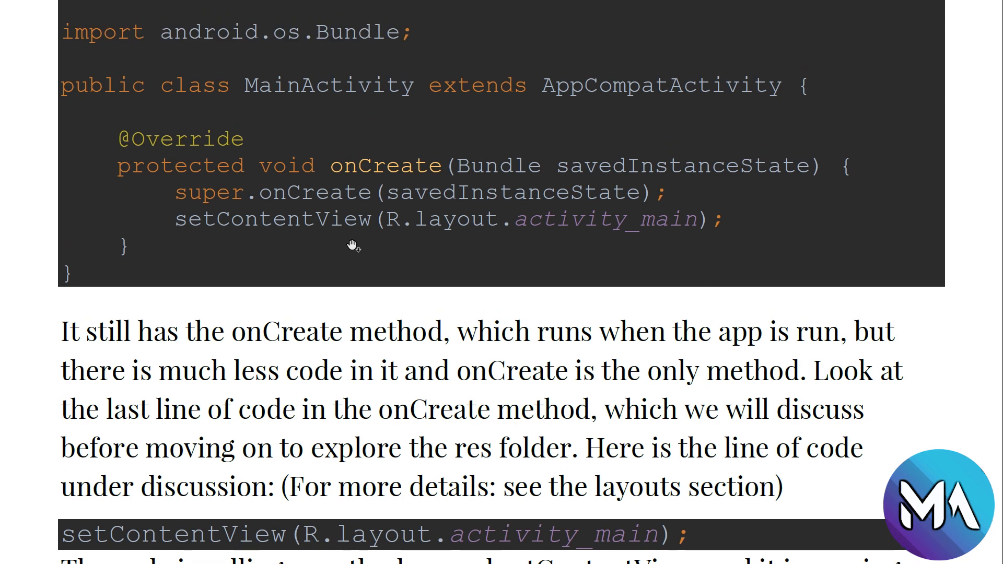
{"action": "mouse_move", "coordinate": [201, 208]}
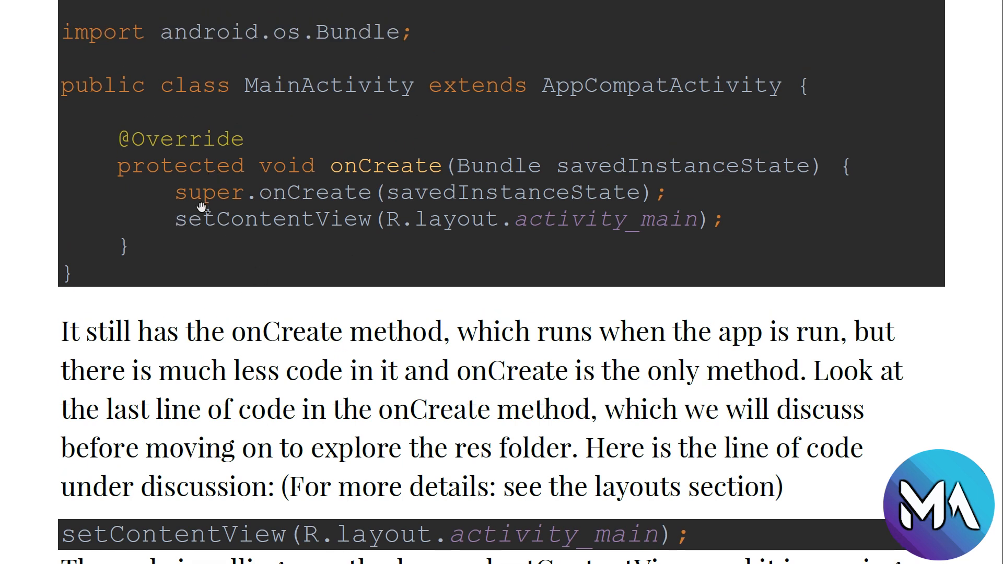
{"action": "scroll", "scroll_direction": "down", "scroll_amount": 3}
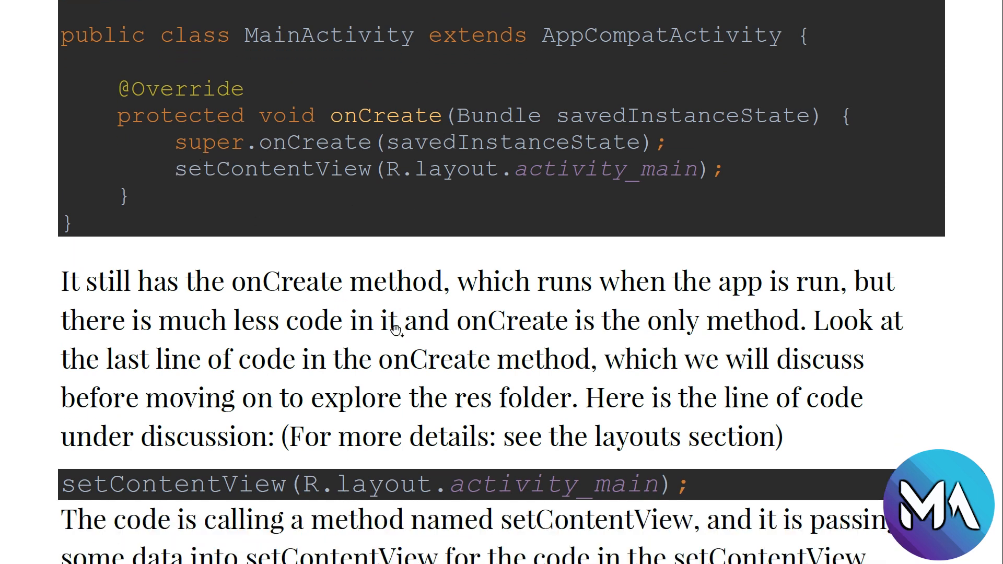
{"action": "scroll", "scroll_direction": "down", "scroll_amount": 3}
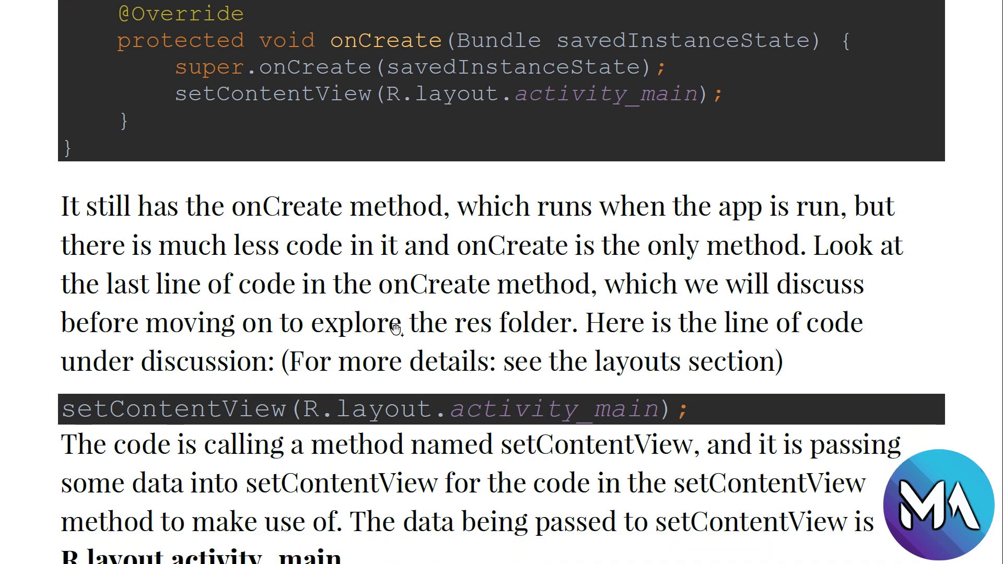
{"action": "scroll", "scroll_direction": "down", "scroll_amount": 3}
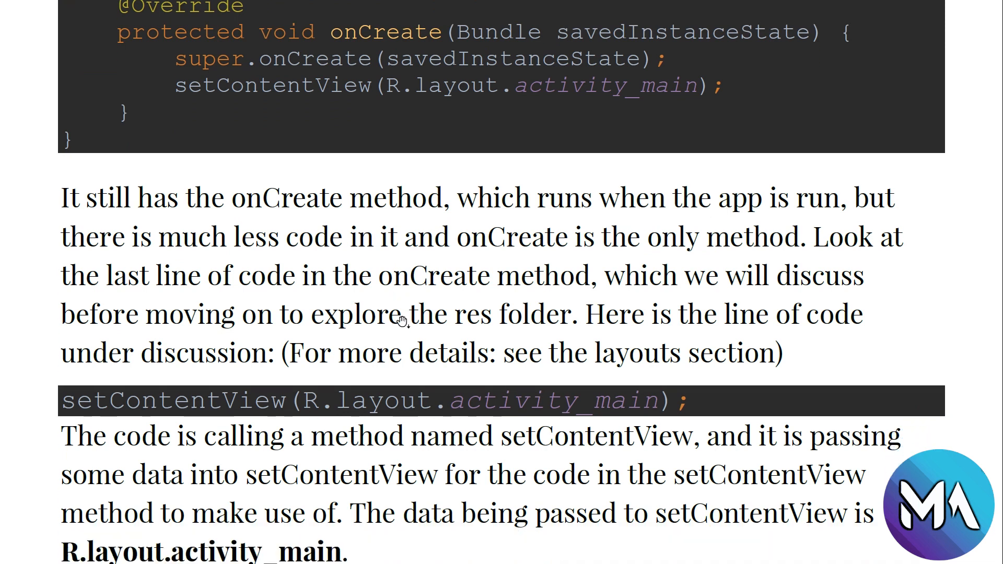
{"action": "mouse_move", "coordinate": [376, 273]}
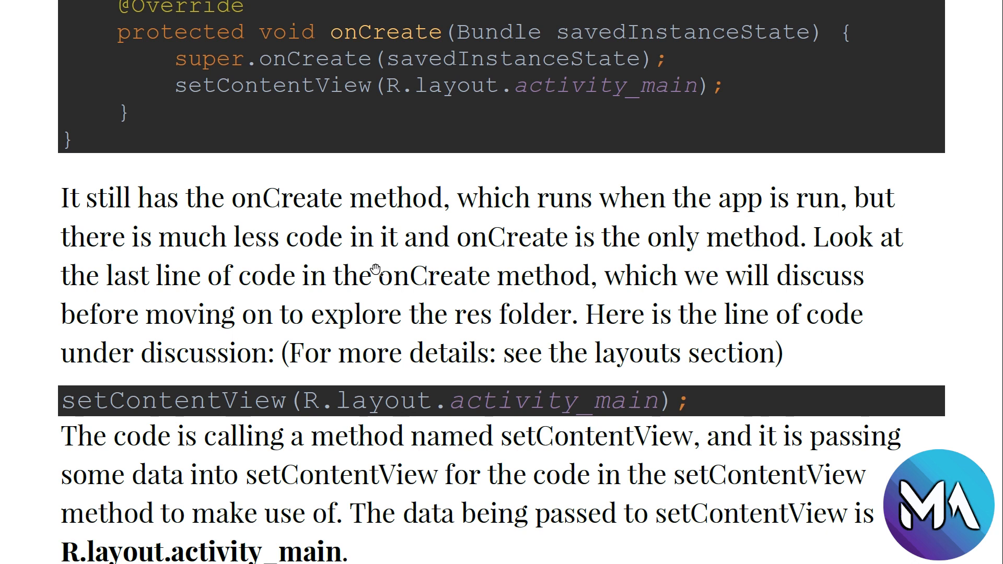
{"action": "mouse_move", "coordinate": [719, 104]}
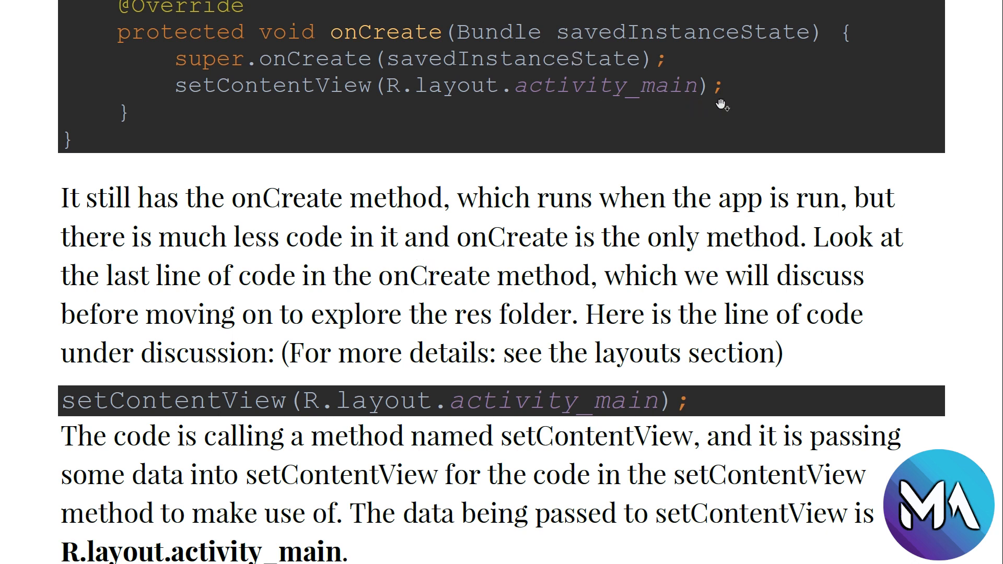
{"action": "mouse_move", "coordinate": [80, 330]}
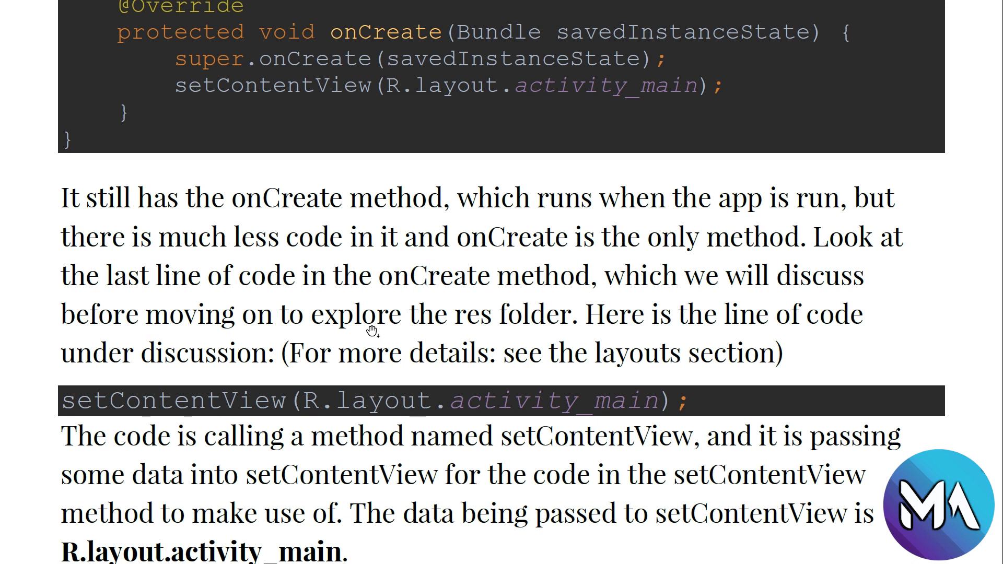
{"action": "mouse_move", "coordinate": [355, 322]}
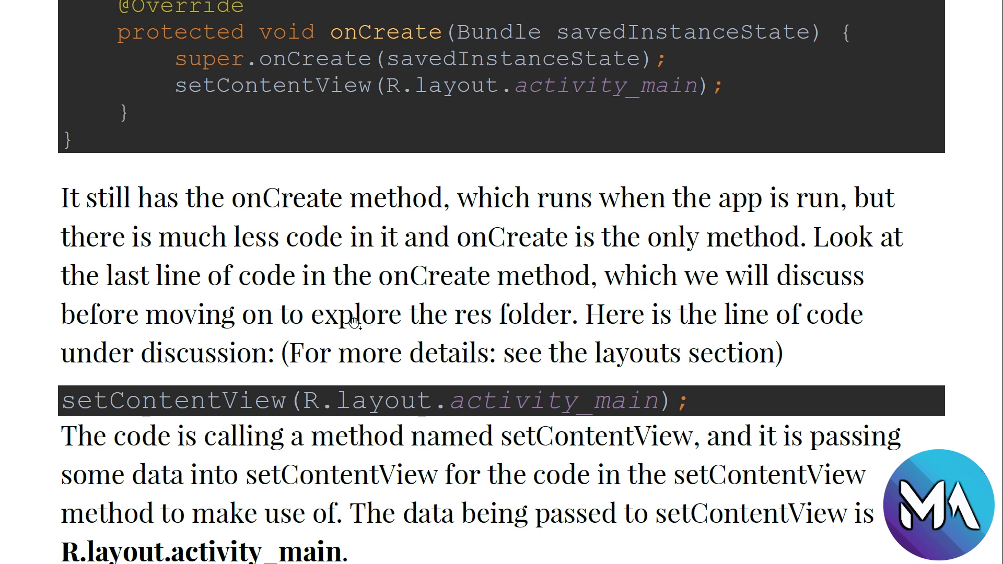
{"action": "mouse_move", "coordinate": [151, 413]}
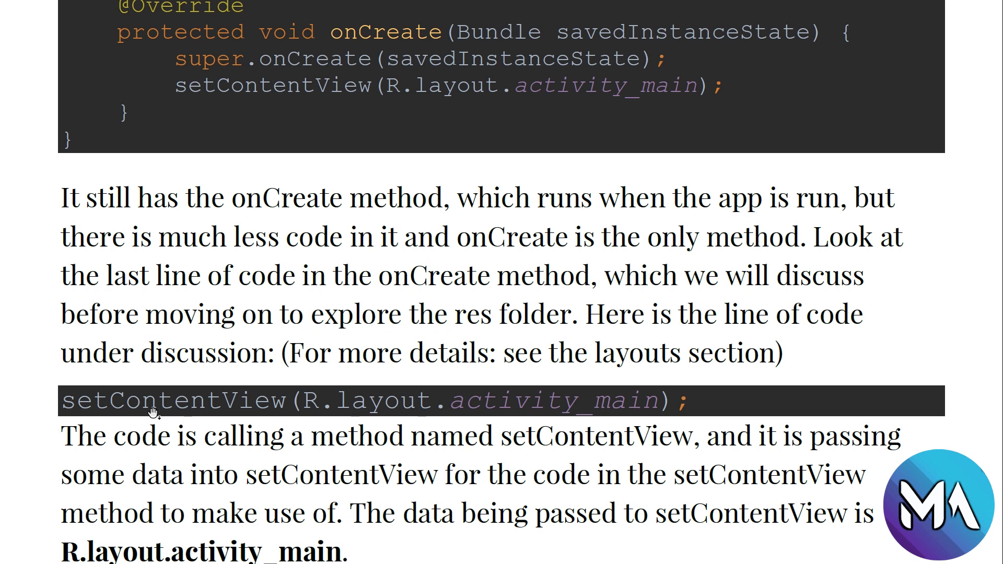
{"action": "mouse_move", "coordinate": [342, 98]}
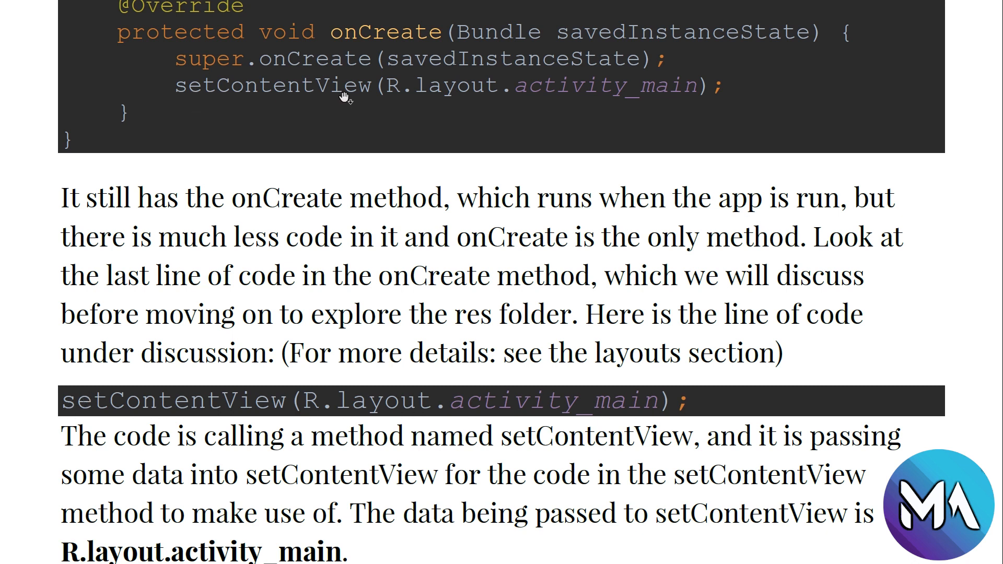
{"action": "mouse_move", "coordinate": [681, 107]}
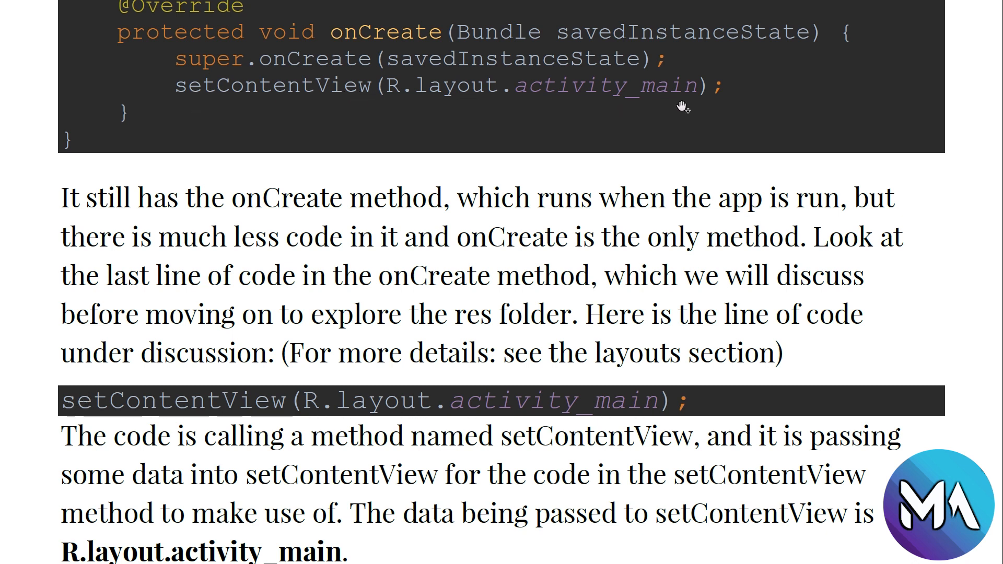
{"action": "mouse_move", "coordinate": [679, 334]}
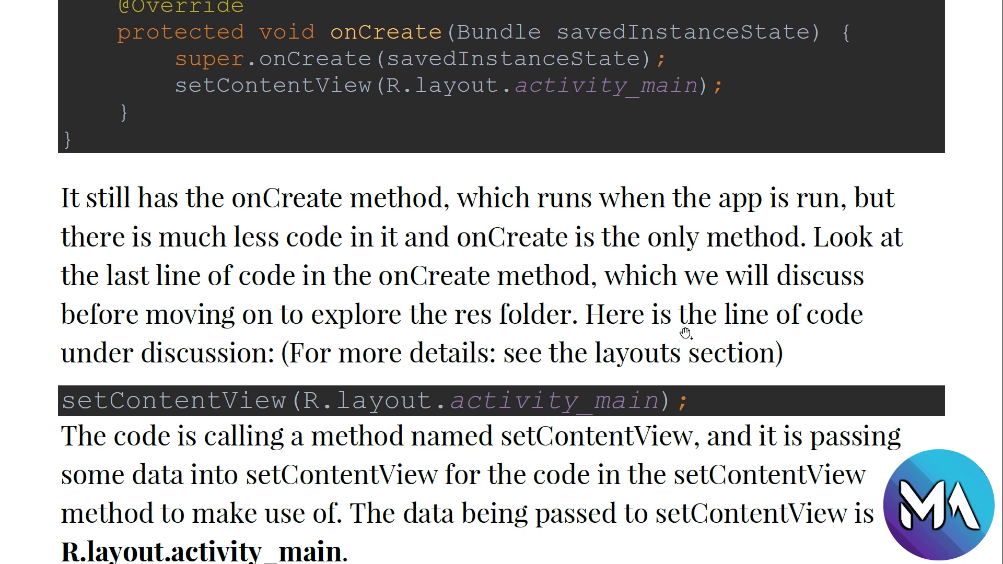
{"action": "mouse_move", "coordinate": [240, 357]}
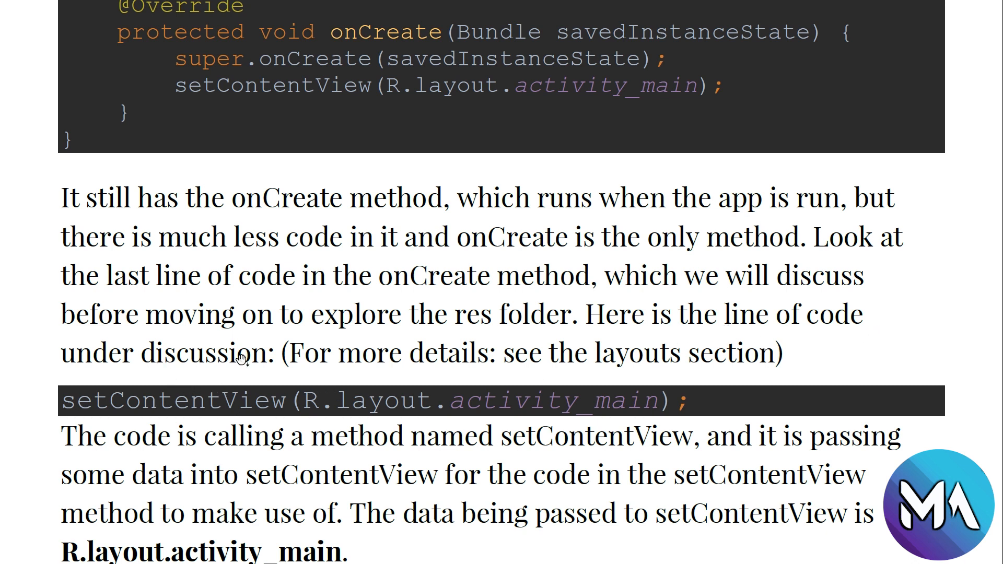
{"action": "scroll", "scroll_direction": "down", "scroll_amount": 3}
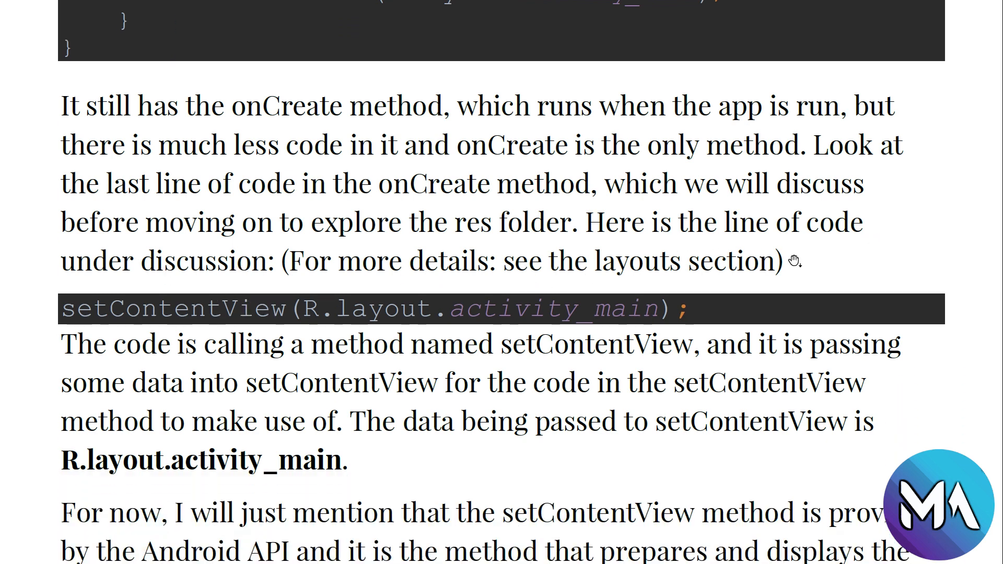
{"action": "mouse_move", "coordinate": [846, 282]}
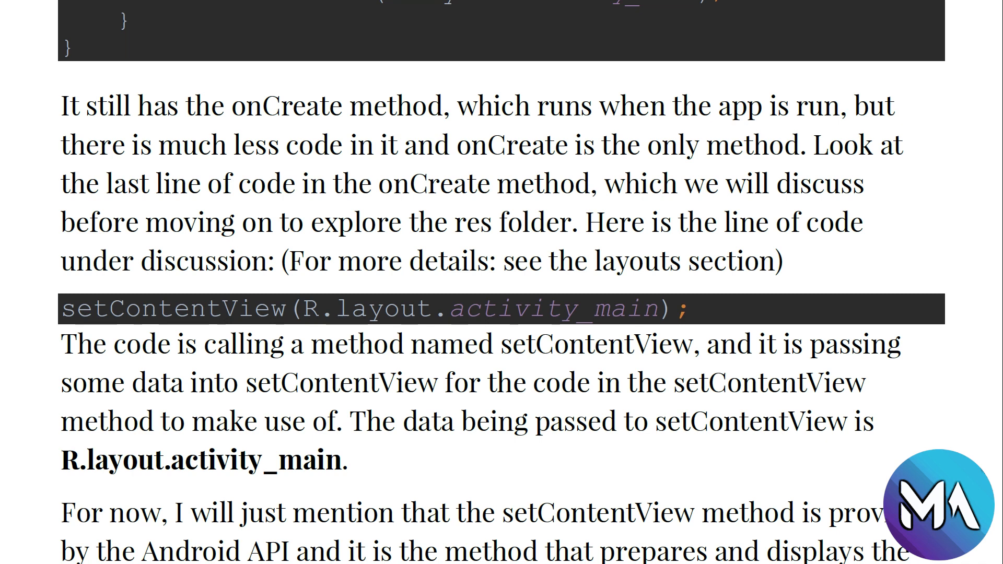
{"action": "scroll", "scroll_direction": "down", "scroll_amount": 3}
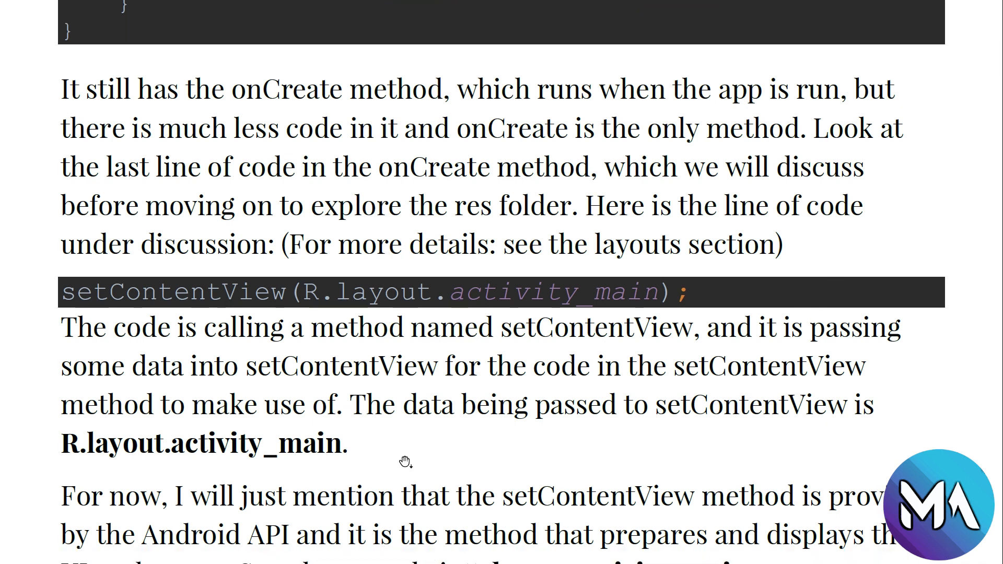
{"action": "scroll", "scroll_direction": "down", "scroll_amount": 3}
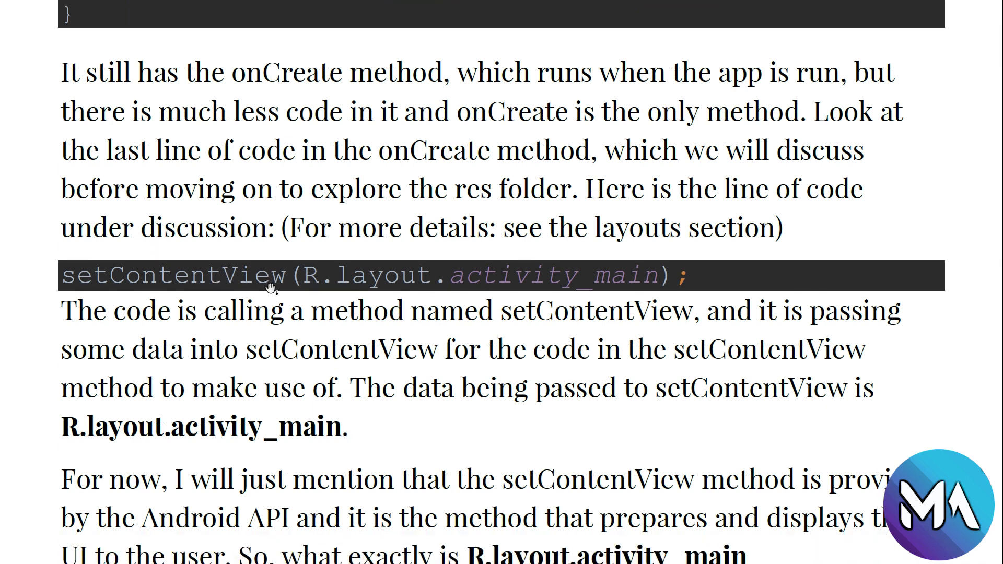
{"action": "mouse_move", "coordinate": [633, 255]}
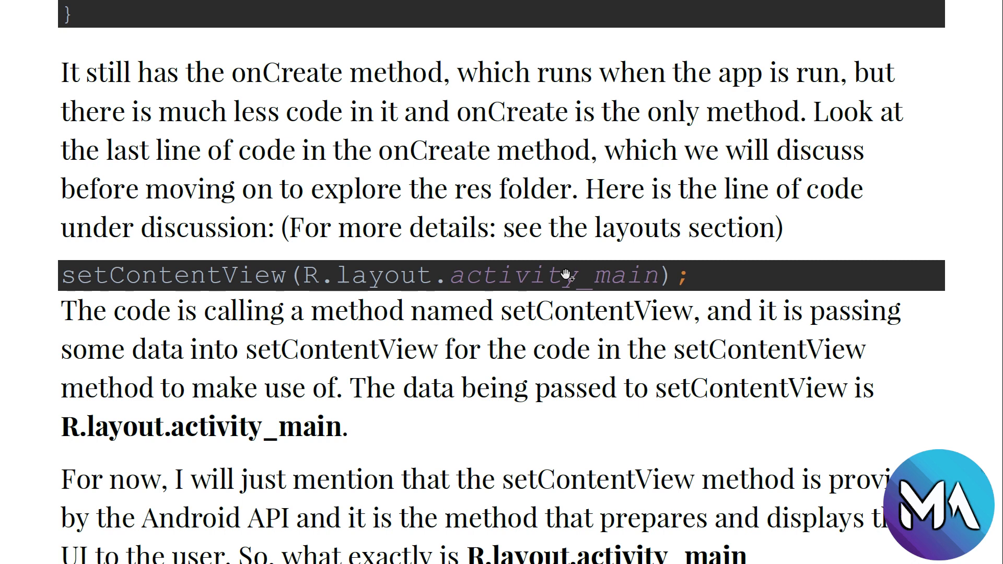
{"action": "mouse_move", "coordinate": [566, 276]}
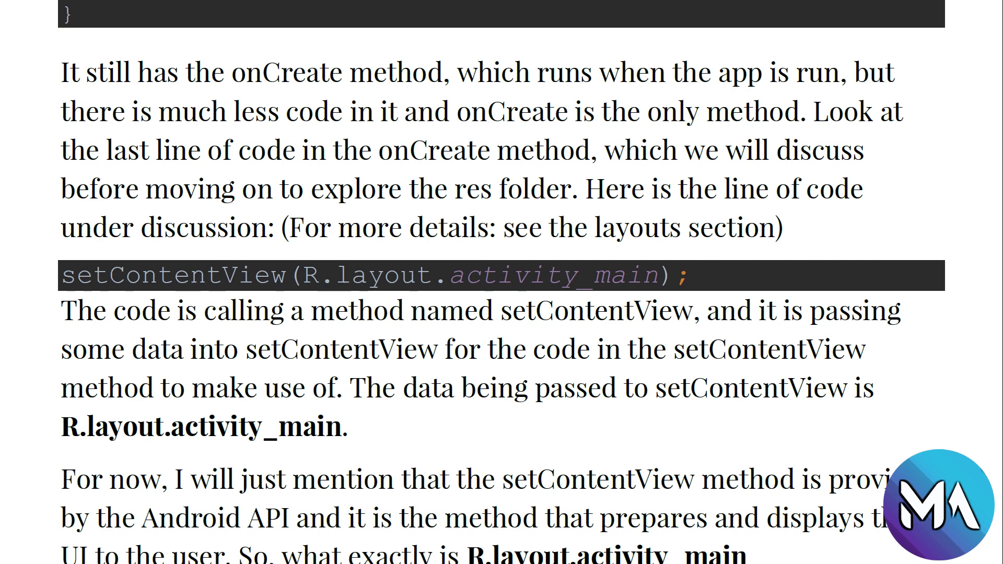
{"action": "mouse_move", "coordinate": [607, 287]}
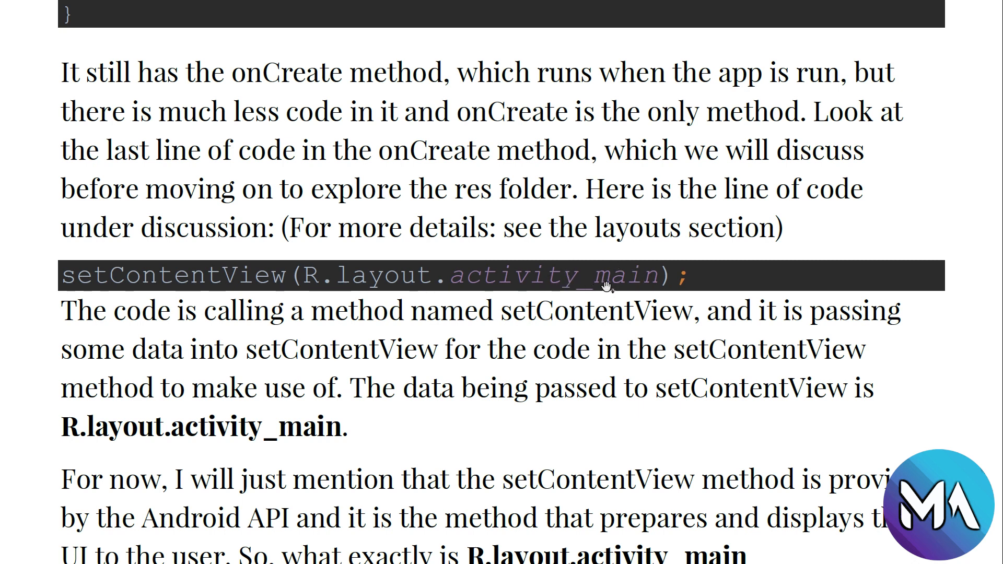
{"action": "mouse_move", "coordinate": [453, 261]}
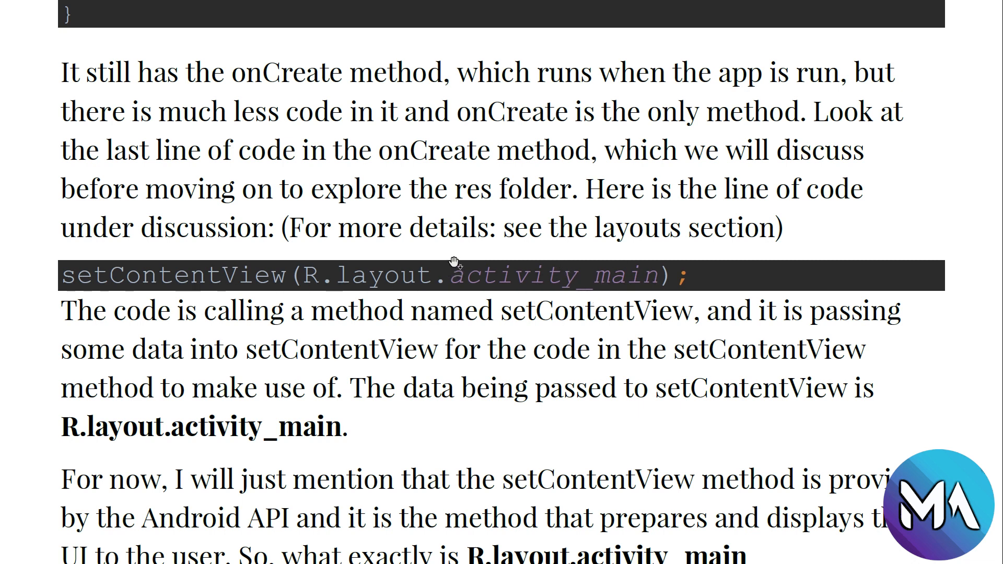
{"action": "mouse_move", "coordinate": [365, 283]}
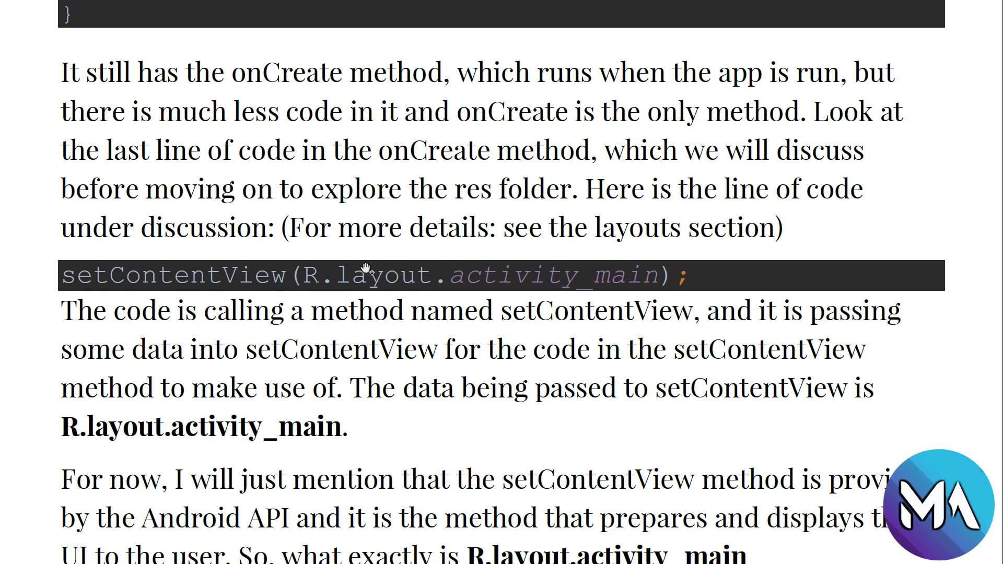
{"action": "scroll", "scroll_direction": "down", "scroll_amount": 3}
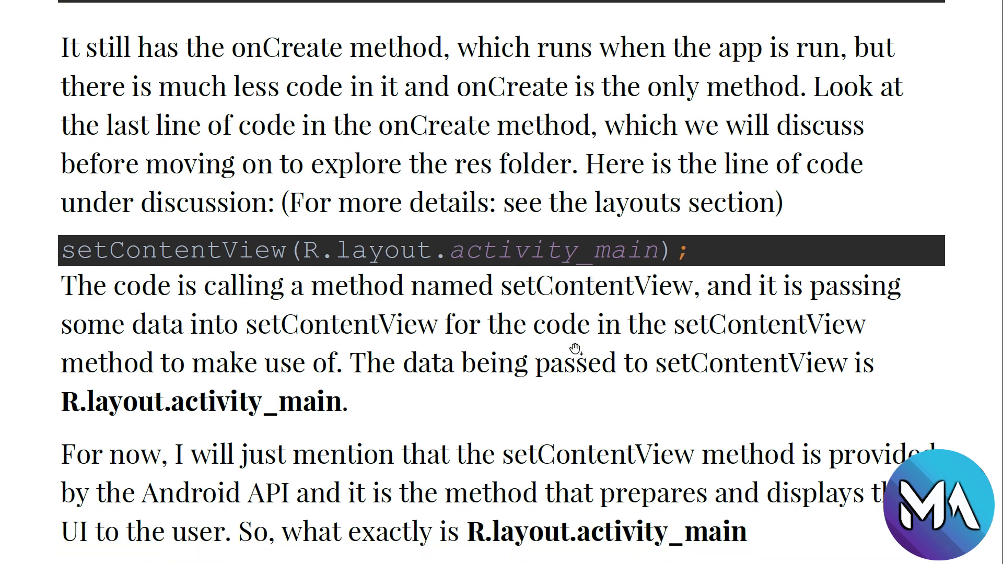
{"action": "scroll", "scroll_direction": "down", "scroll_amount": 3}
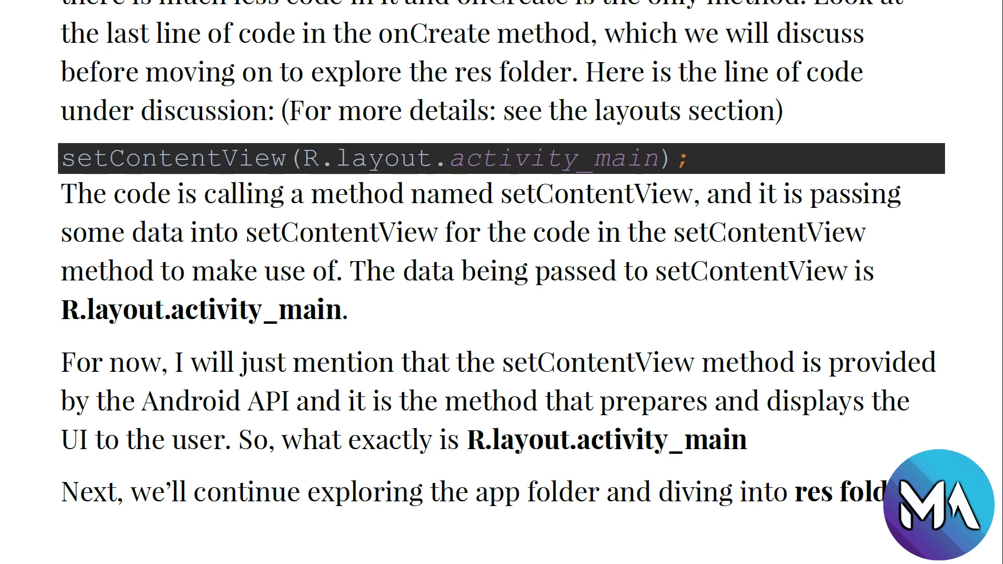
{"action": "mouse_move", "coordinate": [330, 370]}
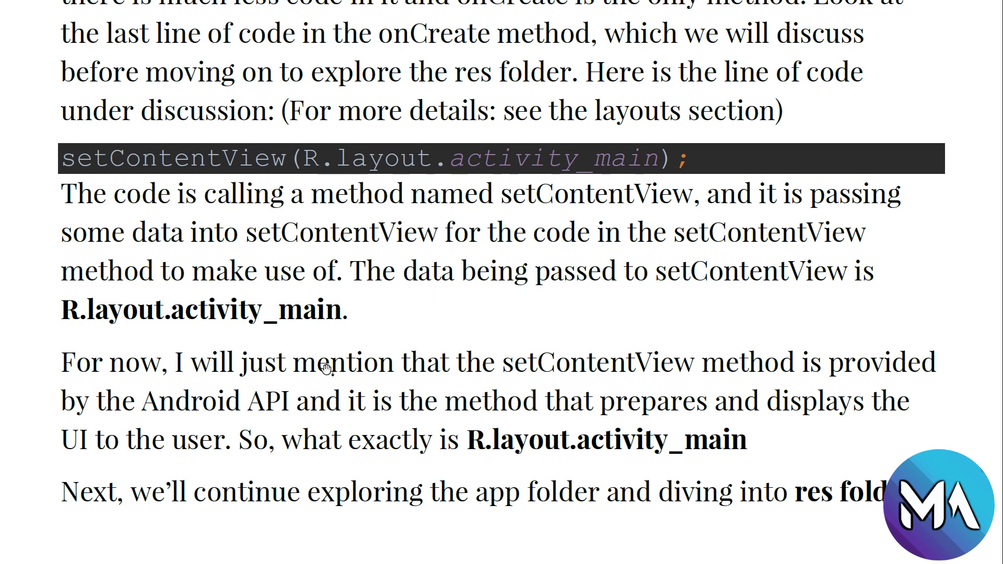
{"action": "mouse_move", "coordinate": [592, 173]}
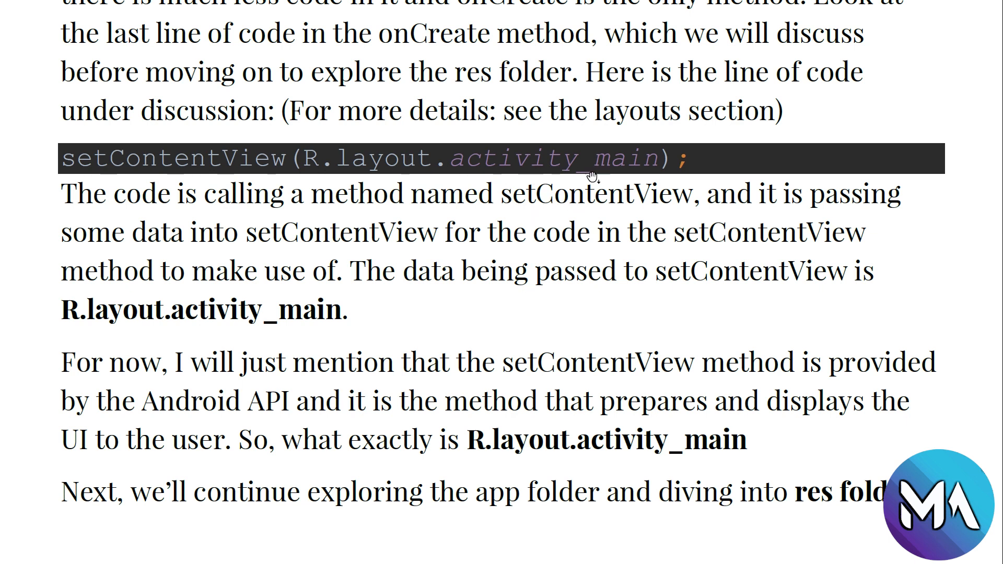
{"action": "mouse_move", "coordinate": [610, 162]}
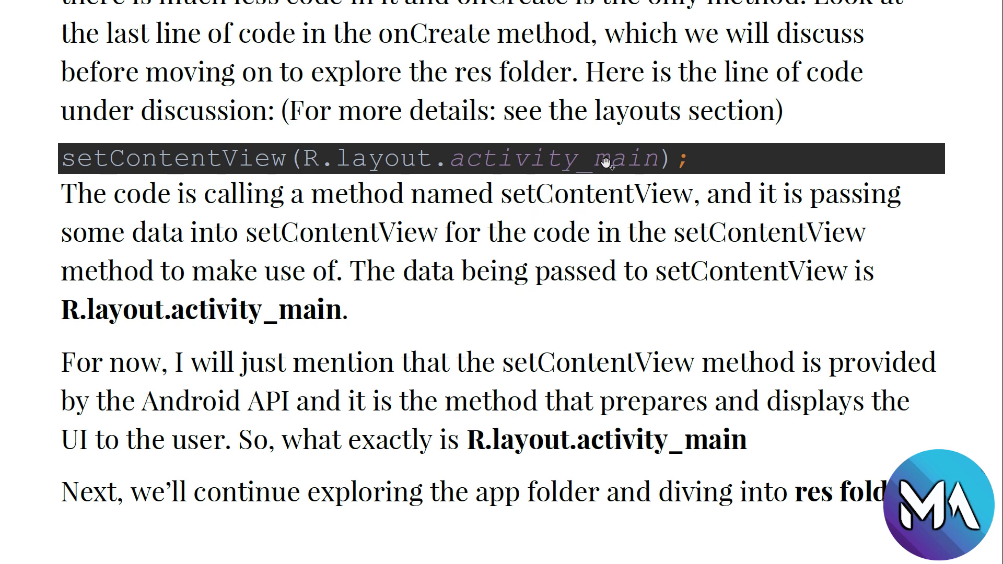
{"action": "mouse_move", "coordinate": [359, 171]}
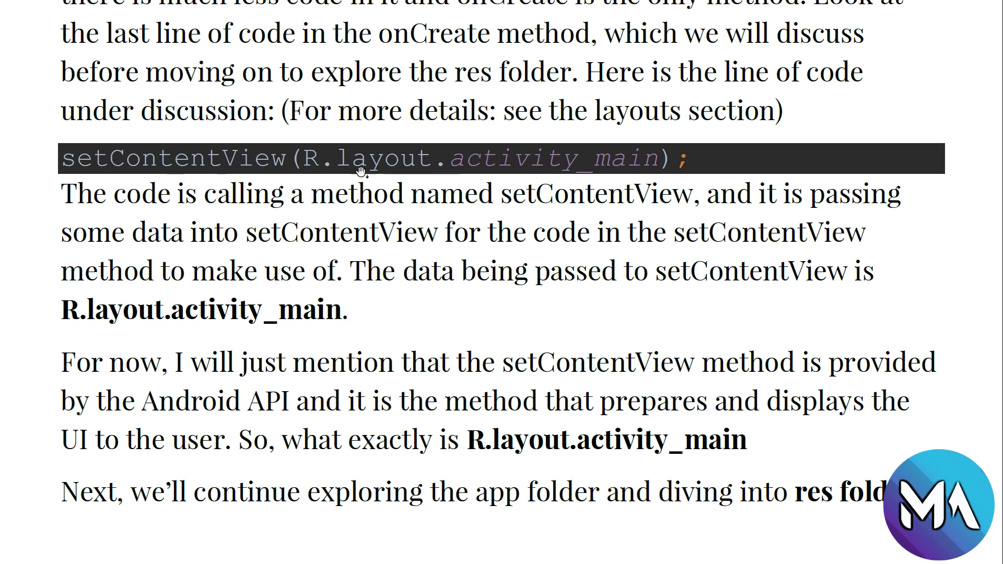
{"action": "mouse_move", "coordinate": [431, 301]}
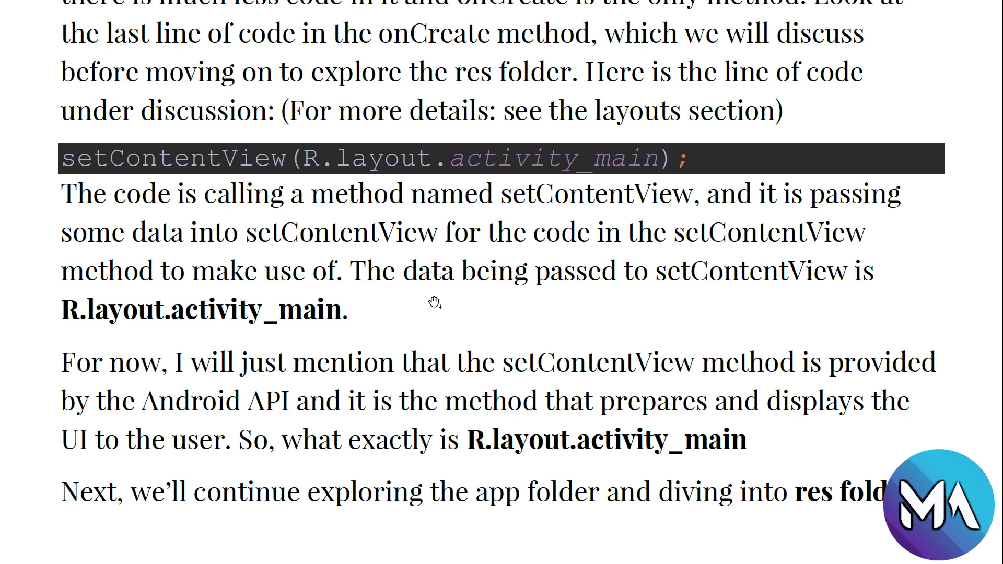
{"action": "mouse_move", "coordinate": [184, 234]}
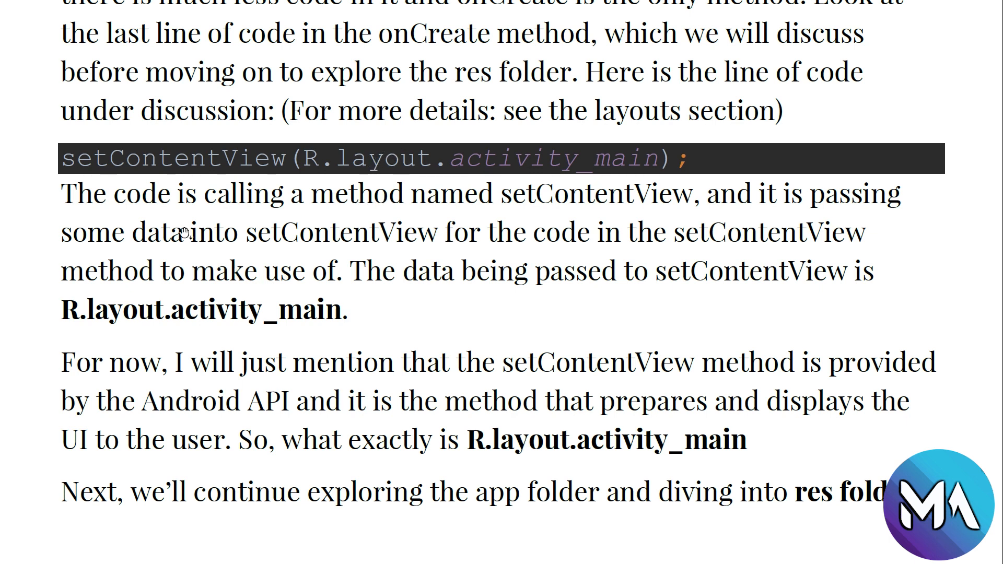
{"action": "mouse_move", "coordinate": [172, 176]}
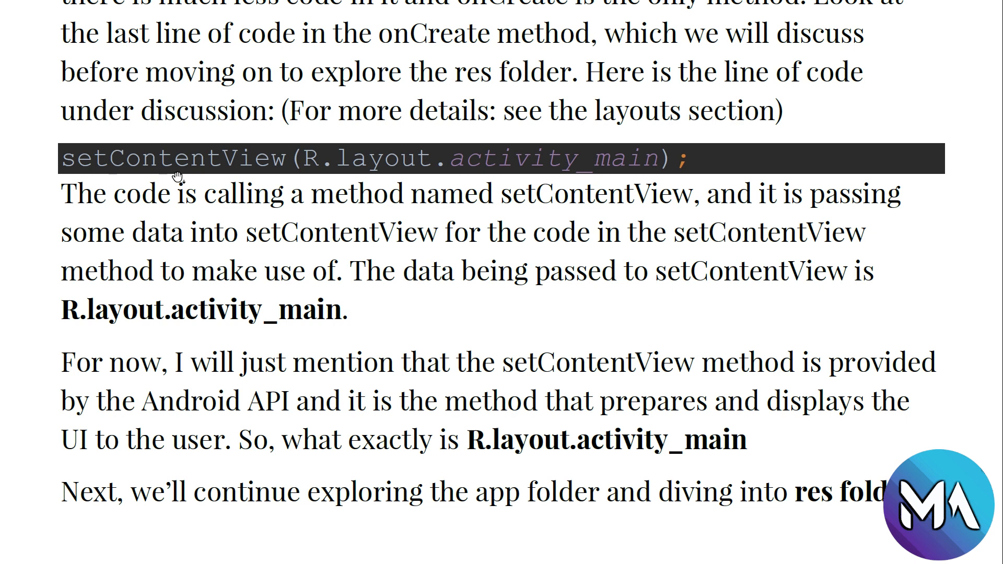
{"action": "mouse_move", "coordinate": [116, 180]}
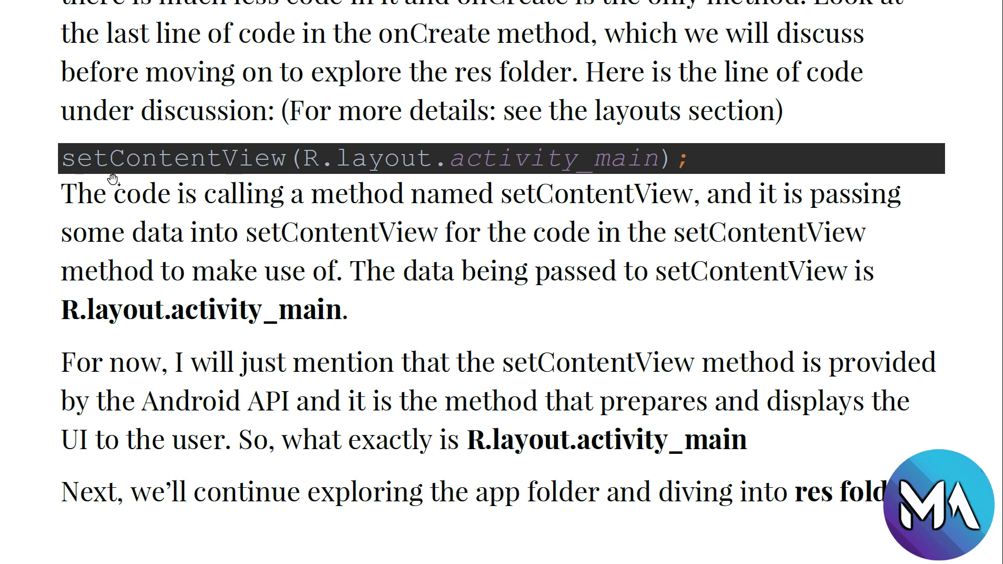
{"action": "mouse_move", "coordinate": [307, 117]}
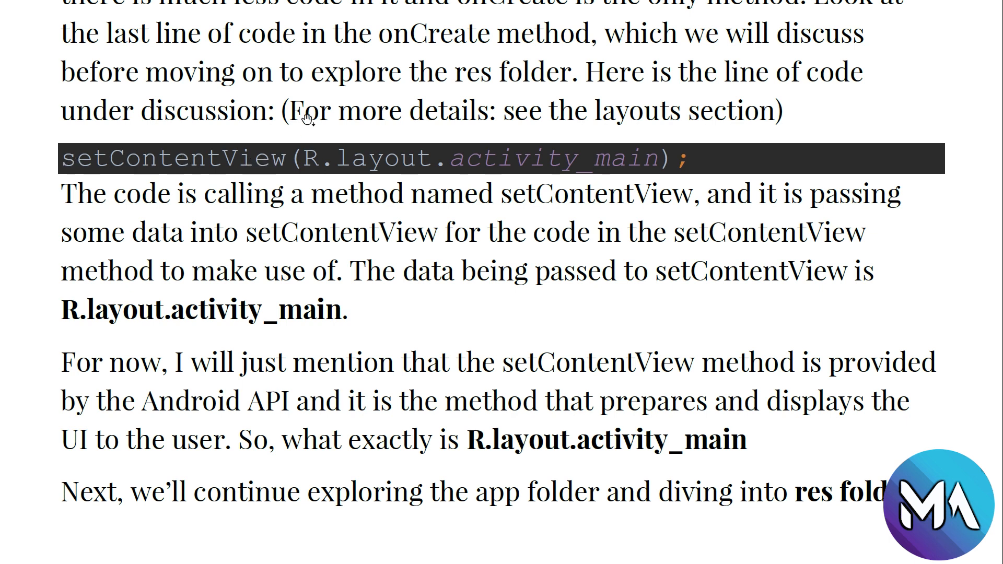
{"action": "mouse_move", "coordinate": [488, 219]}
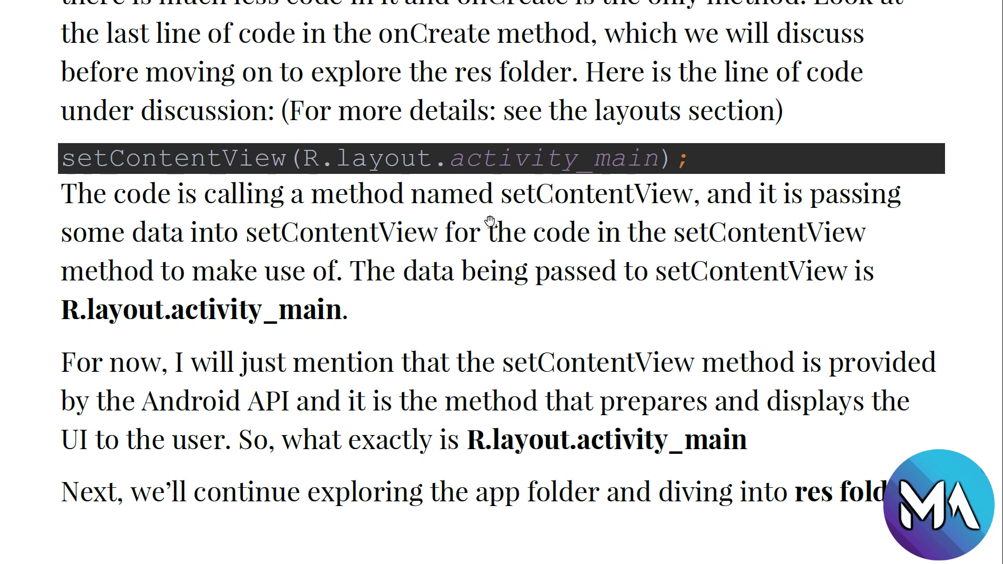
{"action": "mouse_move", "coordinate": [466, 378]}
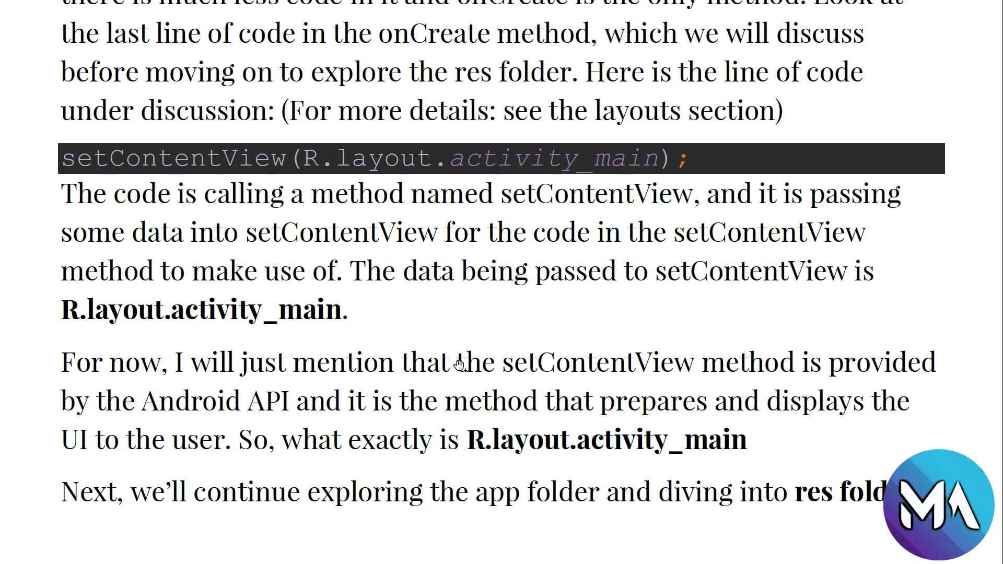
{"action": "mouse_move", "coordinate": [441, 345]}
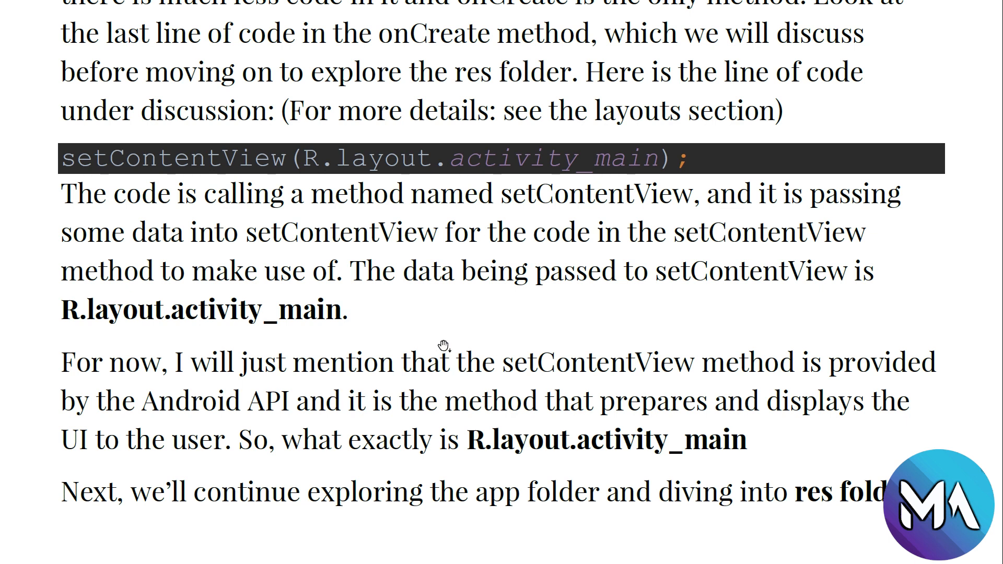
{"action": "mouse_move", "coordinate": [998, 19]}
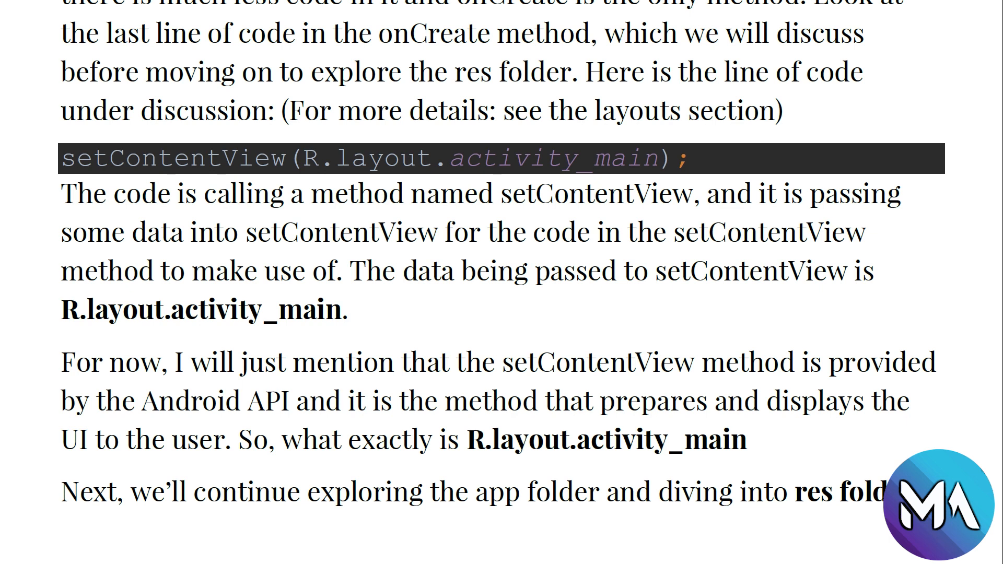
{"action": "mouse_move", "coordinate": [999, 44]}
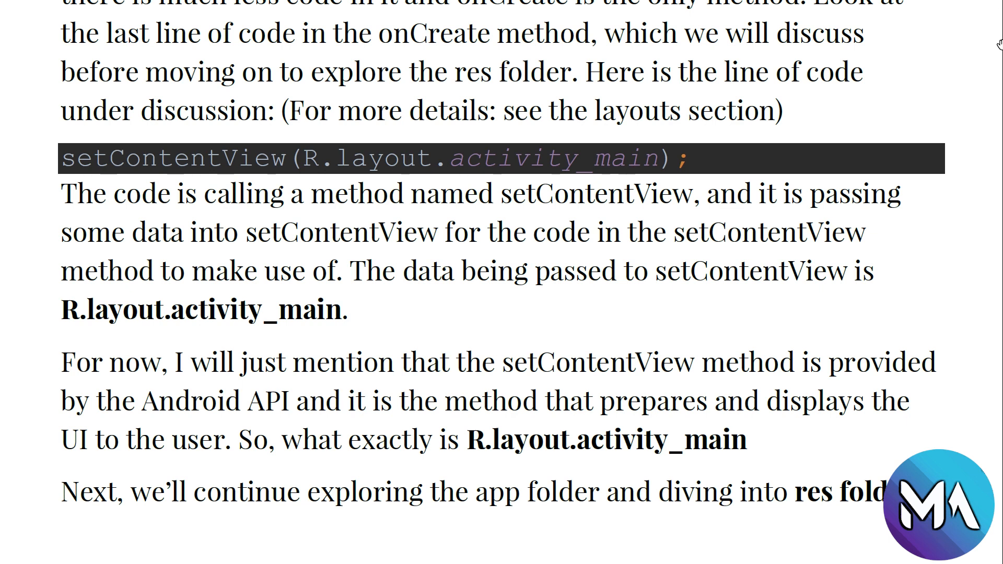
{"action": "mouse_move", "coordinate": [928, 210]}
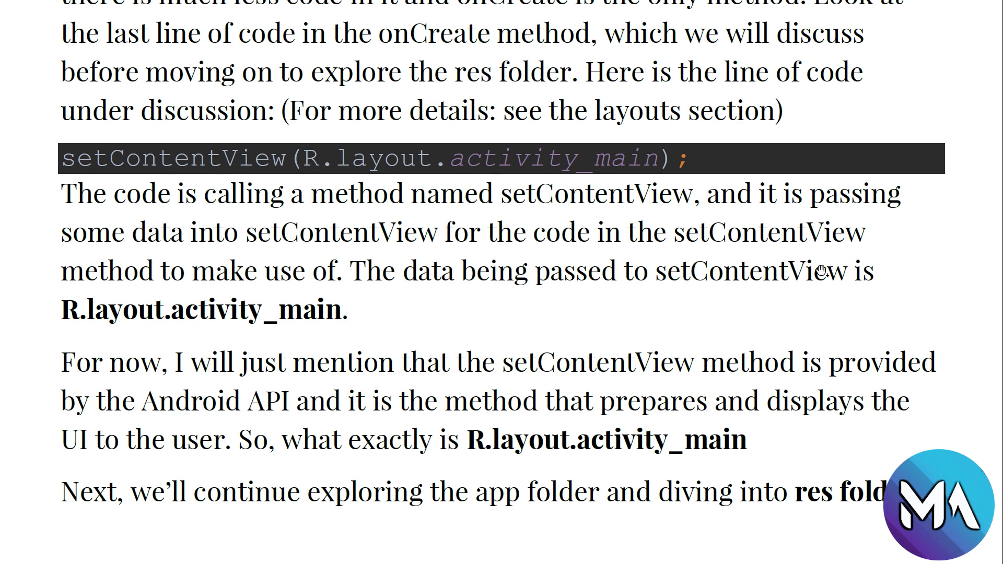
- Scroll the guide while MainActivity.java sits beside the Pixel 3 XL emulator
{"action": "scroll", "scroll_direction": "down", "scroll_amount": 3}
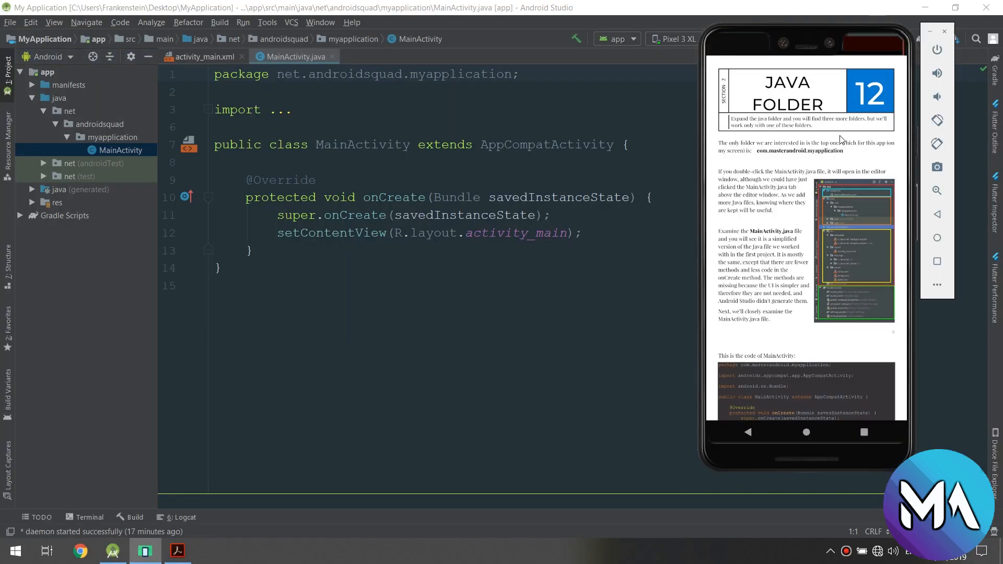
- Open Android Course in the emulator app and scroll through its lesson pages
{"action": "scroll", "scroll_direction": "down", "scroll_amount": 3}
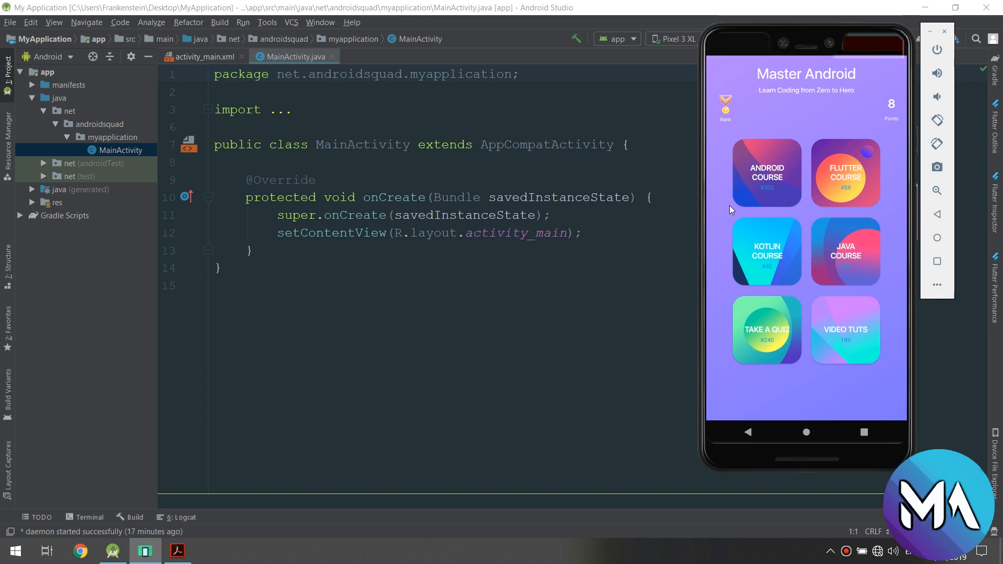
{"action": "mouse_move", "coordinate": [890, 219]}
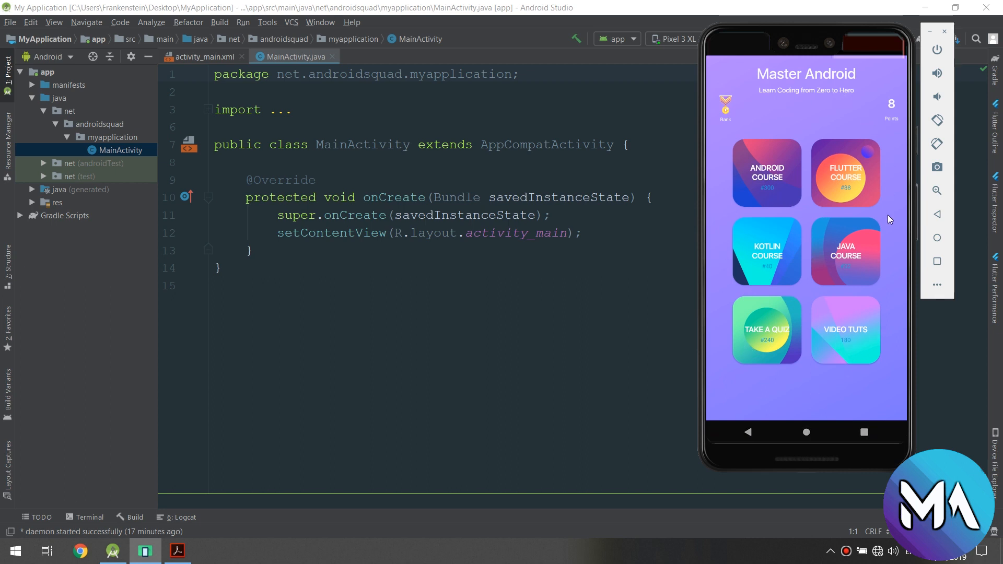
{"action": "mouse_move", "coordinate": [738, 252]}
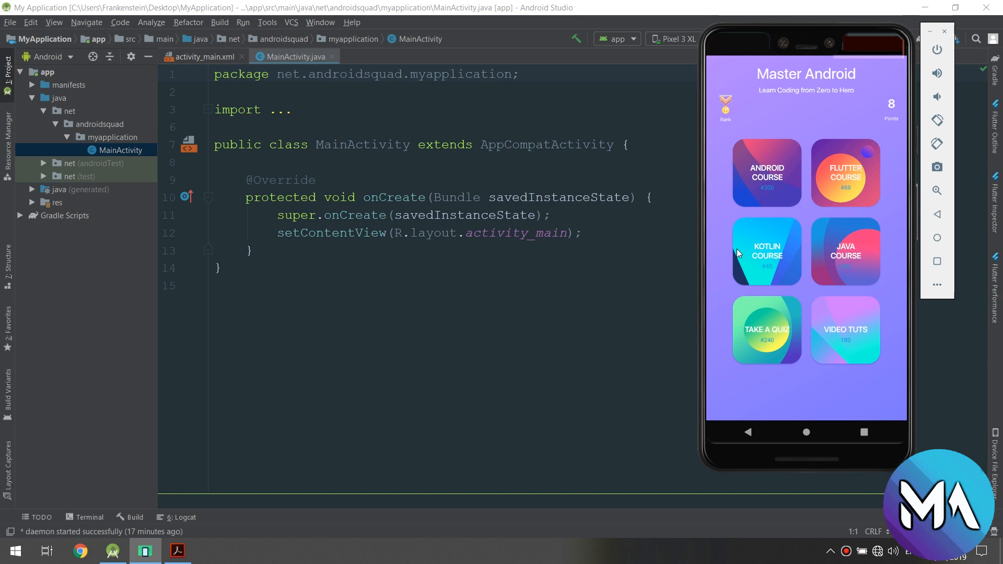
{"action": "mouse_move", "coordinate": [777, 84]}
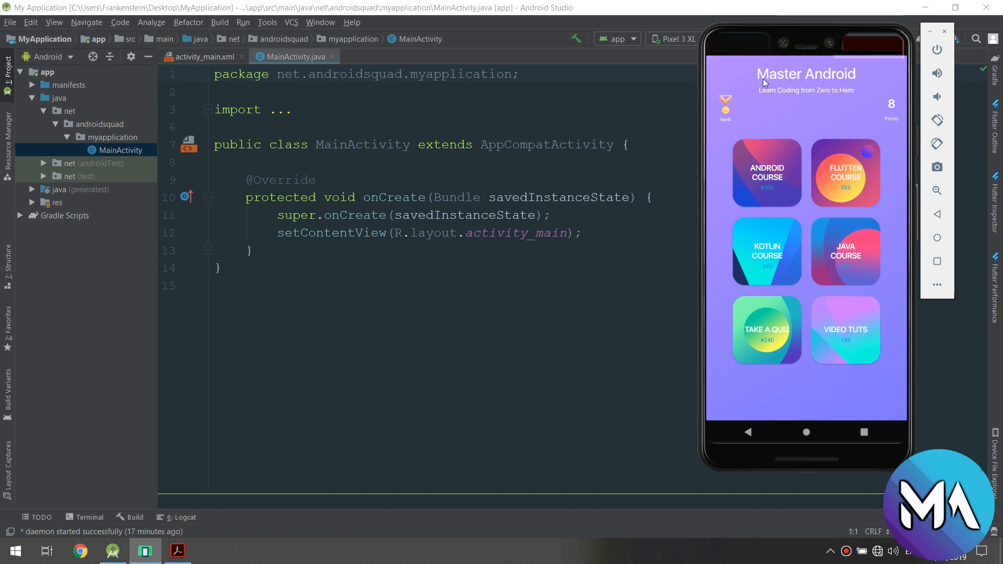
{"action": "mouse_move", "coordinate": [856, 86]}
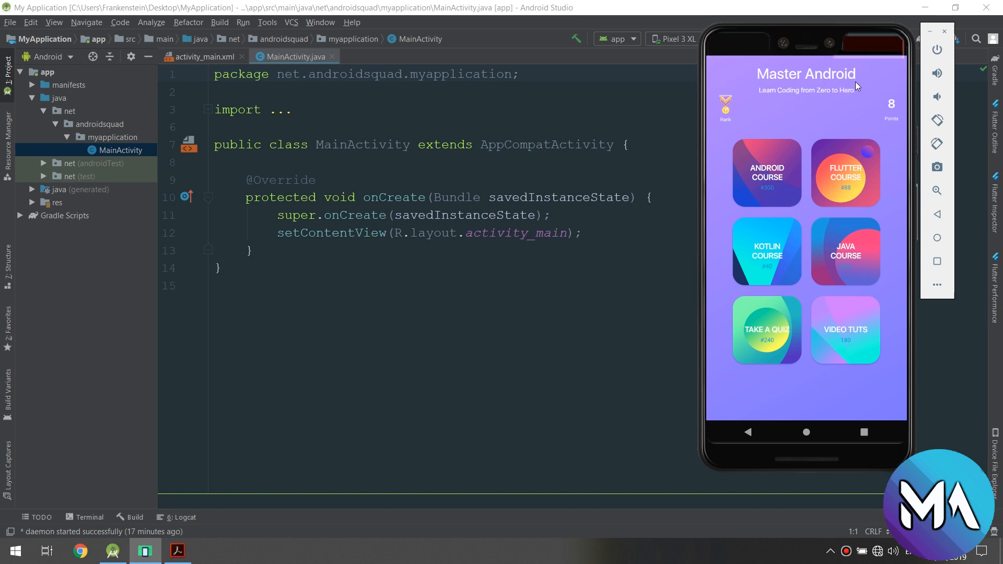
{"action": "mouse_move", "coordinate": [743, 182]}
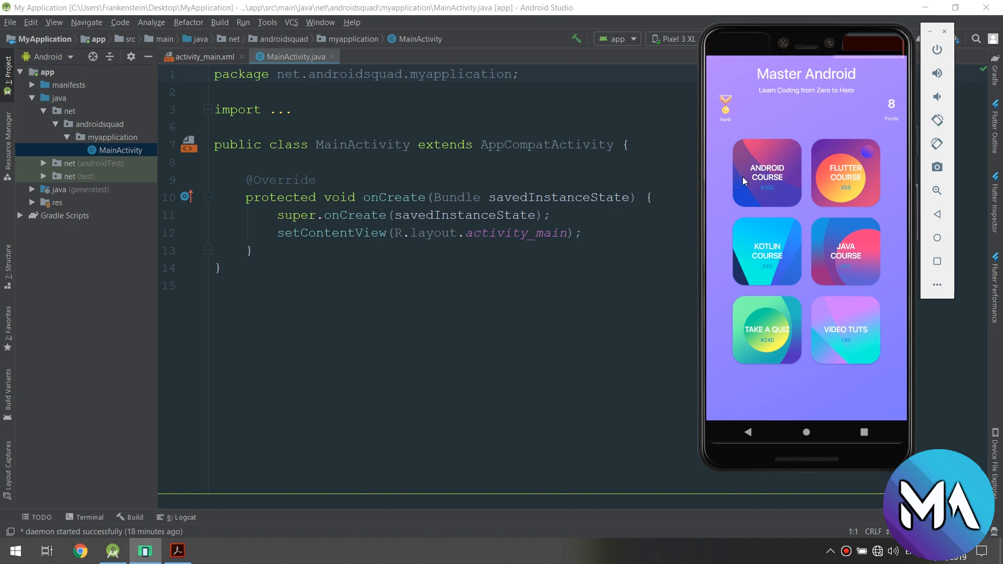
{"action": "mouse_move", "coordinate": [778, 190]}
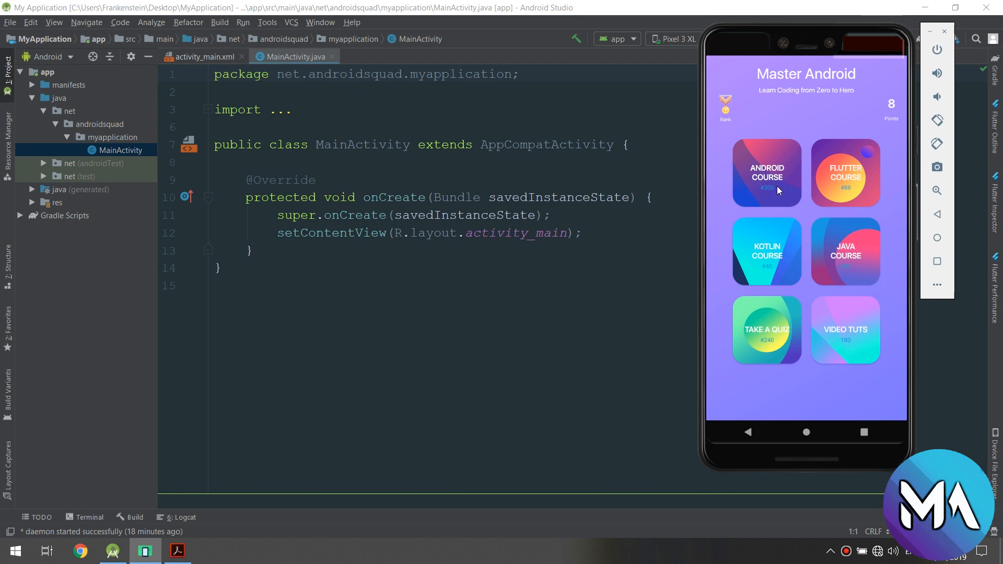
{"action": "left_click", "coordinate": [767, 172]}
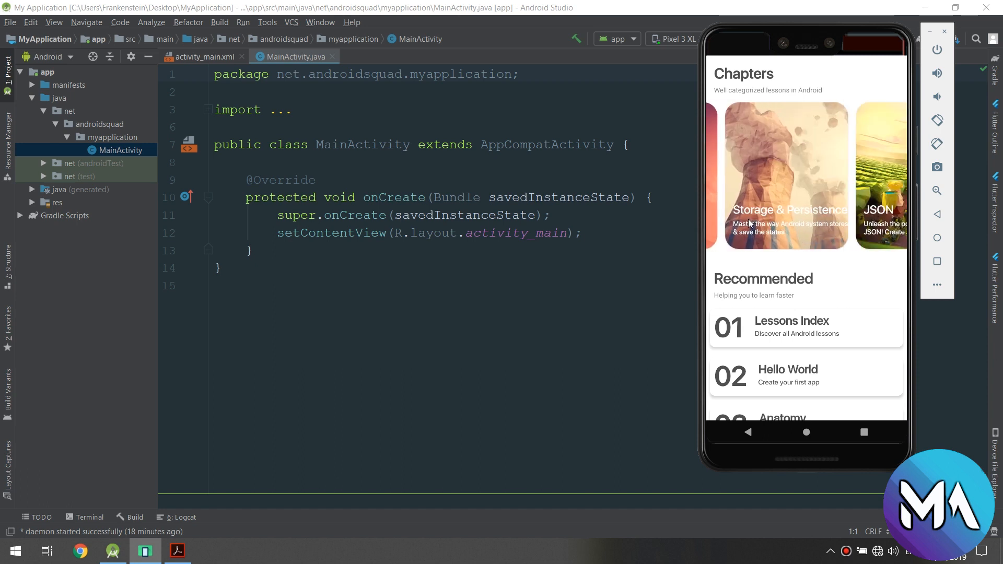
{"action": "scroll", "scroll_direction": "left", "scroll_amount": 3}
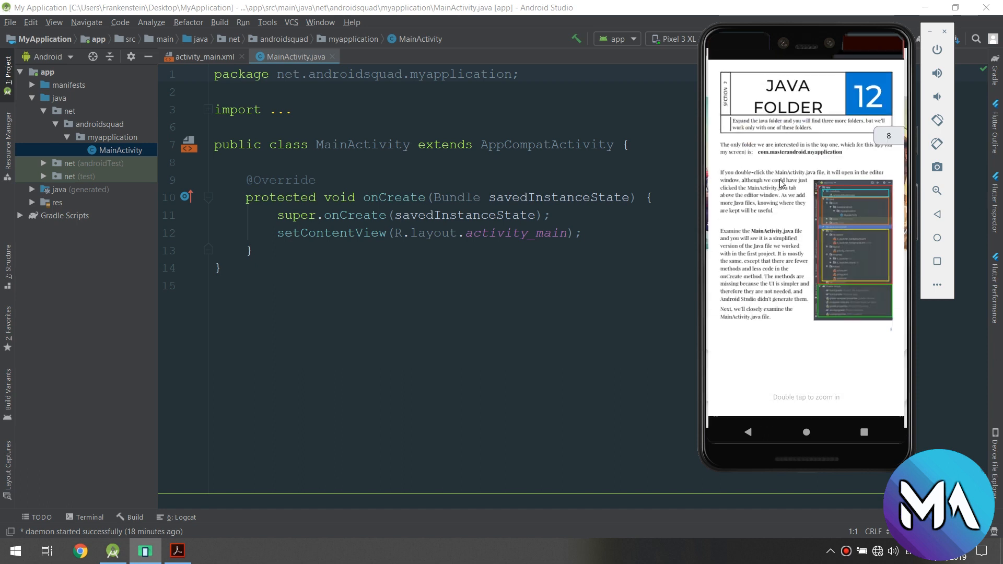
{"action": "scroll", "scroll_direction": "down", "scroll_amount": 3}
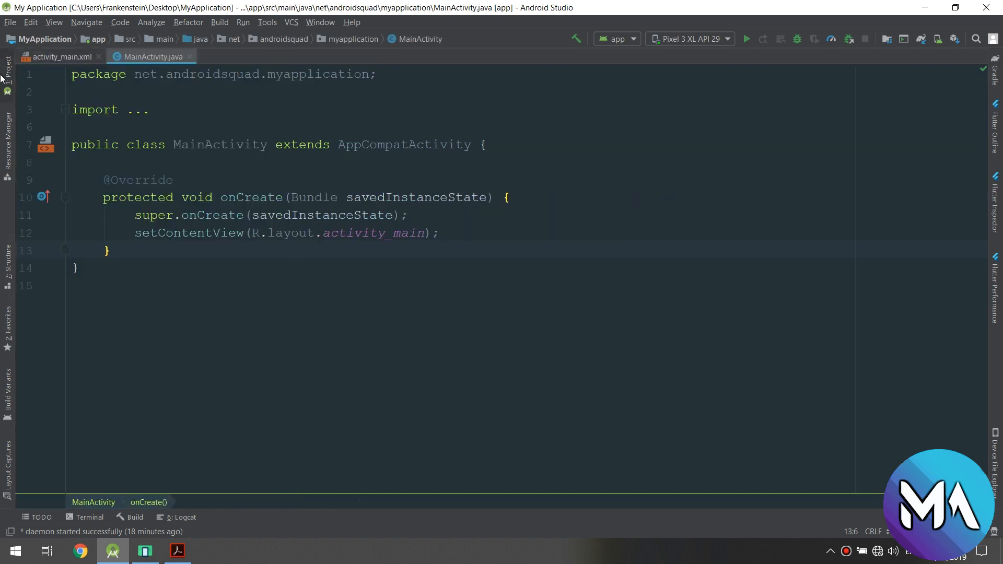
- Show the Project tree, expand app, and browse the manifests, Gradle Scripts, java and res entries
{"action": "left_click", "coordinate": [7, 71]}
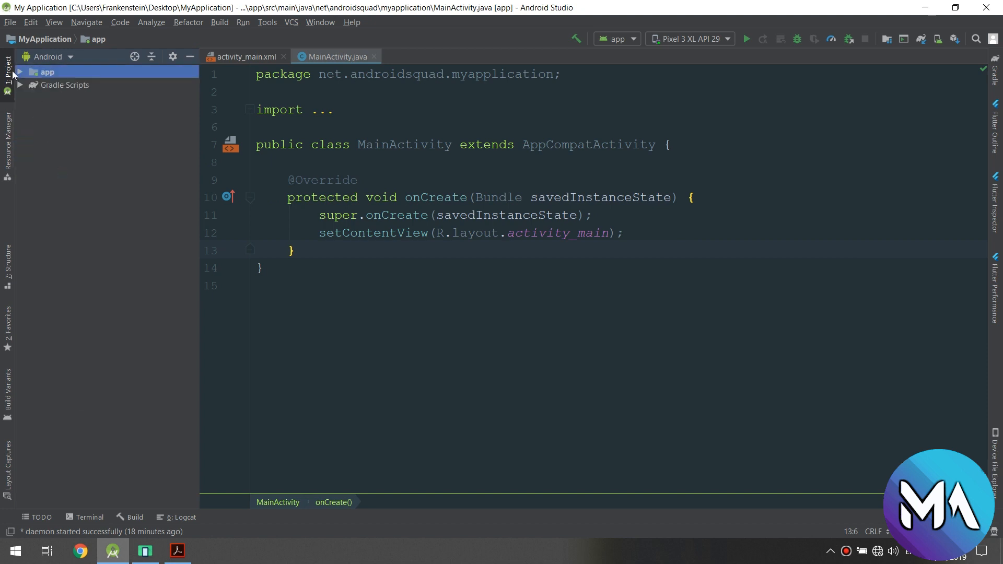
{"action": "left_click", "coordinate": [21, 72]}
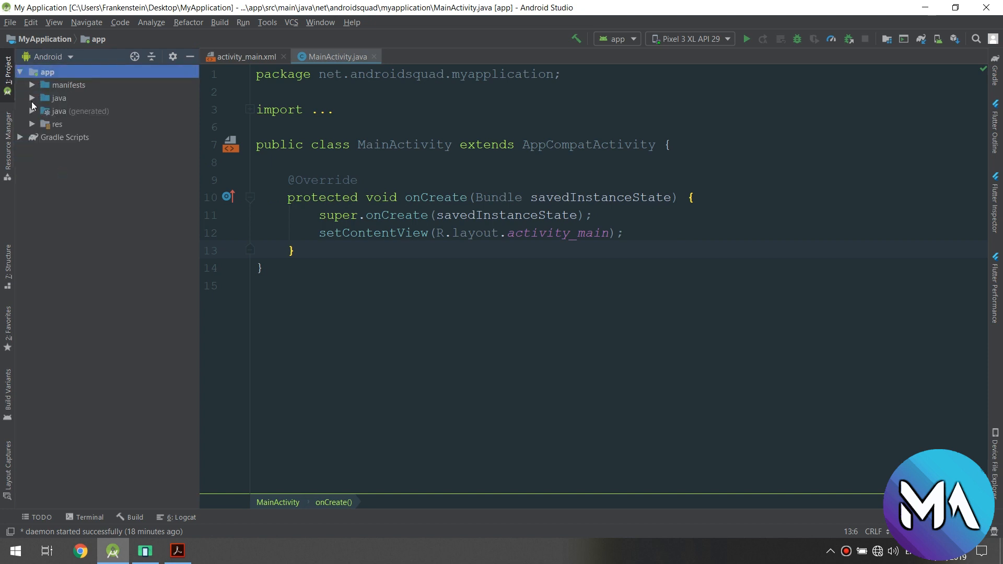
{"action": "left_click", "coordinate": [34, 98]}
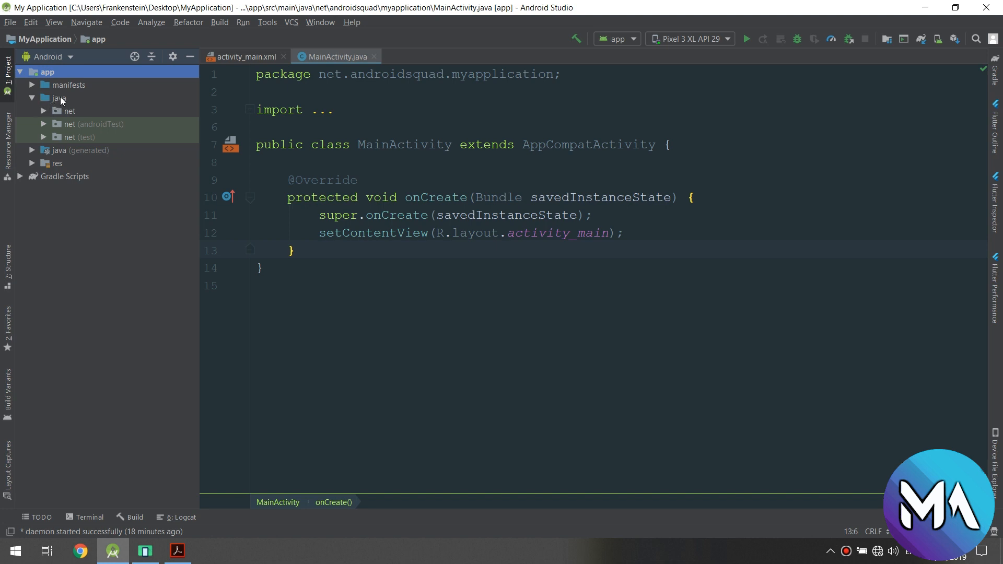
{"action": "left_click", "coordinate": [34, 98]}
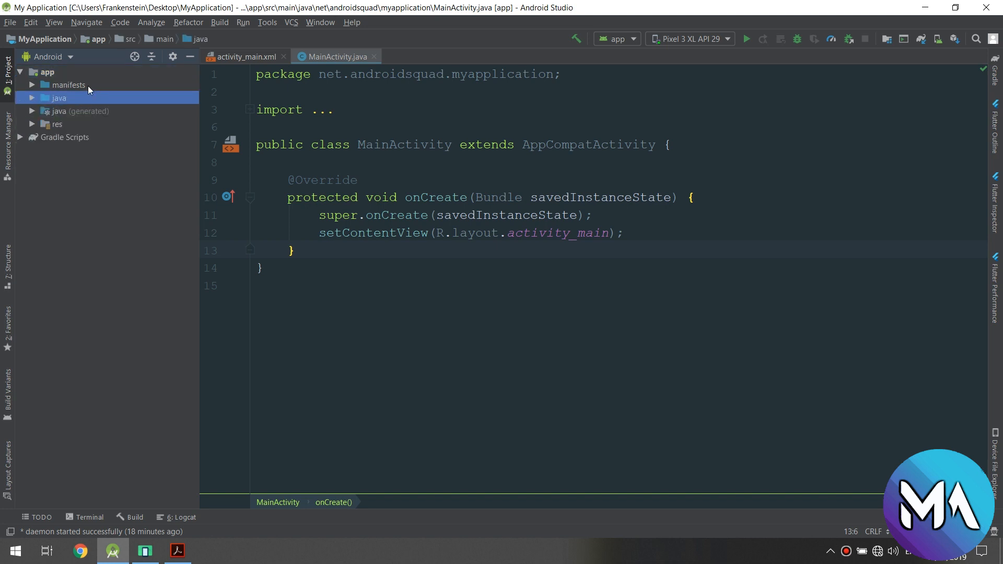
{"action": "left_click", "coordinate": [69, 85]}
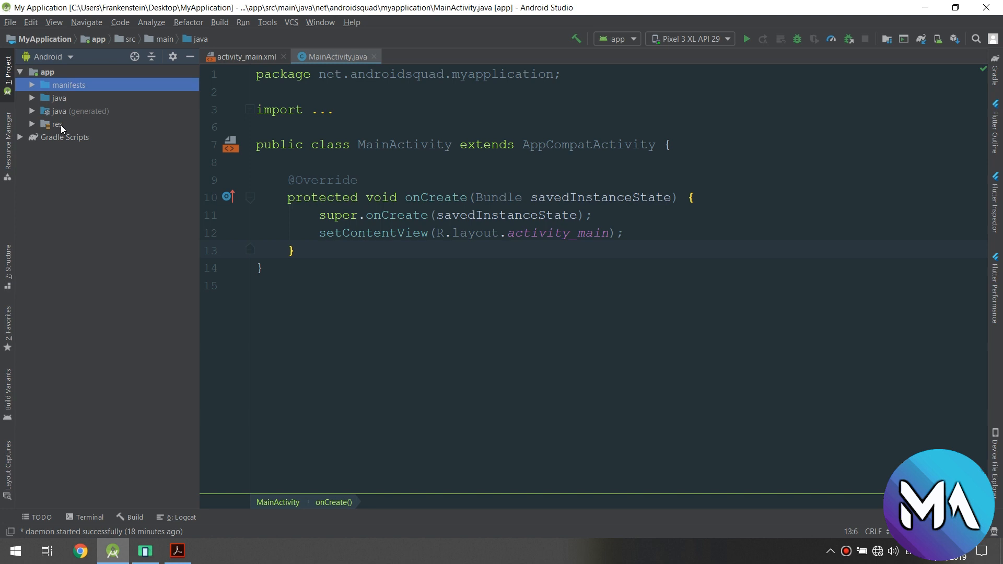
{"action": "left_click", "coordinate": [54, 98]}
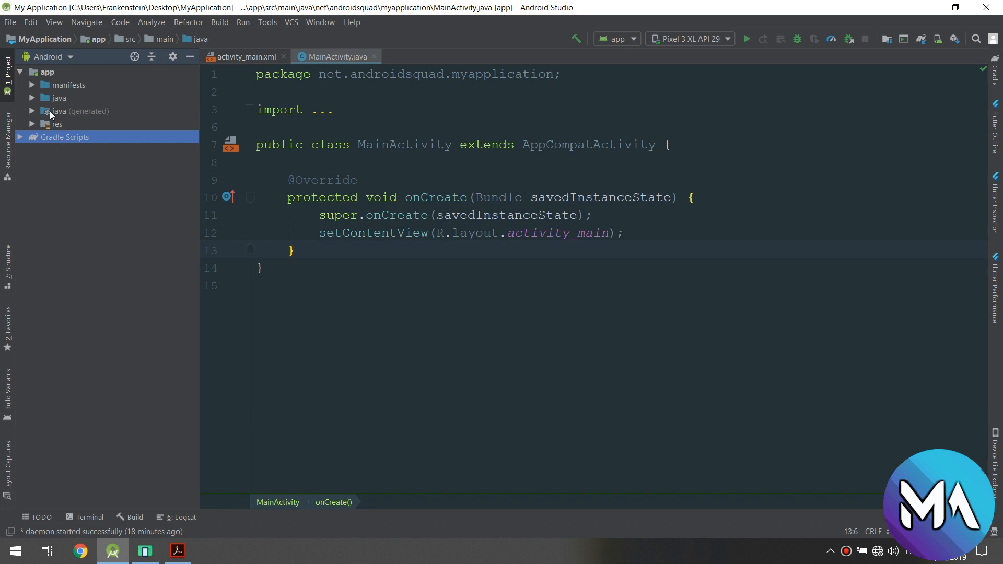
{"action": "left_click", "coordinate": [56, 98]}
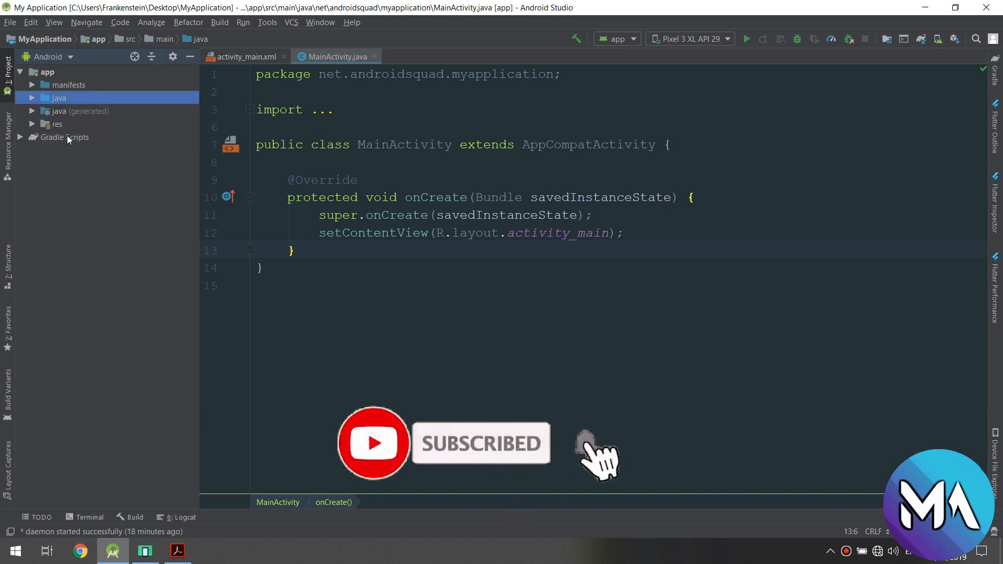
{"action": "left_click", "coordinate": [56, 124]}
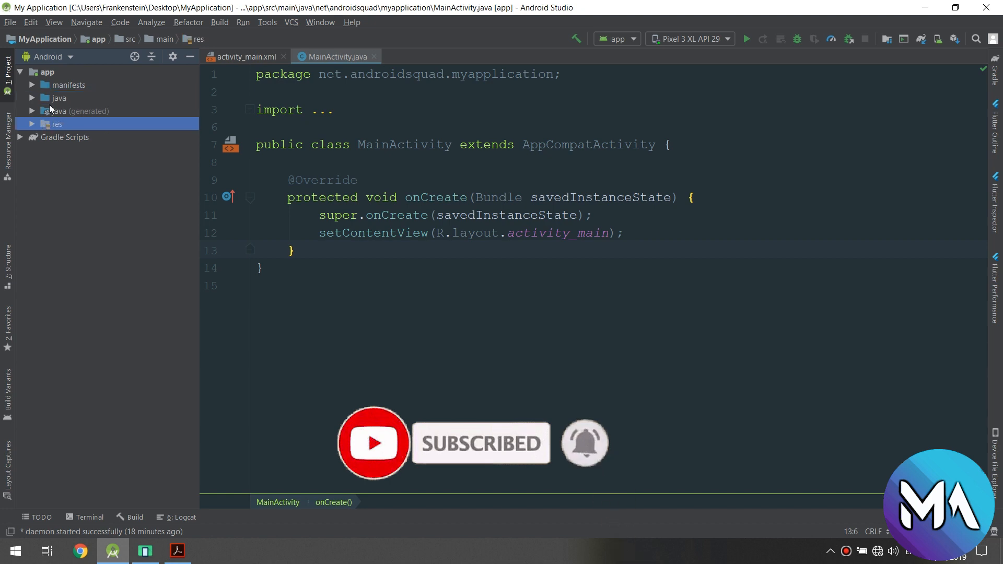
{"action": "left_click", "coordinate": [55, 98]}
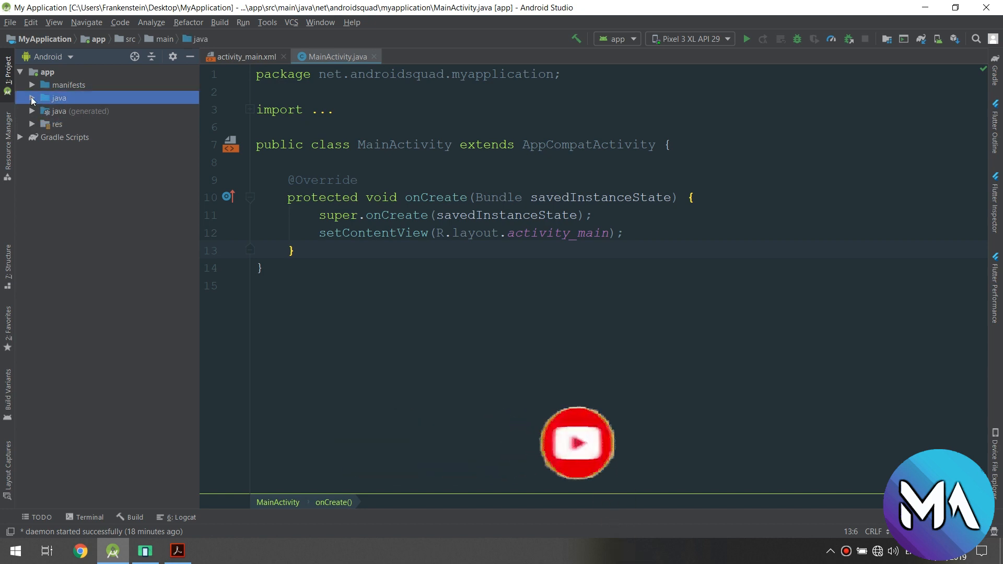
- Expand java through net, androidsquad and myapplication and select the MainActivity class
{"action": "left_click", "coordinate": [33, 99]}
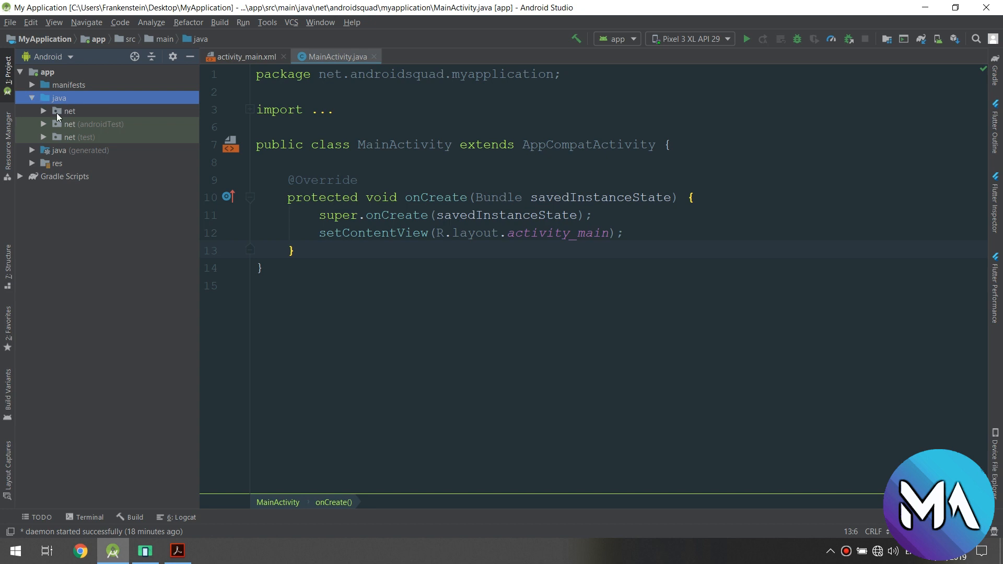
{"action": "left_click", "coordinate": [44, 110]}
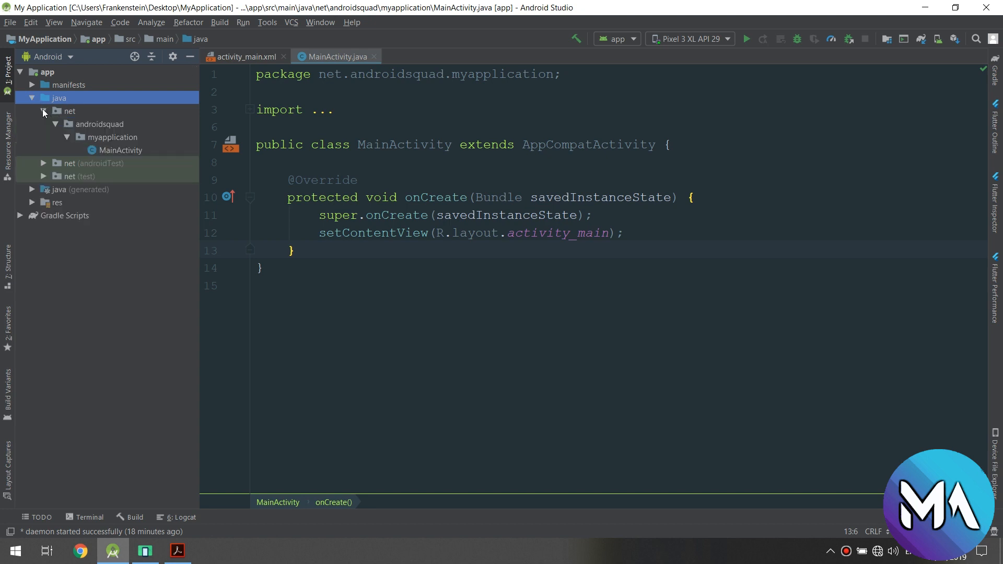
{"action": "left_click", "coordinate": [94, 163]}
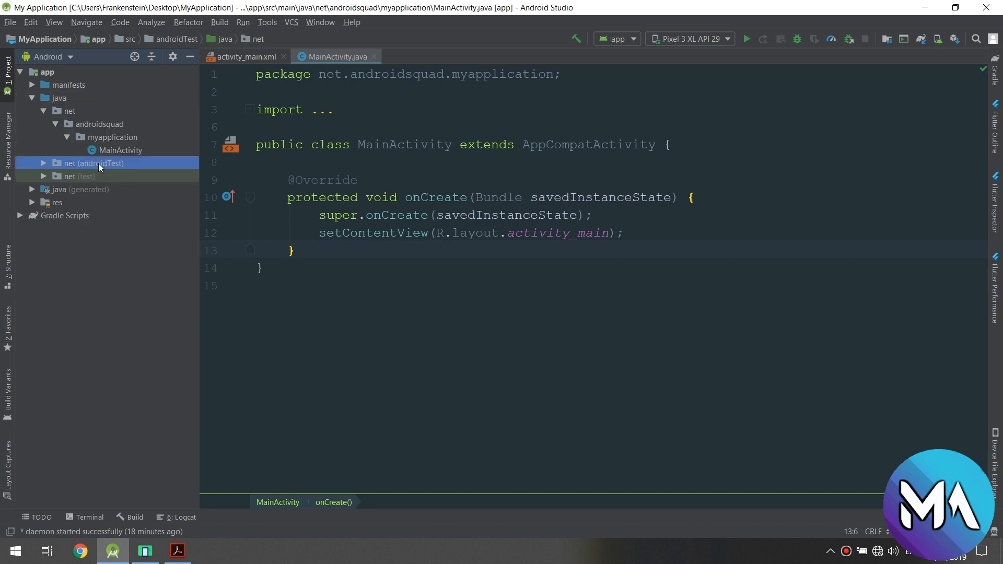
{"action": "left_click", "coordinate": [74, 175]}
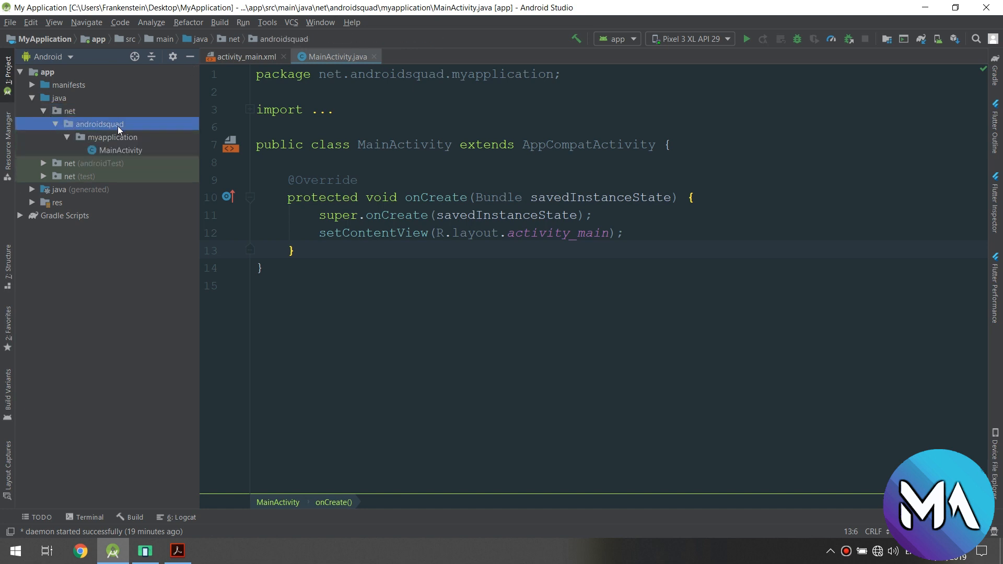
{"action": "left_click", "coordinate": [112, 137]}
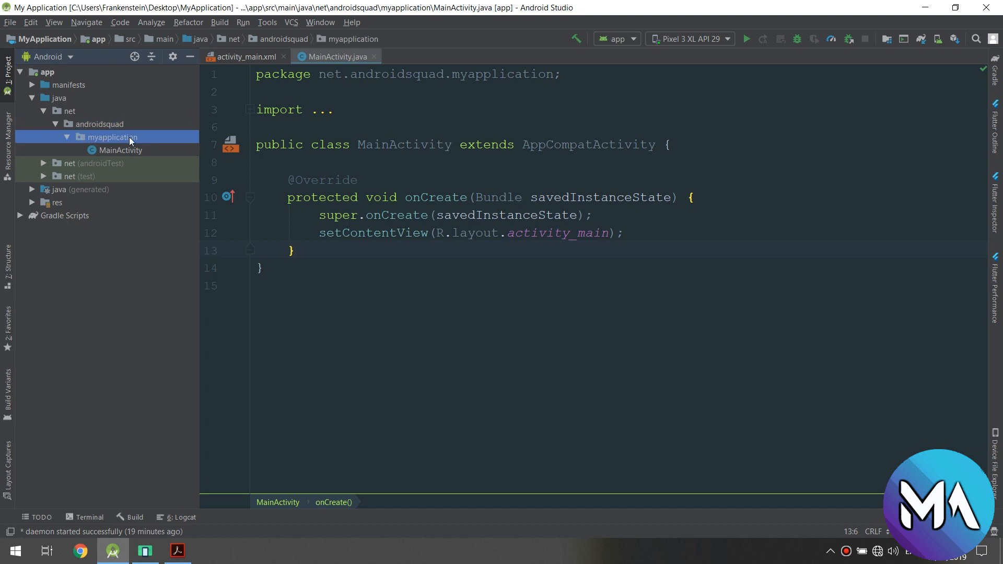
{"action": "left_click", "coordinate": [119, 150]}
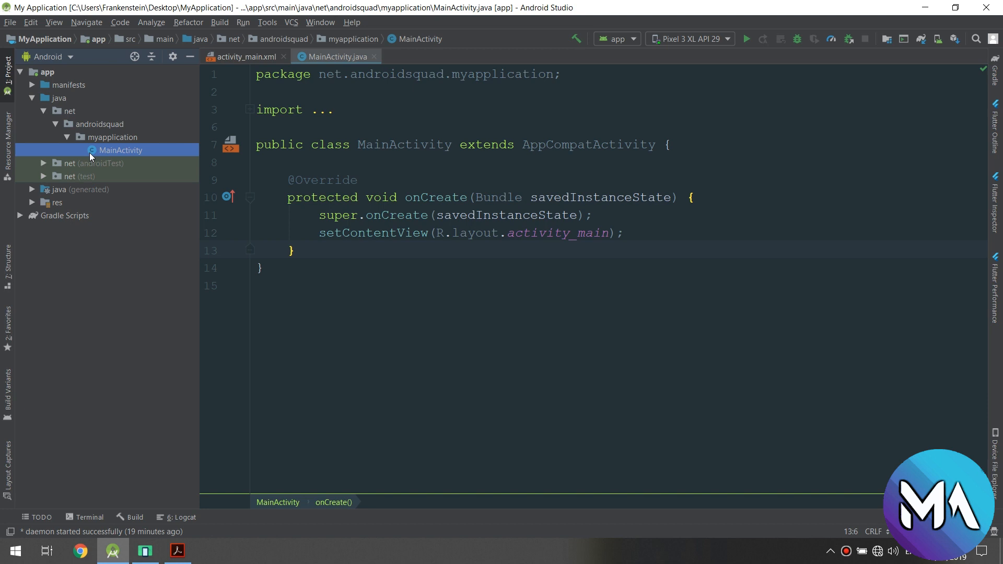
{"action": "mouse_move", "coordinate": [83, 160]}
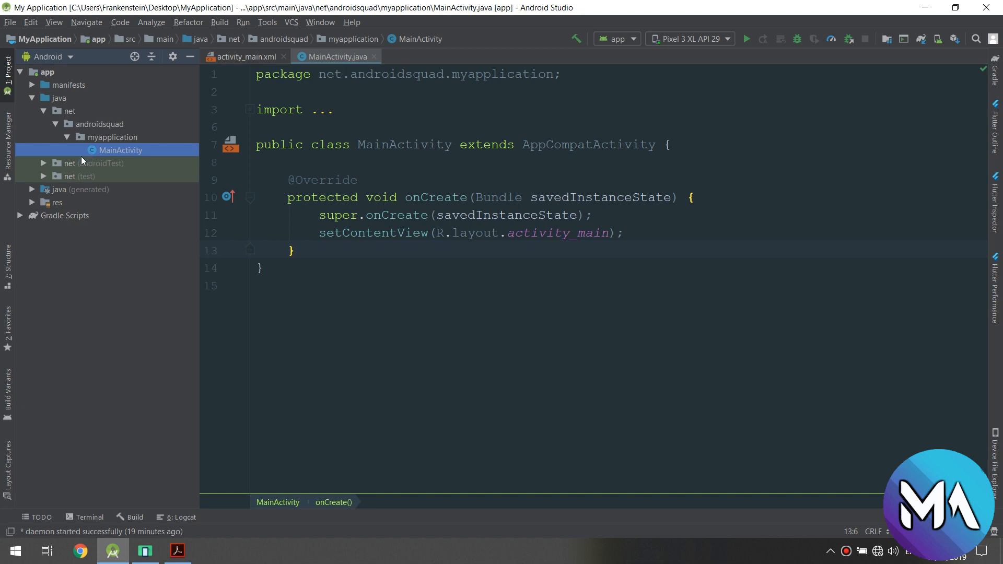
{"action": "mouse_move", "coordinate": [90, 167]}
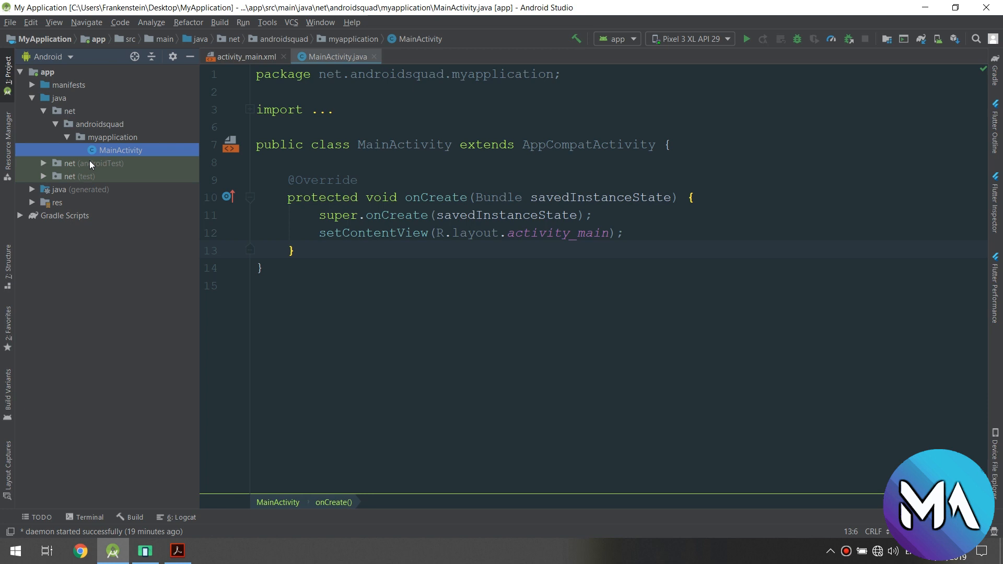
{"action": "mouse_move", "coordinate": [307, 60]}
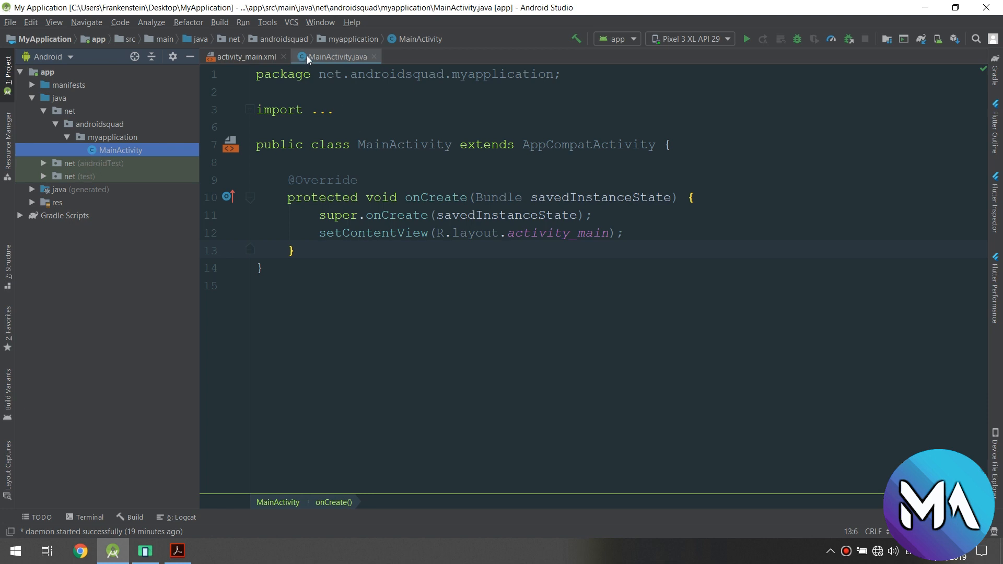
{"action": "mouse_move", "coordinate": [228, 97]}
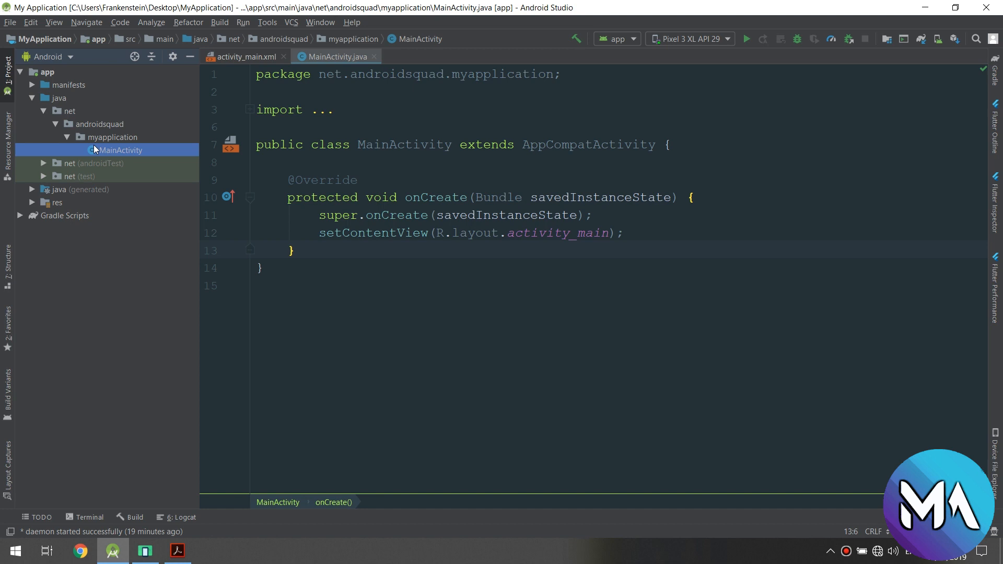
- Start a new Java class from the myapplication package's context menu
{"action": "right_click", "coordinate": [94, 138]}
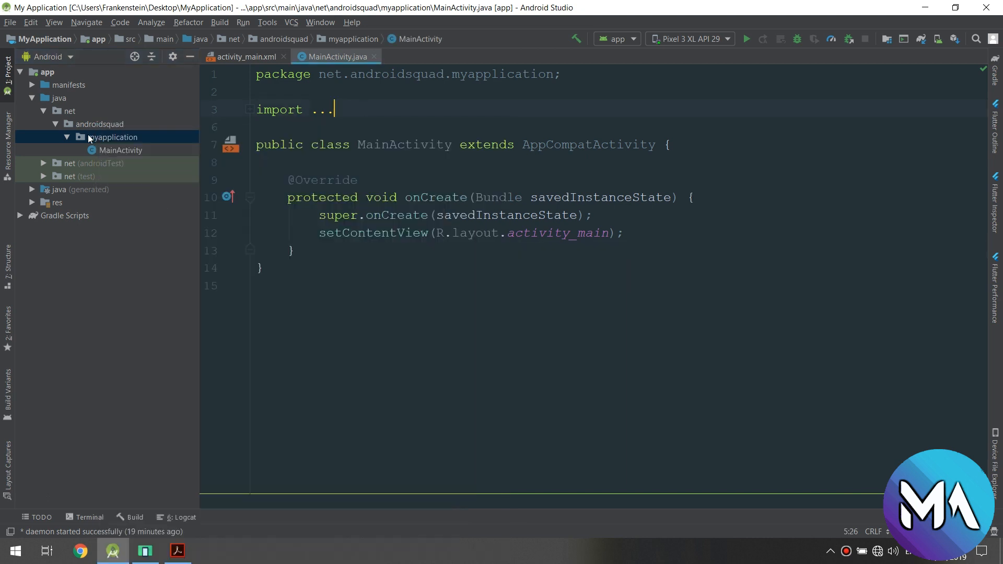
{"action": "right_click", "coordinate": [113, 137]}
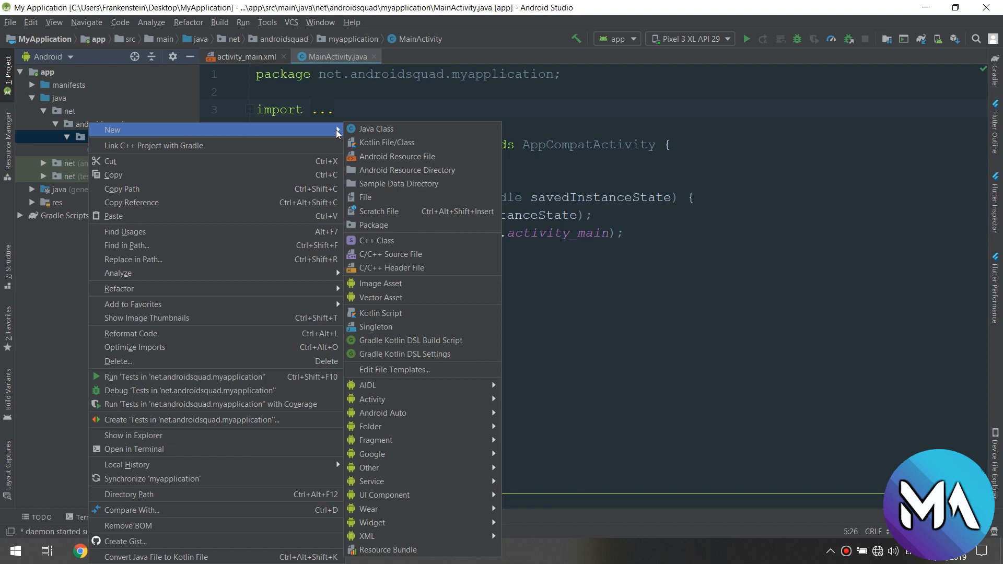
{"action": "mouse_move", "coordinate": [376, 130]}
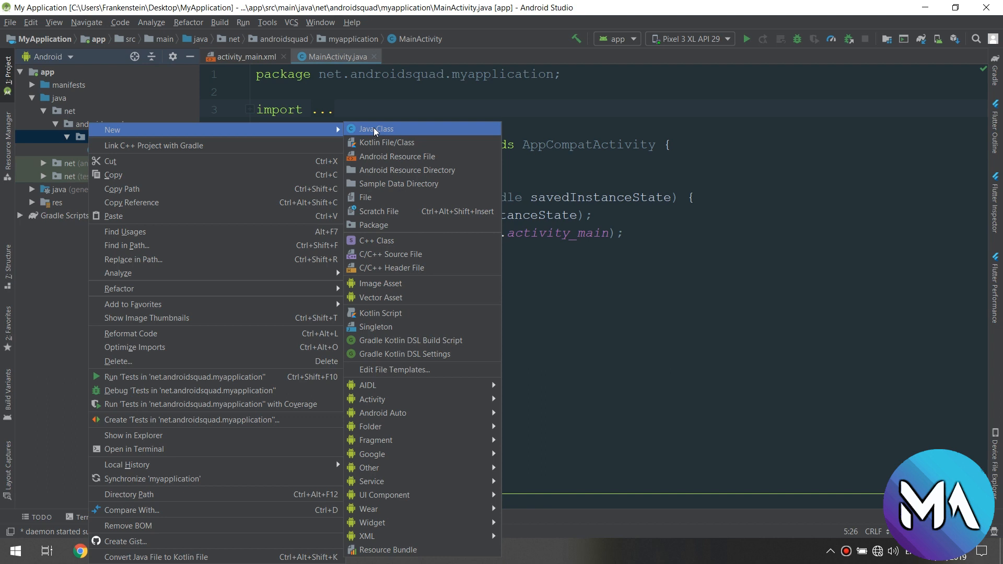
{"action": "left_click", "coordinate": [375, 129]}
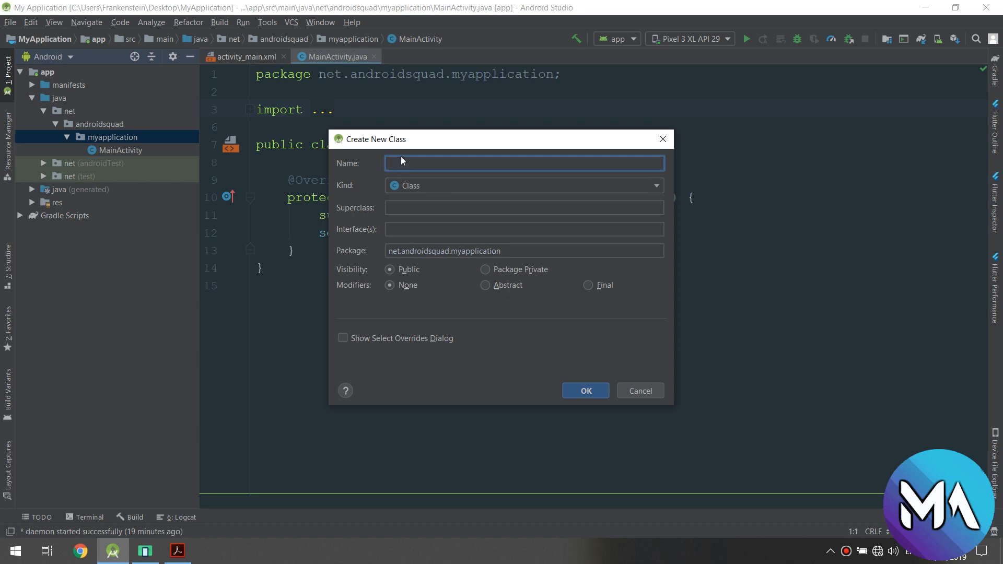
- Name it 'Classess', browse the Kind list trying Interface, return to Class, then cancel
{"action": "type", "text": "Classess"}
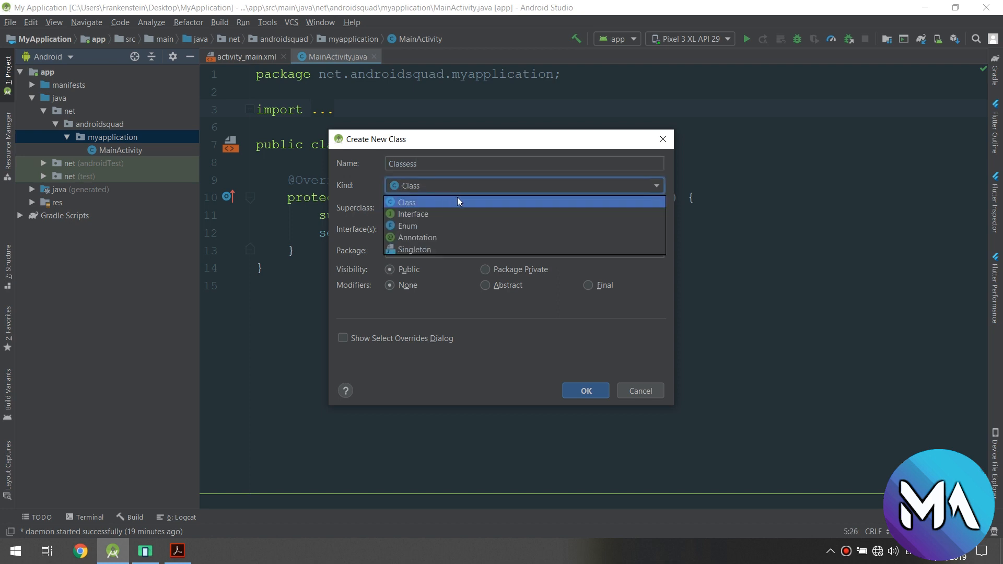
{"action": "left_click", "coordinate": [426, 202]}
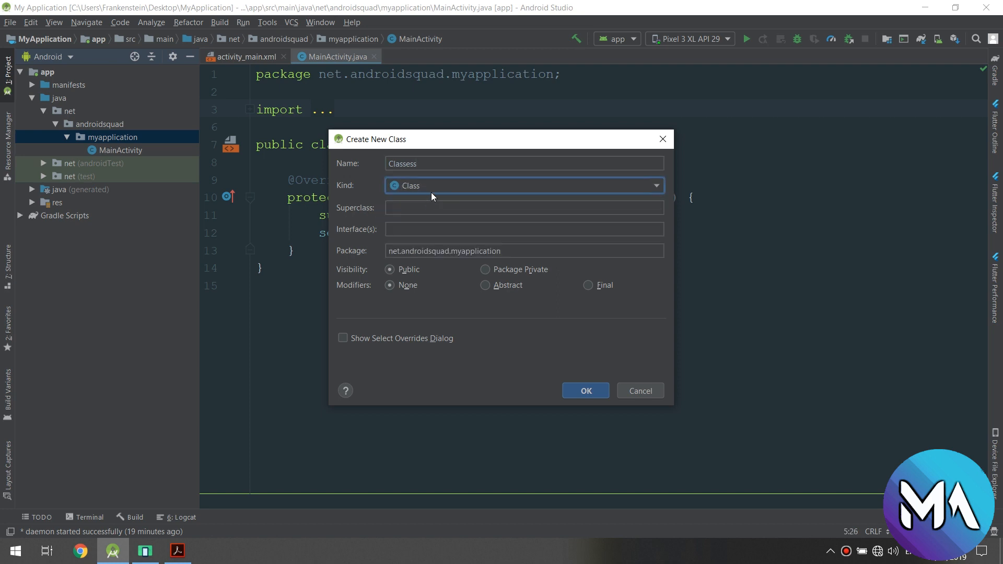
{"action": "left_click", "coordinate": [525, 186]}
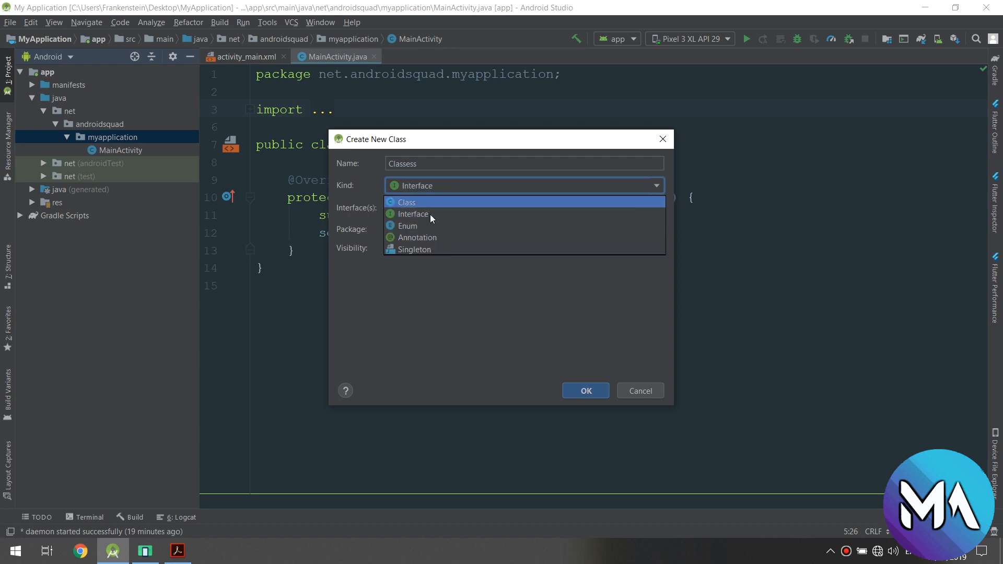
{"action": "left_click", "coordinate": [407, 226]}
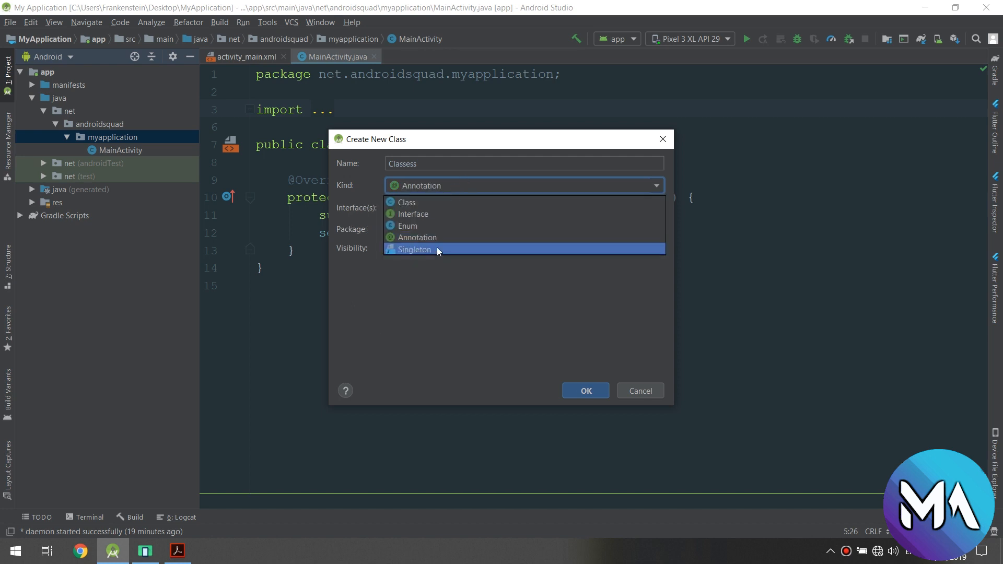
{"action": "left_click", "coordinate": [412, 203]}
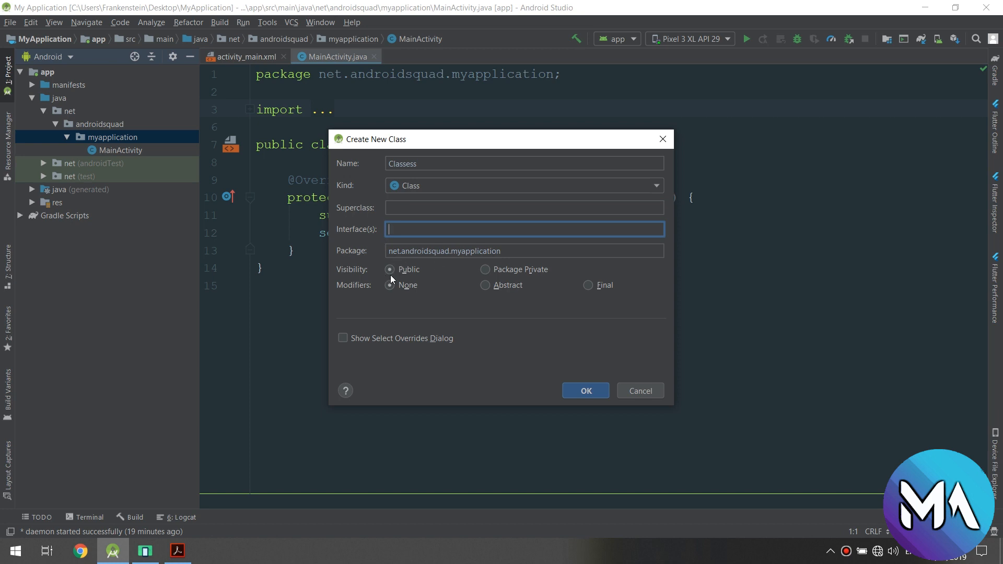
{"action": "mouse_move", "coordinate": [575, 263]}
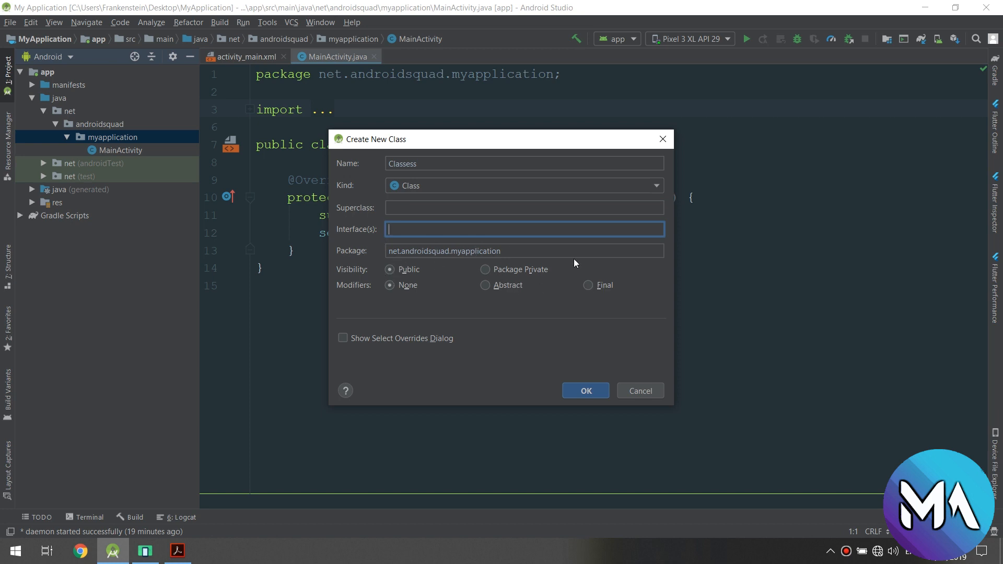
{"action": "mouse_move", "coordinate": [419, 299]}
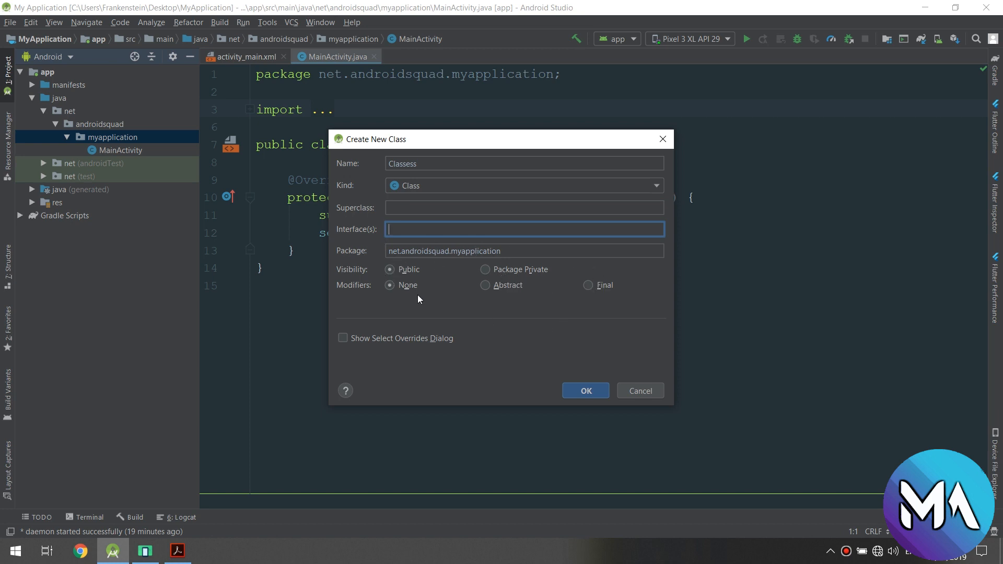
{"action": "mouse_move", "coordinate": [640, 406]}
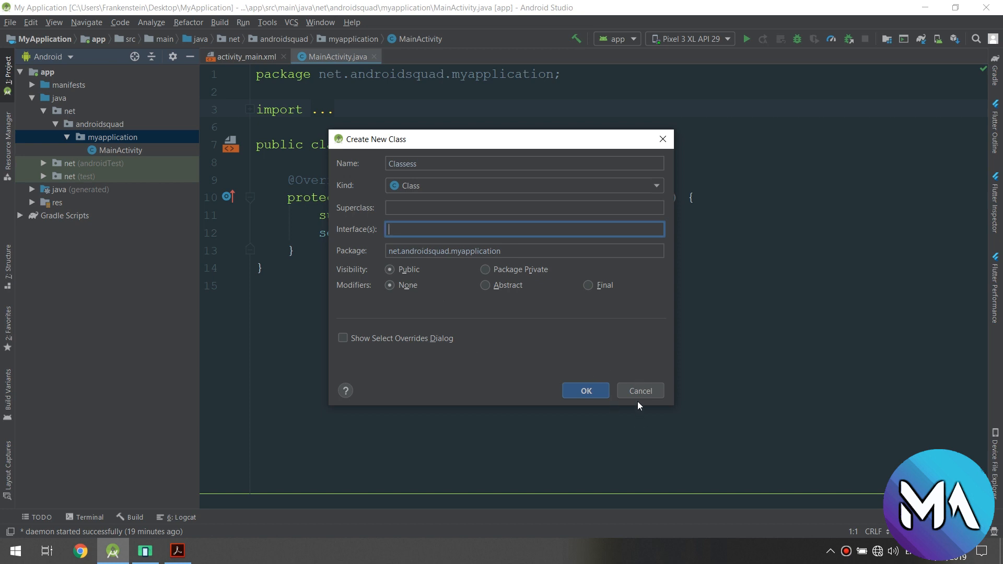
{"action": "mouse_move", "coordinate": [656, 377]}
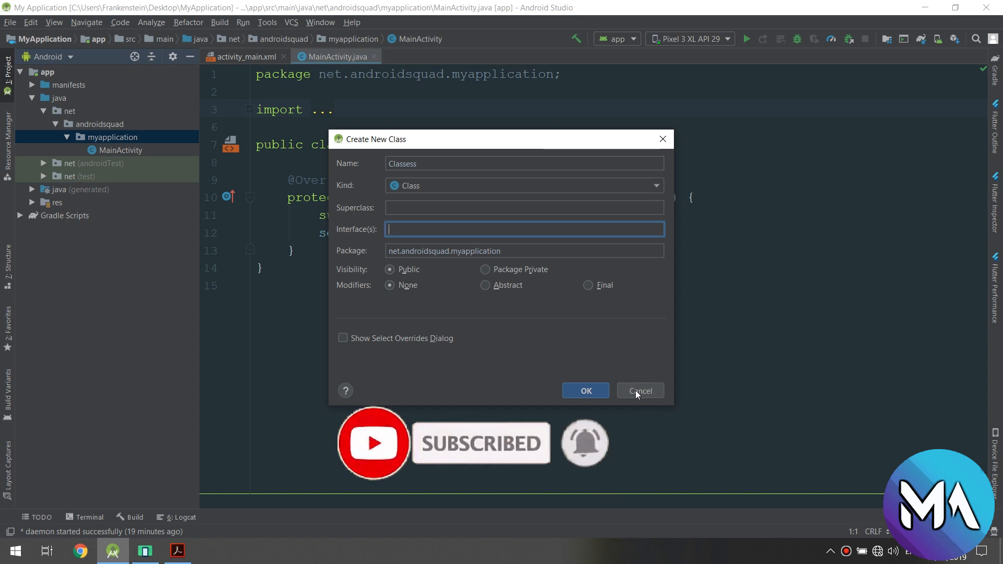
{"action": "left_click", "coordinate": [639, 391]}
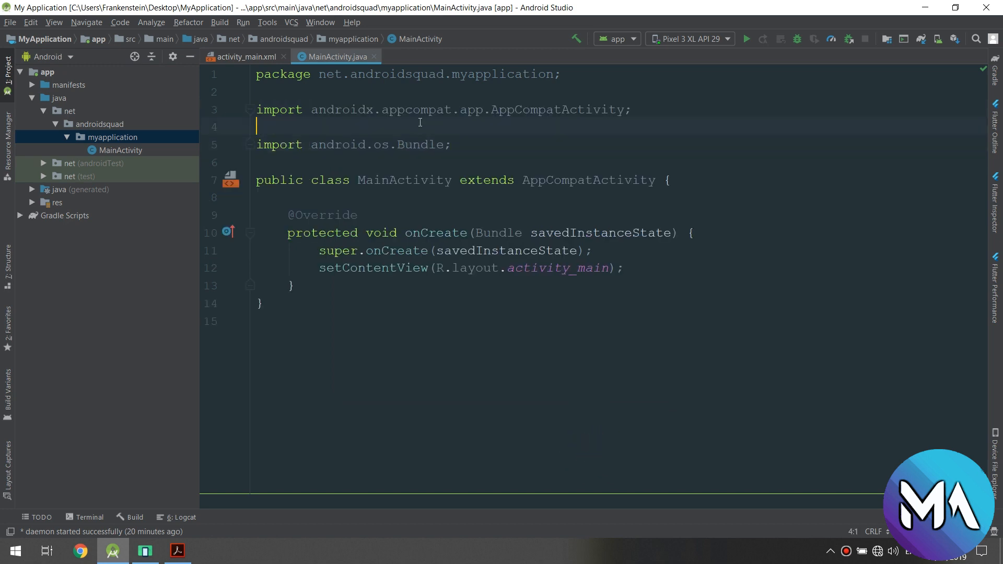
- Remove the blank line between the AppCompatActivity and Bundle imports
{"action": "key", "text": "Backspace"}
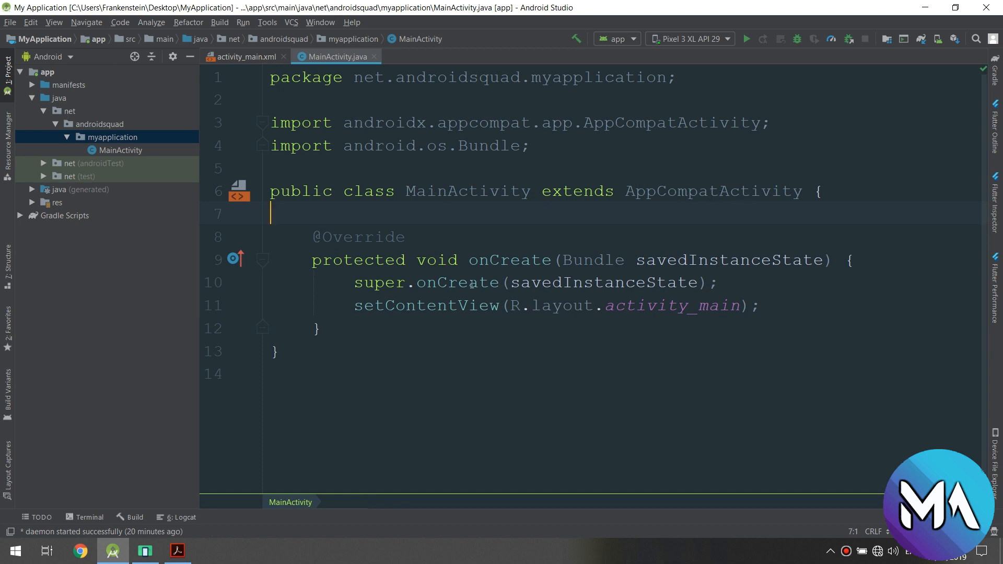
{"action": "mouse_move", "coordinate": [341, 323]}
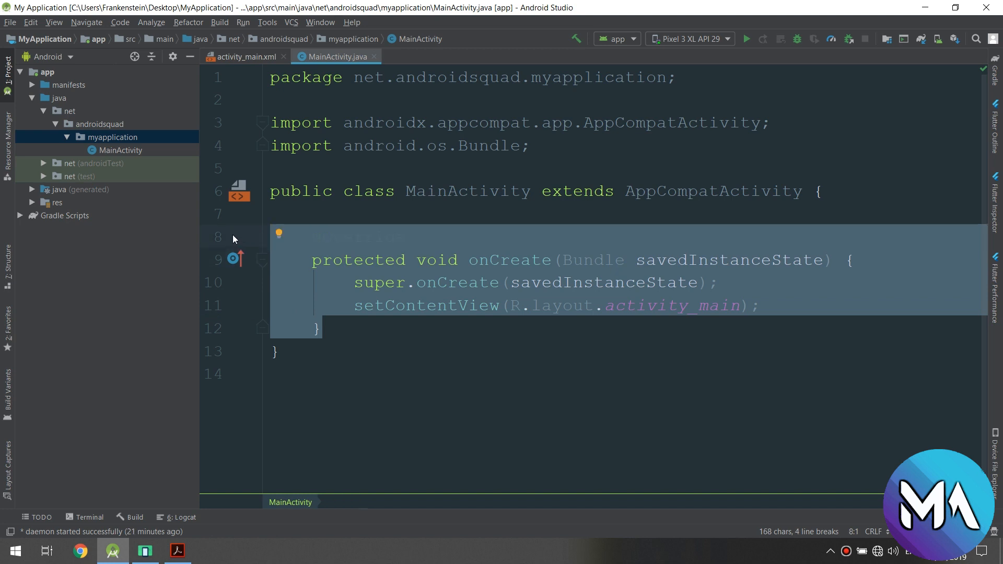
{"action": "mouse_move", "coordinate": [230, 237]}
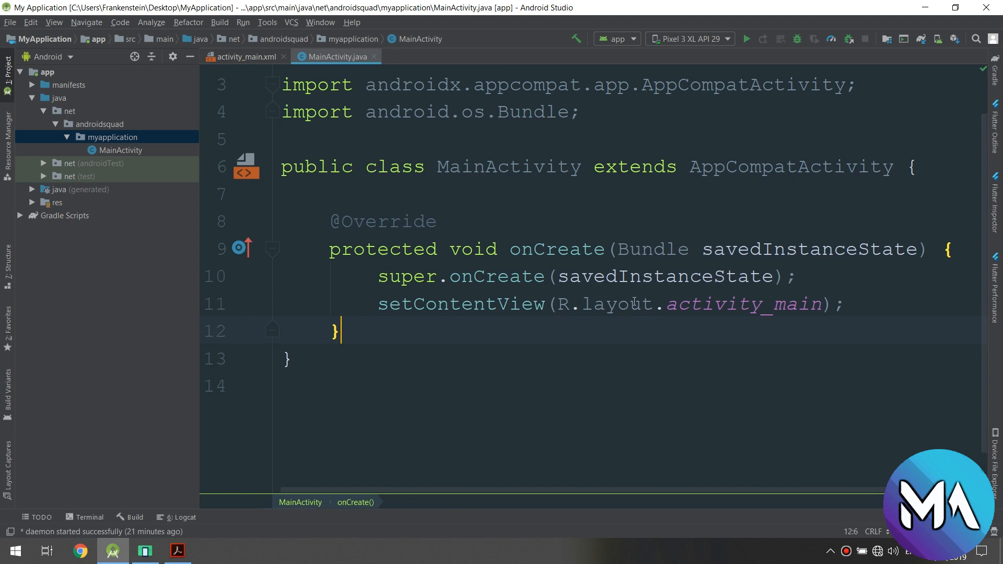
{"action": "mouse_move", "coordinate": [763, 329]}
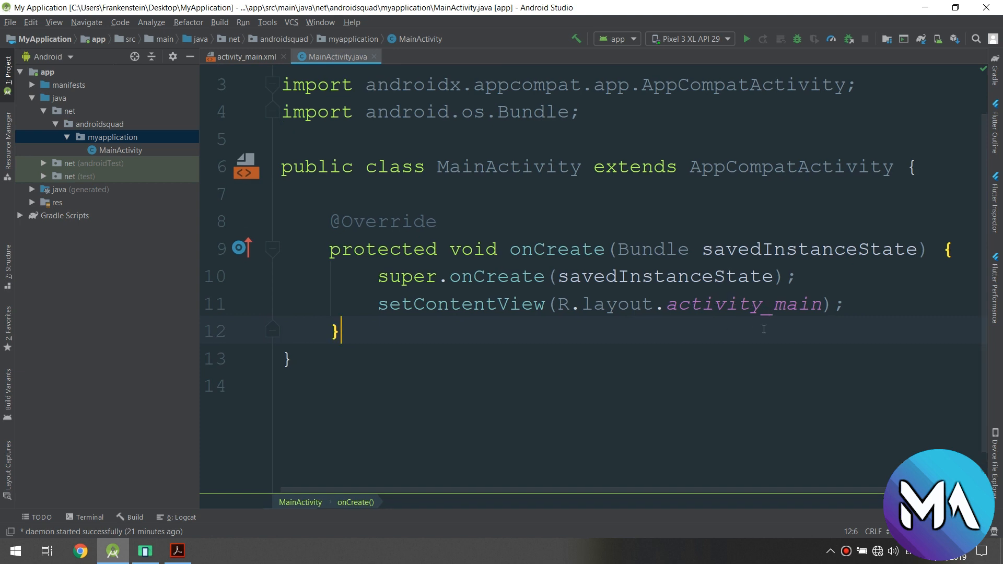
{"action": "mouse_move", "coordinate": [2, 215]}
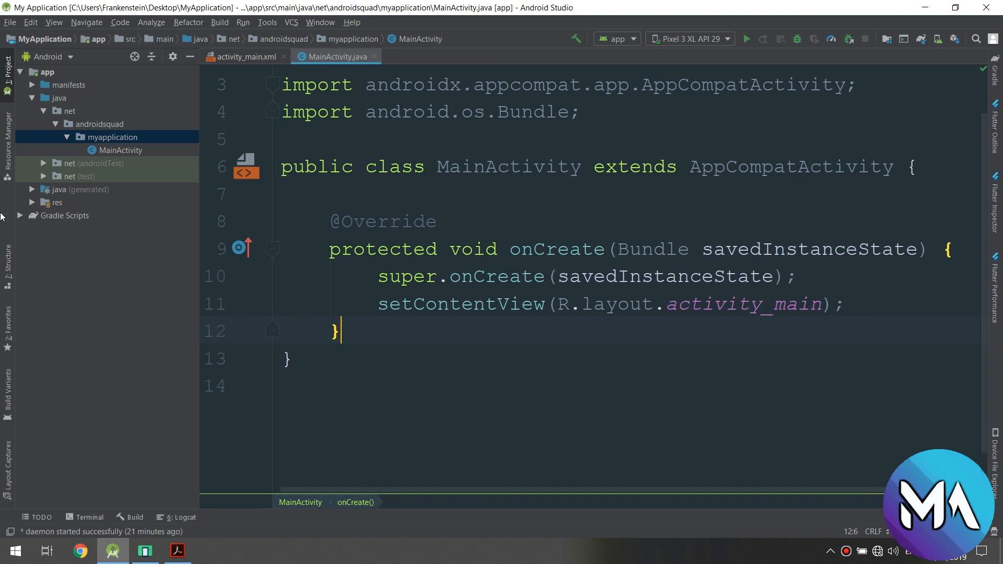
- Open activity_main.xml in Design view, then close its tab to return to MainActivity.java
{"action": "left_click", "coordinate": [33, 203]}
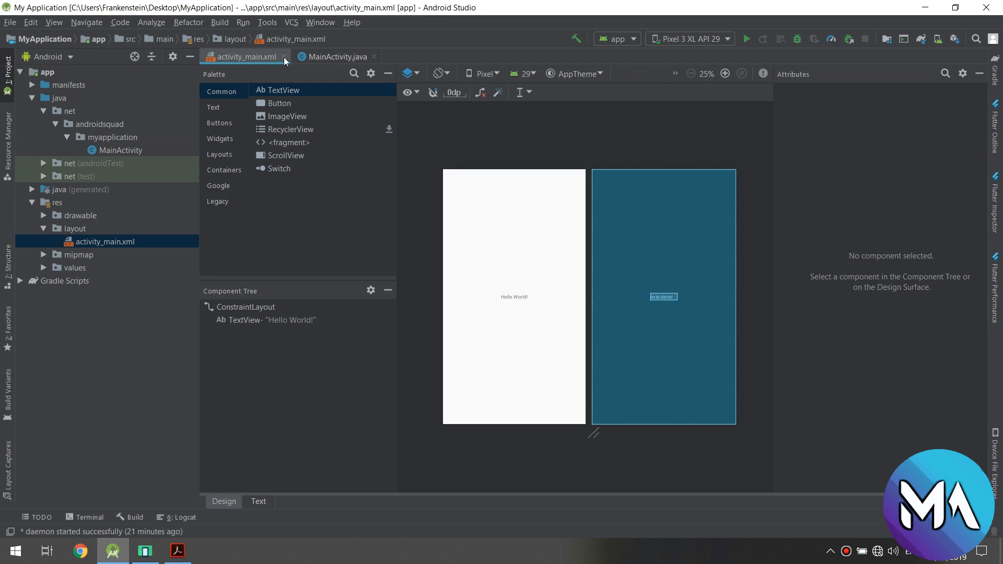
{"action": "mouse_move", "coordinate": [285, 61]}
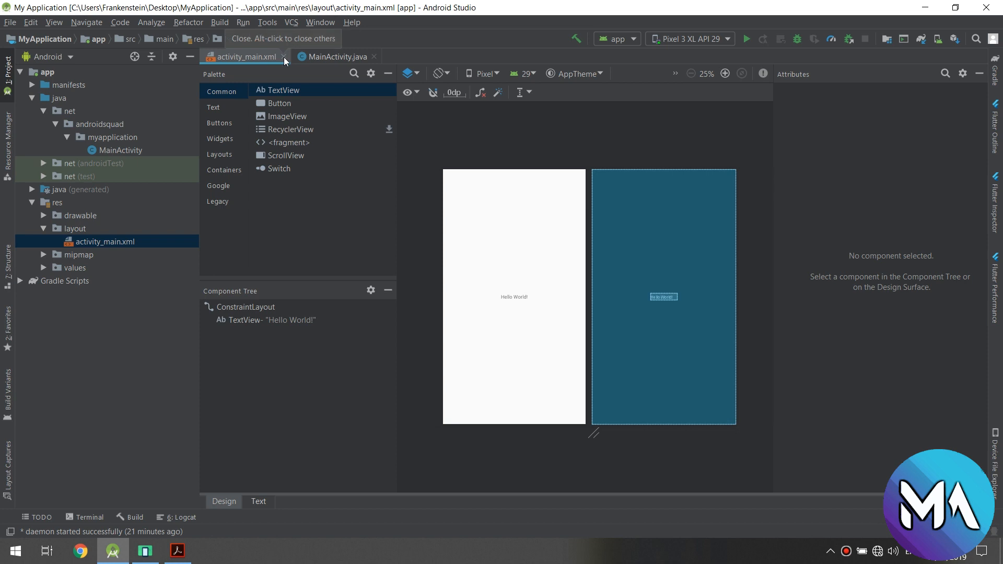
{"action": "left_click", "coordinate": [340, 56]}
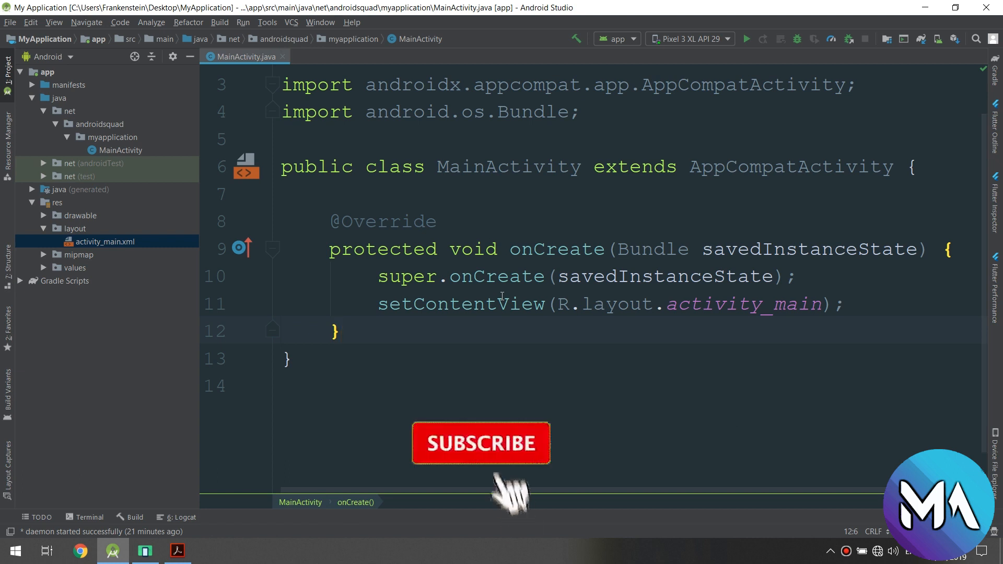
{"action": "left_click", "coordinate": [481, 443]}
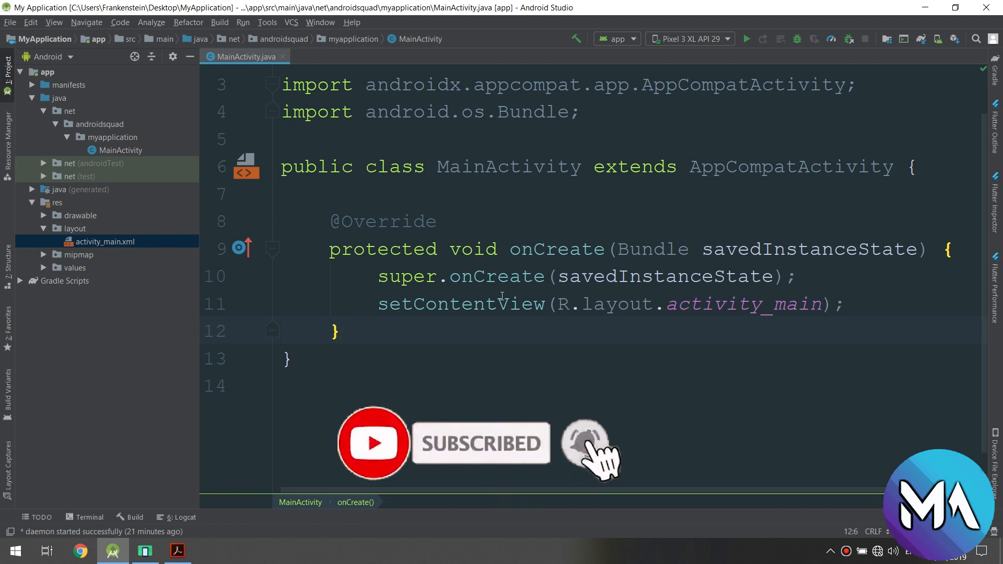